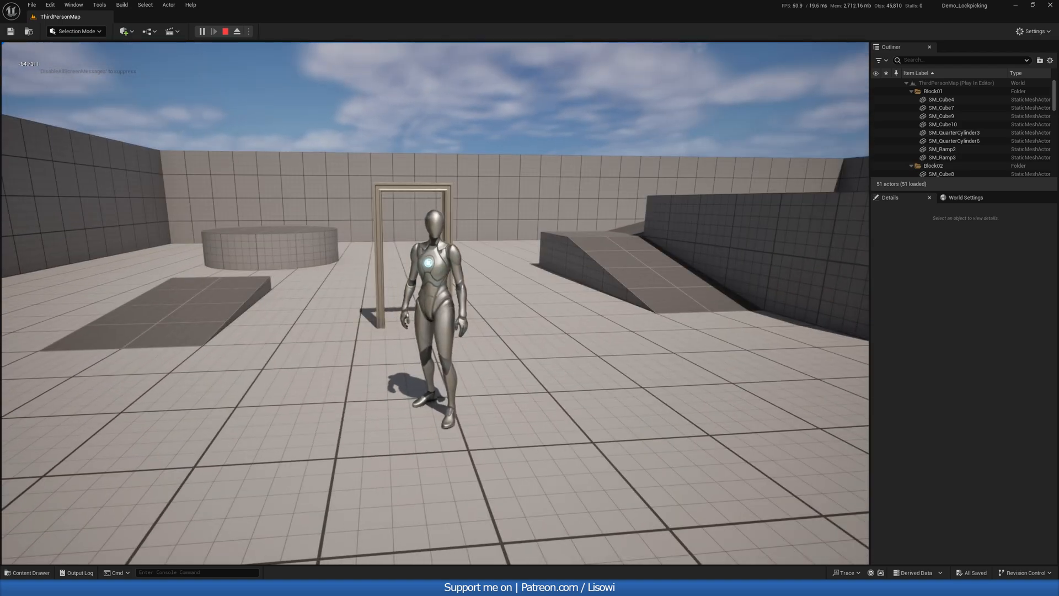
# Step: Stop Play In Editor and dismiss the Content Drawer to resume editing ThirdPersonMap
pyautogui.click(223, 31)
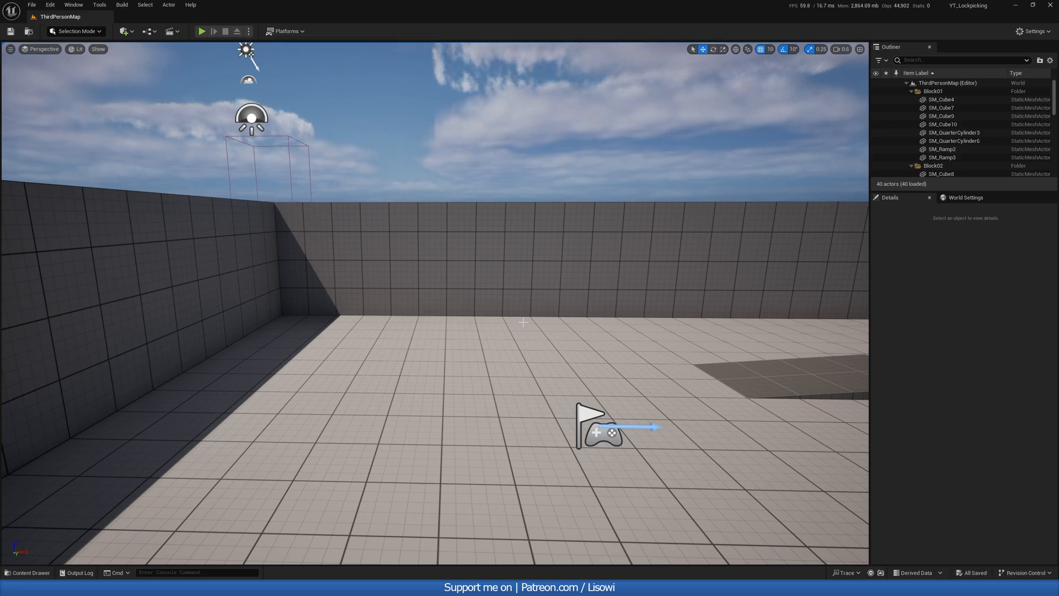
pyautogui.moveTo(161, 468)
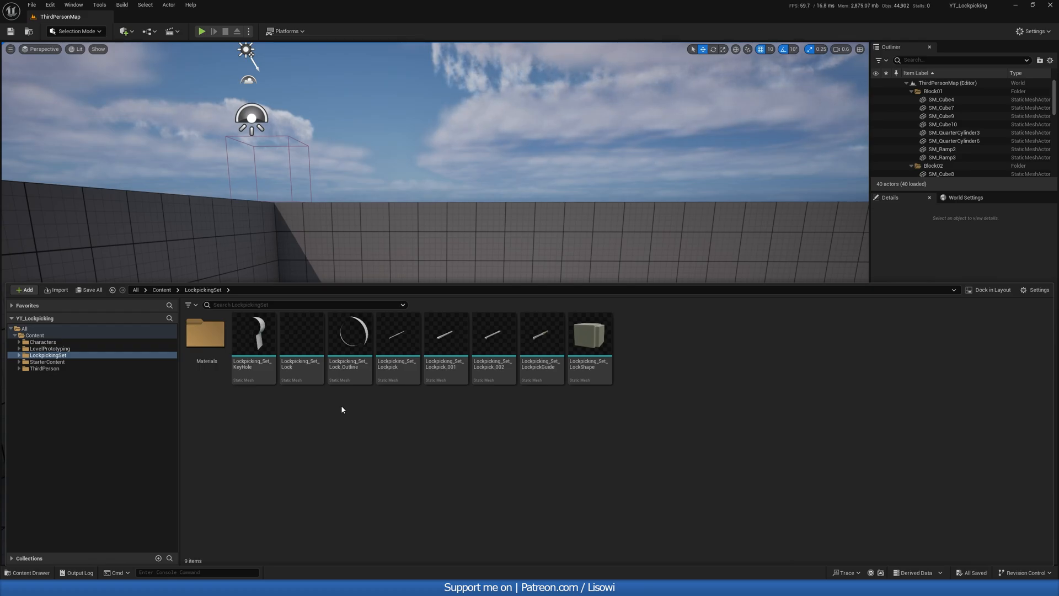
pyautogui.moveTo(327, 398)
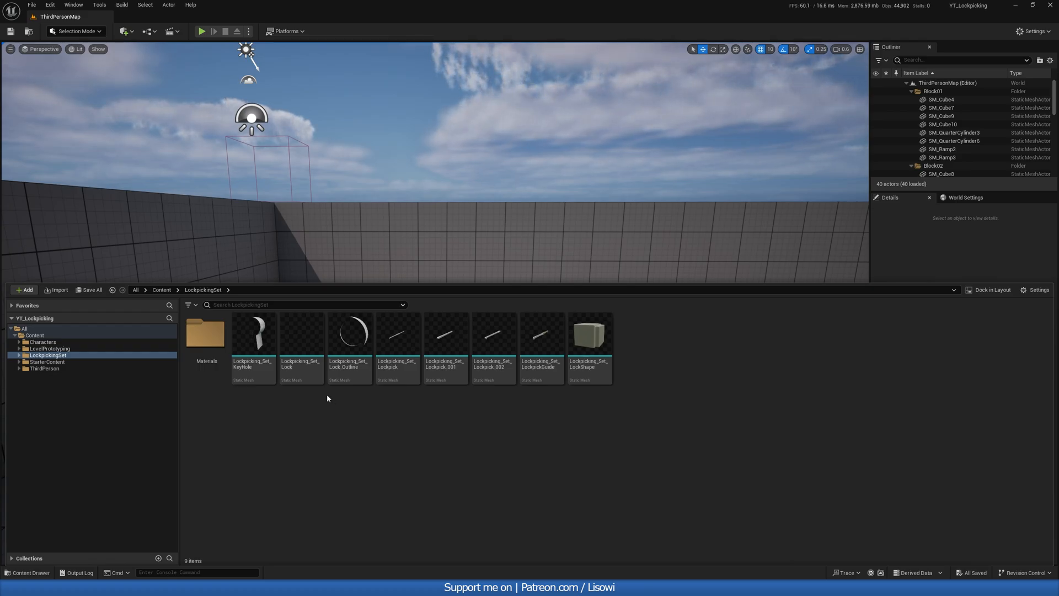
pyautogui.click(161, 290)
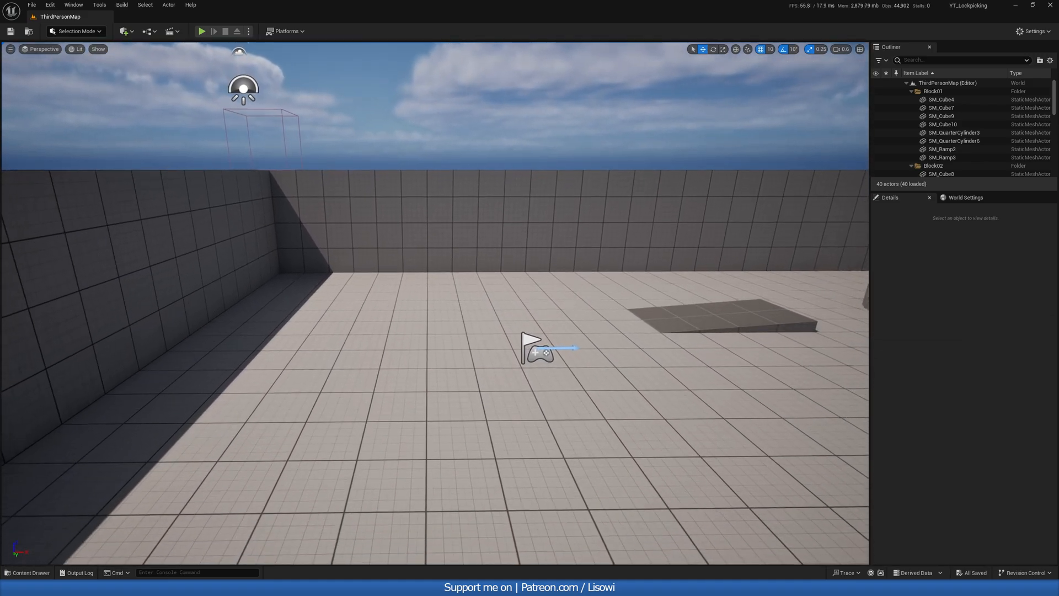
# Step: Bring up Project Settings and filter them by 'tra' to reach the trace channels
pyautogui.click(1033, 31)
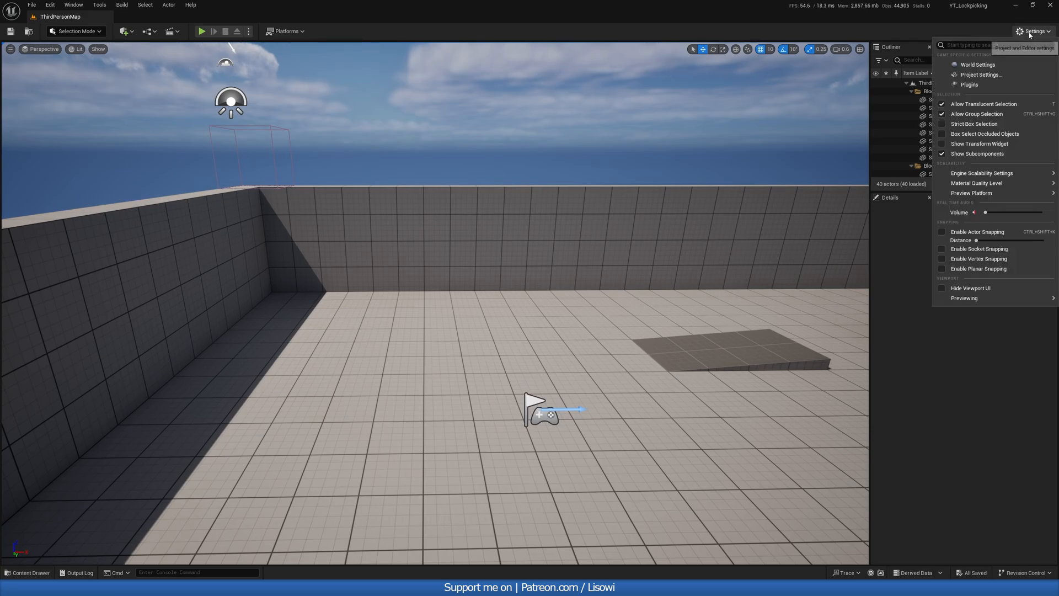
pyautogui.click(1032, 31)
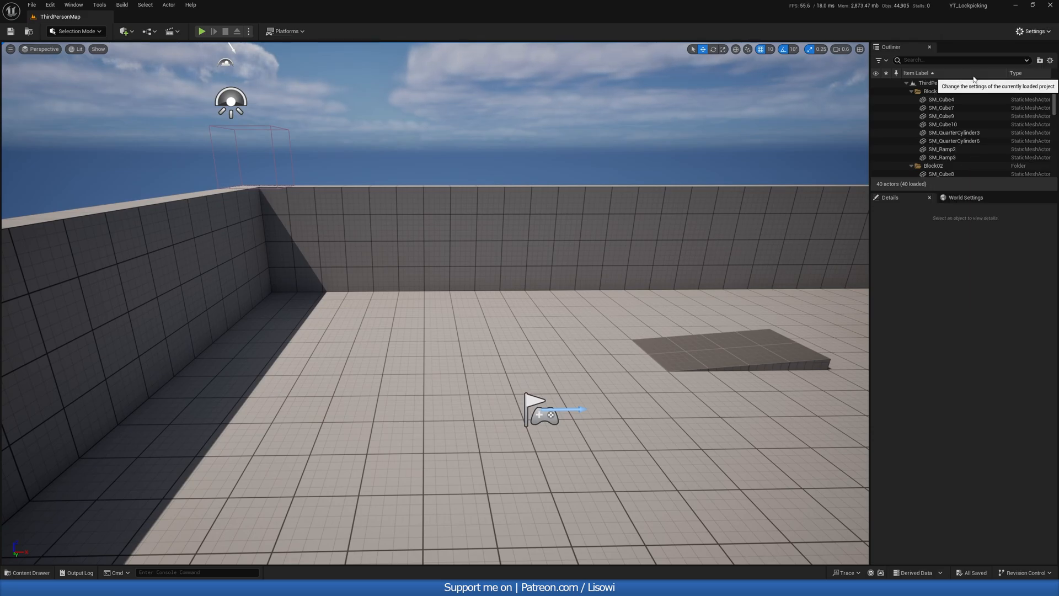
pyautogui.click(1032, 31)
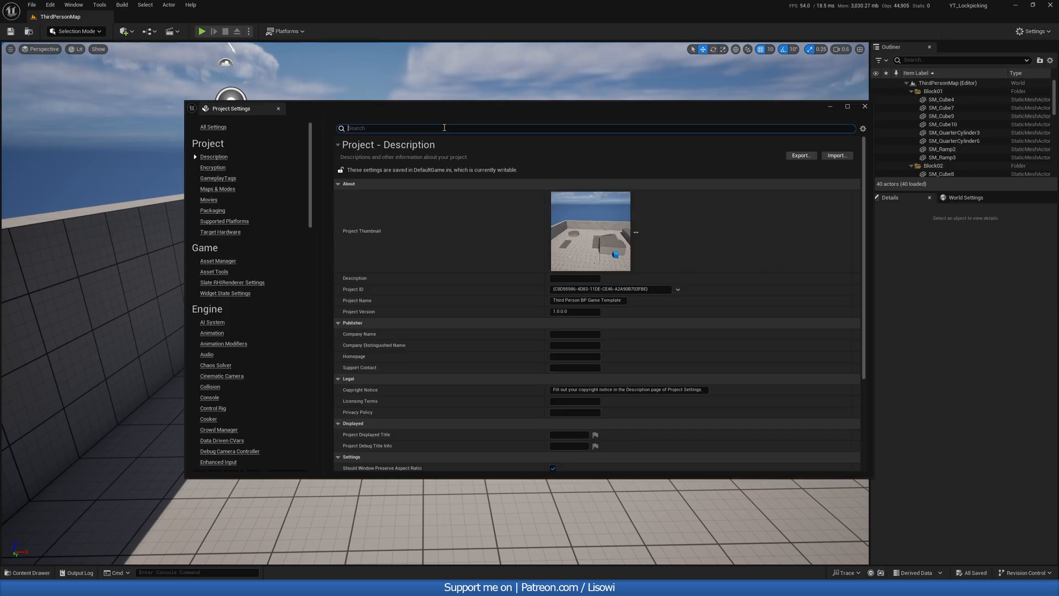
pyautogui.write('trace')
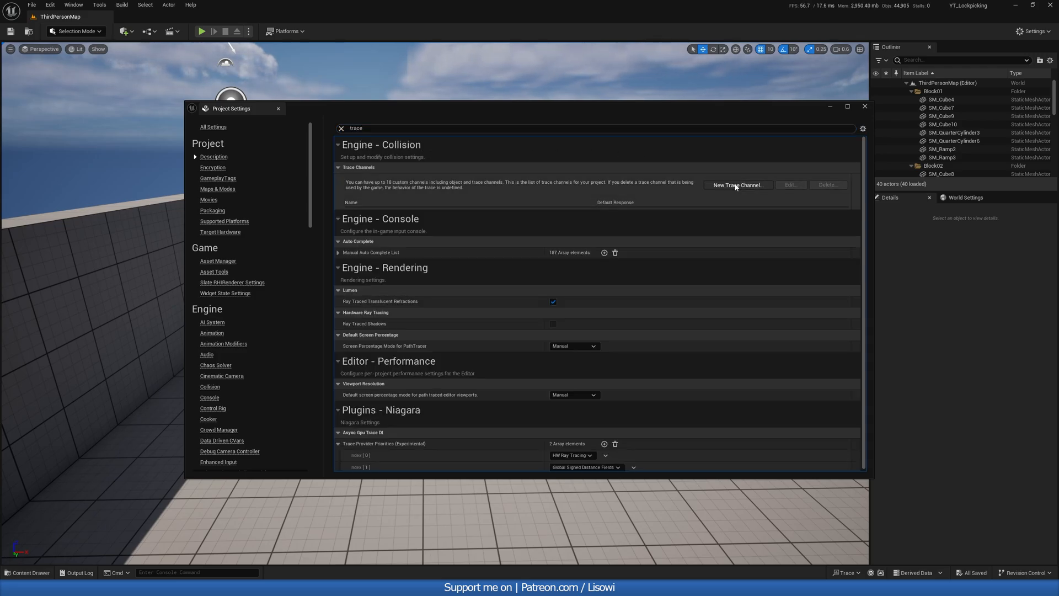
# Step: Add a trace channel named Interactive with default response Ignore and close the settings
pyautogui.click(738, 185)
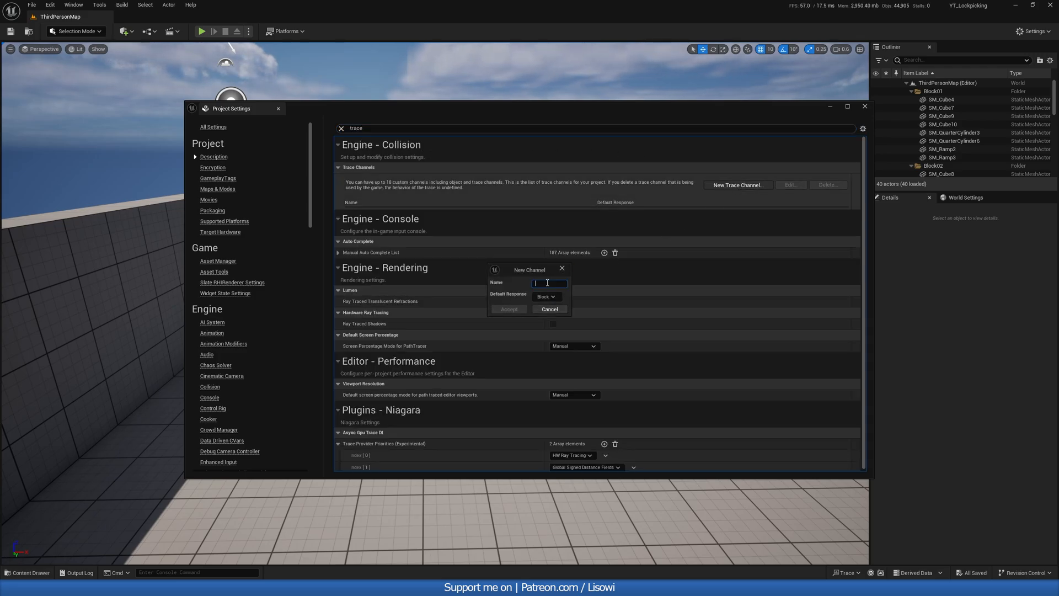
pyautogui.write('Interactive')
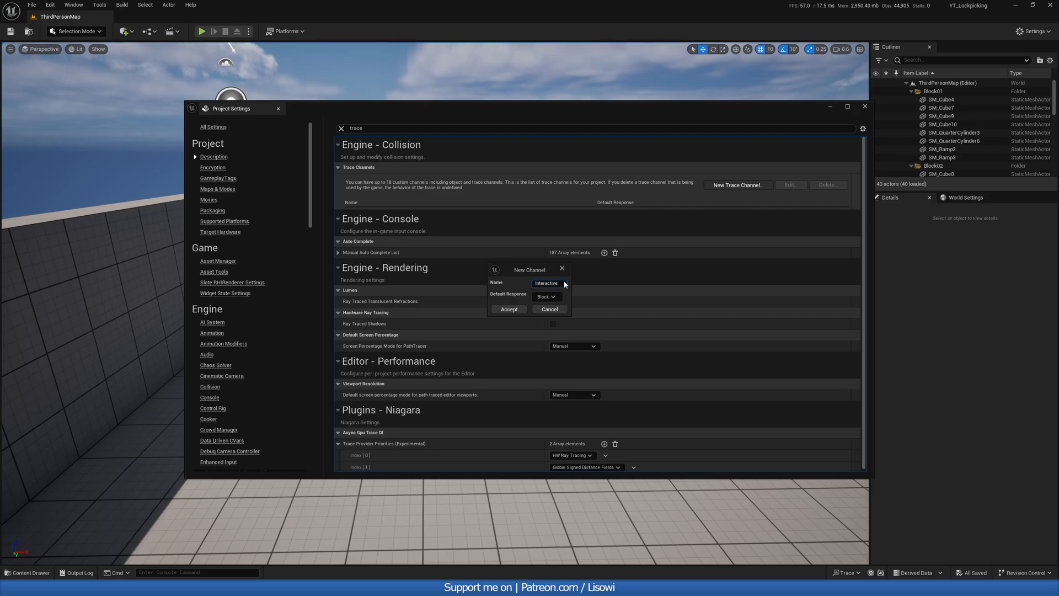
pyautogui.click(547, 295)
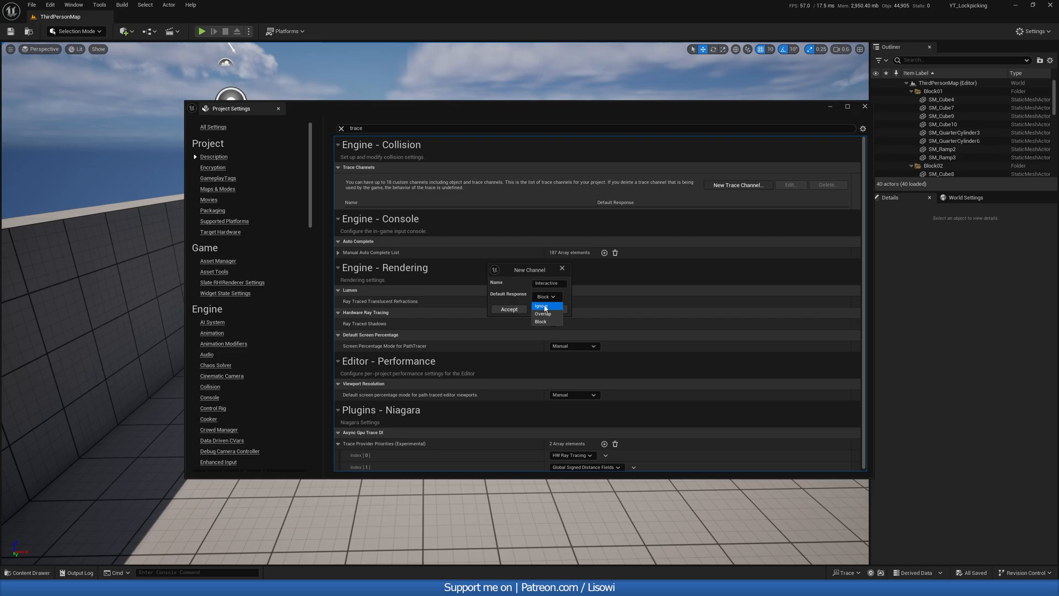
pyautogui.click(509, 309)
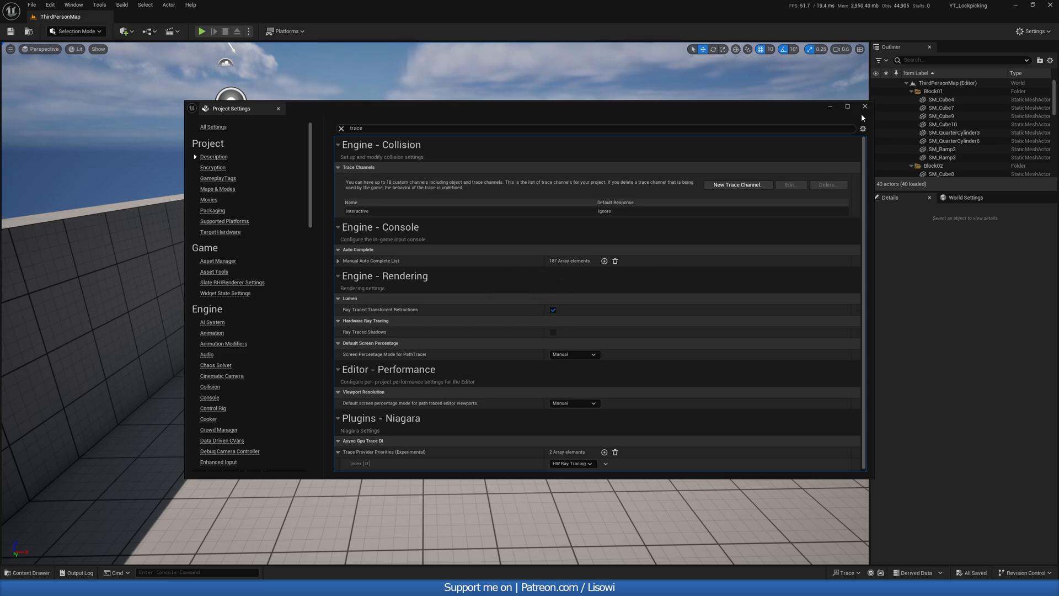
pyautogui.click(864, 106)
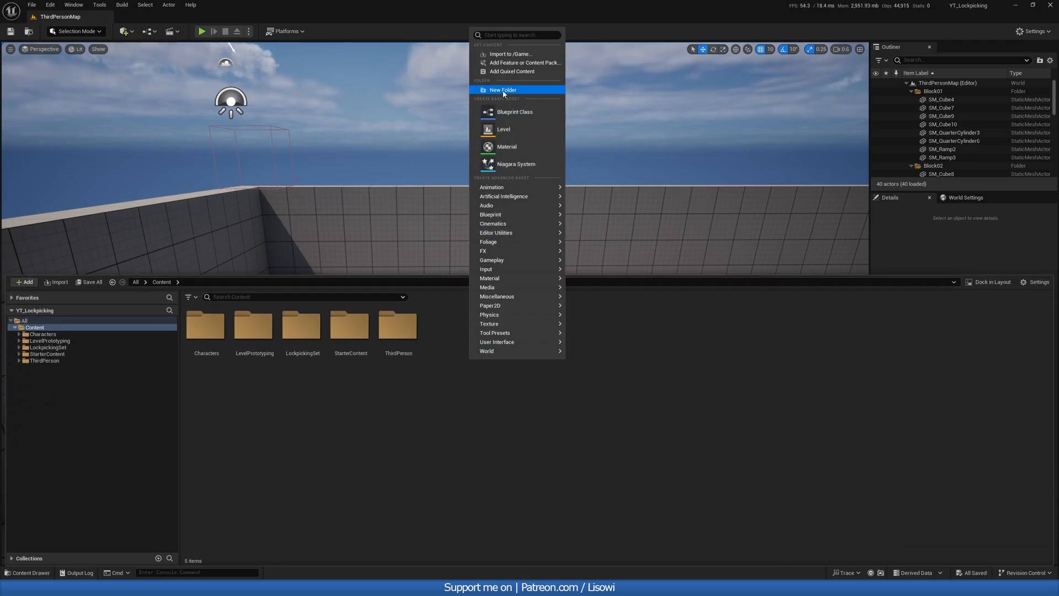
# Step: Create an Interaction folder under Content and enter it
pyautogui.click(503, 89)
pyautogui.write('Interaction')
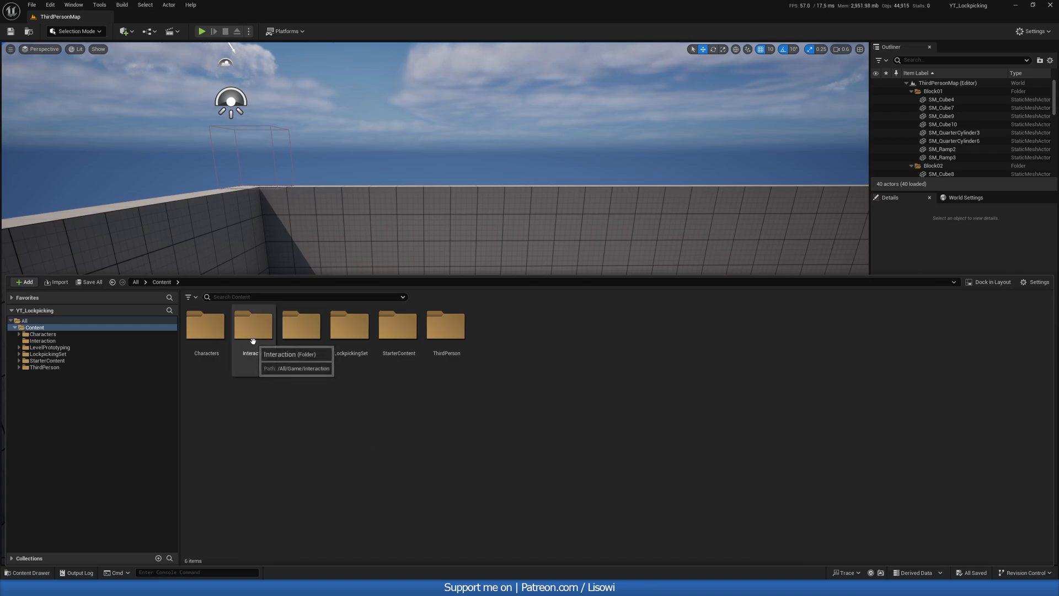
pyautogui.doubleClick(253, 324)
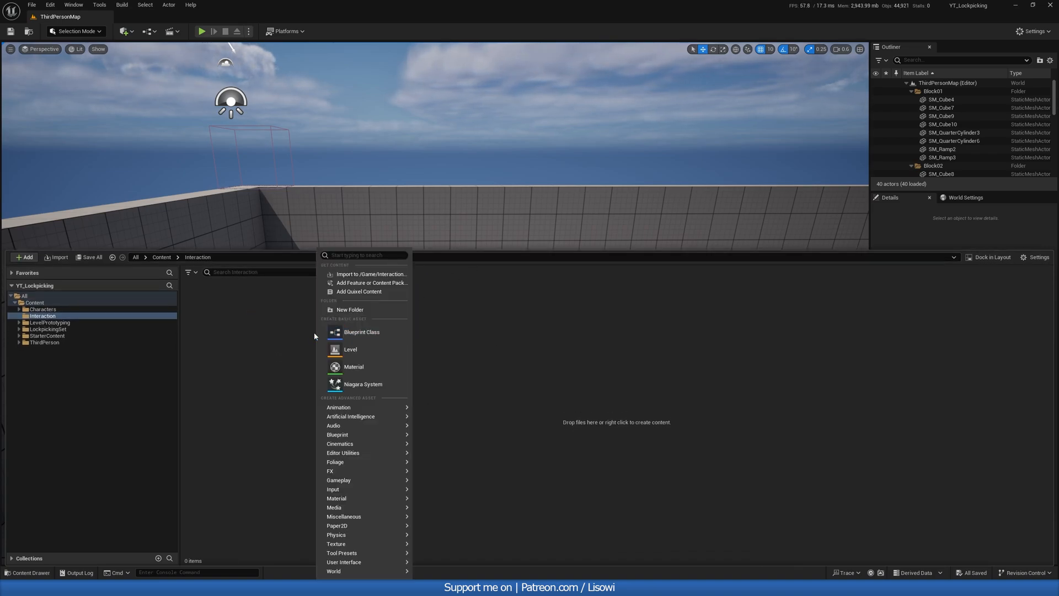
pyautogui.moveTo(338, 434)
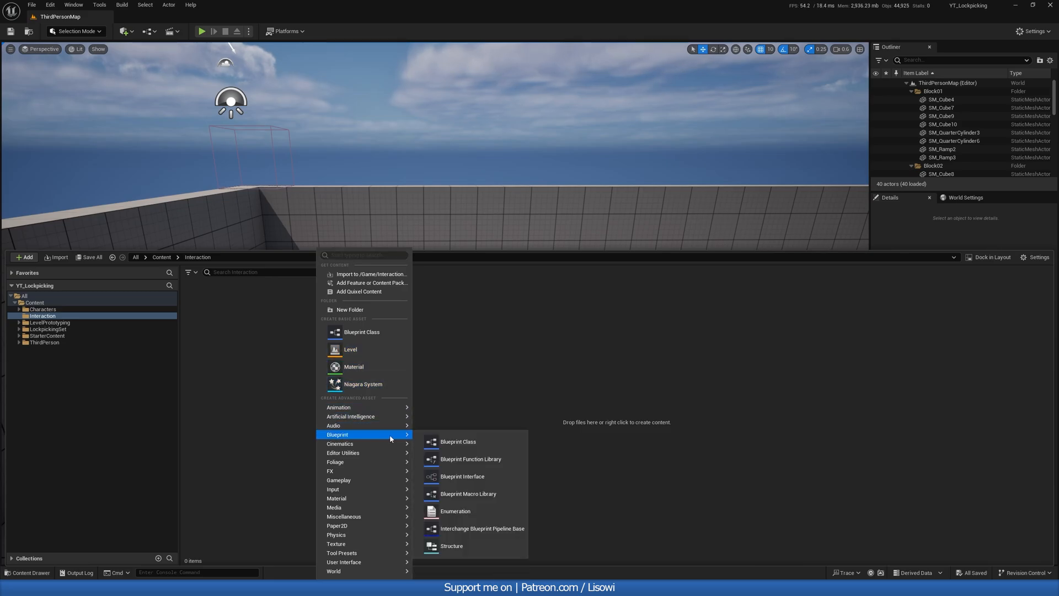
# Step: Create a Blueprint Interface asset named BPI_Interaction in the Interaction folder
pyautogui.click(462, 476)
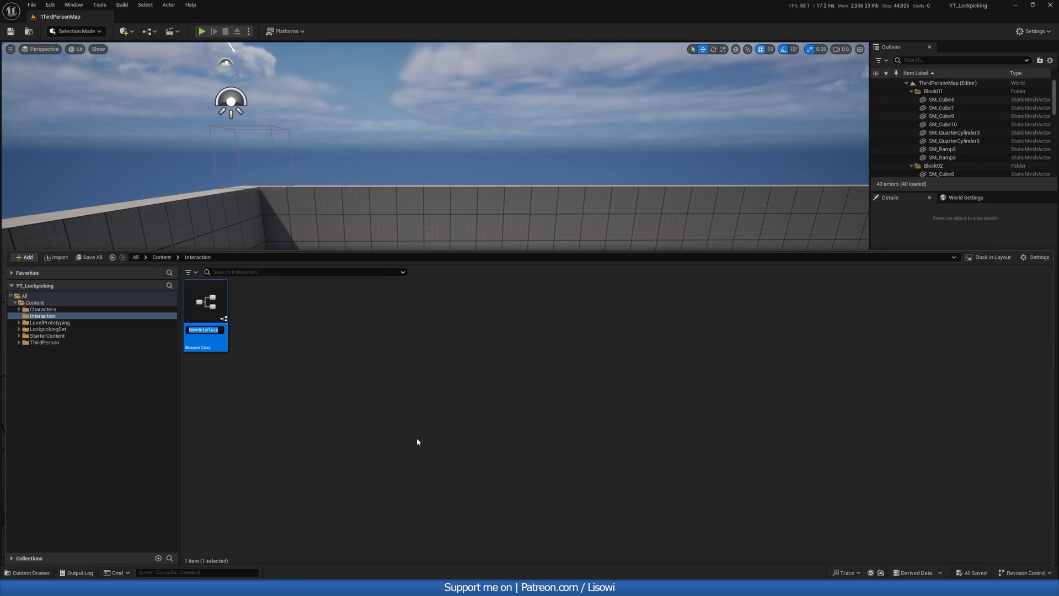
pyautogui.write('BPI')
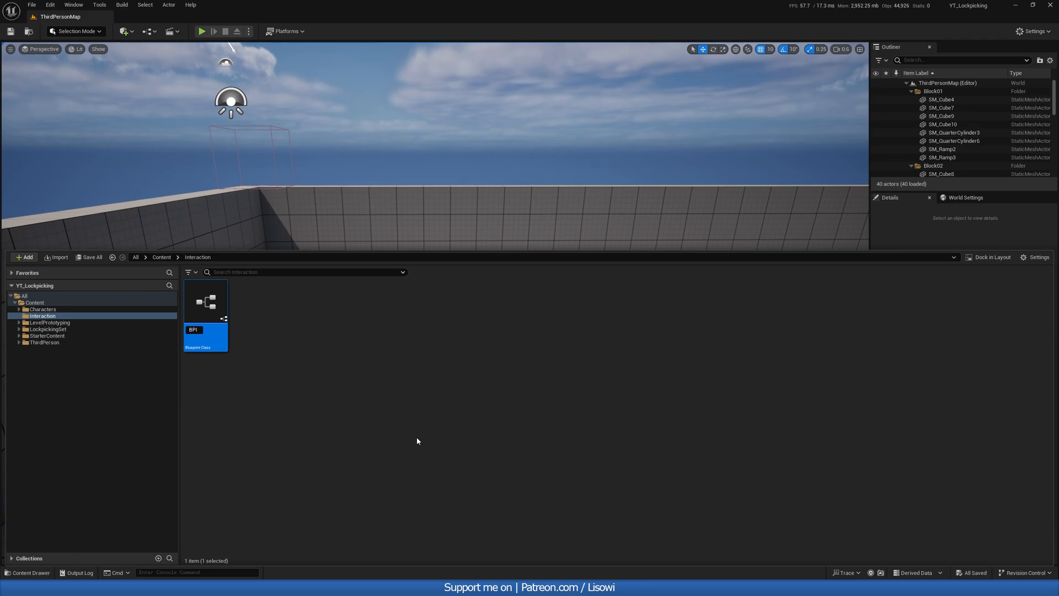
pyautogui.write('BPI_Interac')
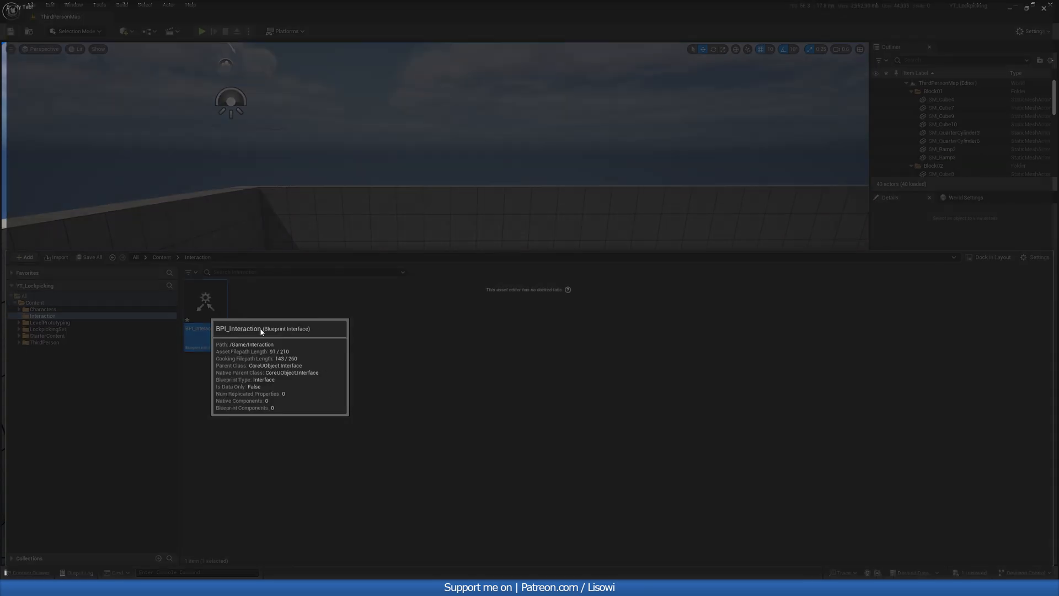
# Step: Give BPI_Interaction's InteractWith function an Actor input parameter named Interactor
pyautogui.doubleClick(205, 300)
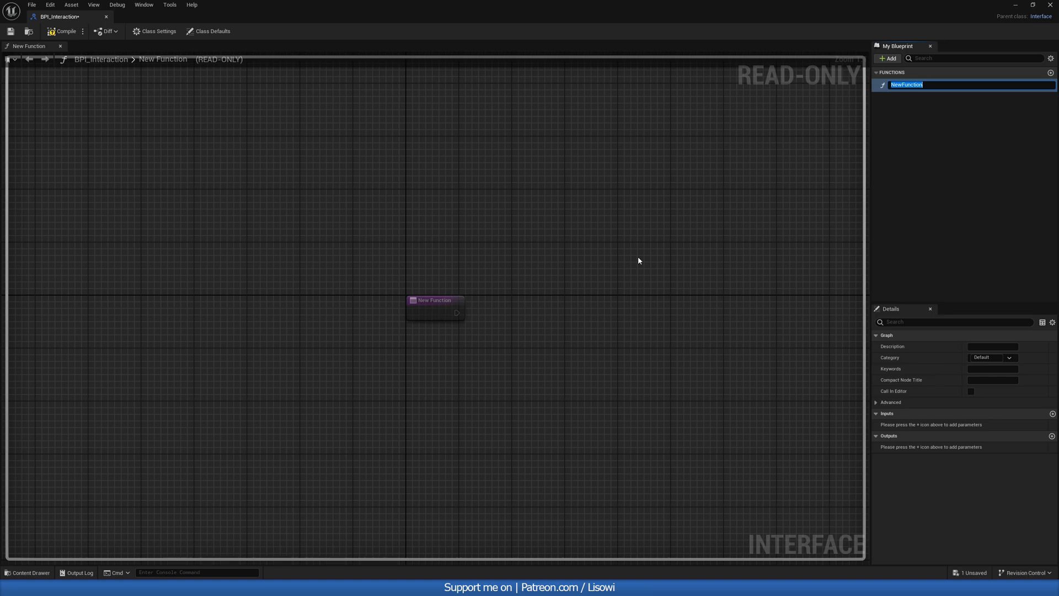
pyautogui.write('InteractWith')
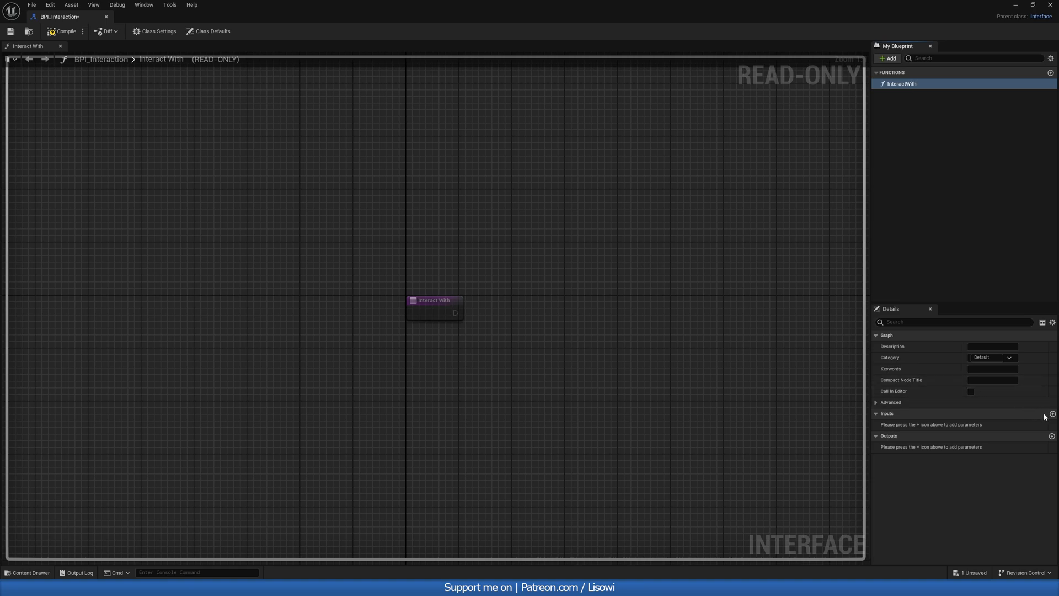
pyautogui.click(1051, 413)
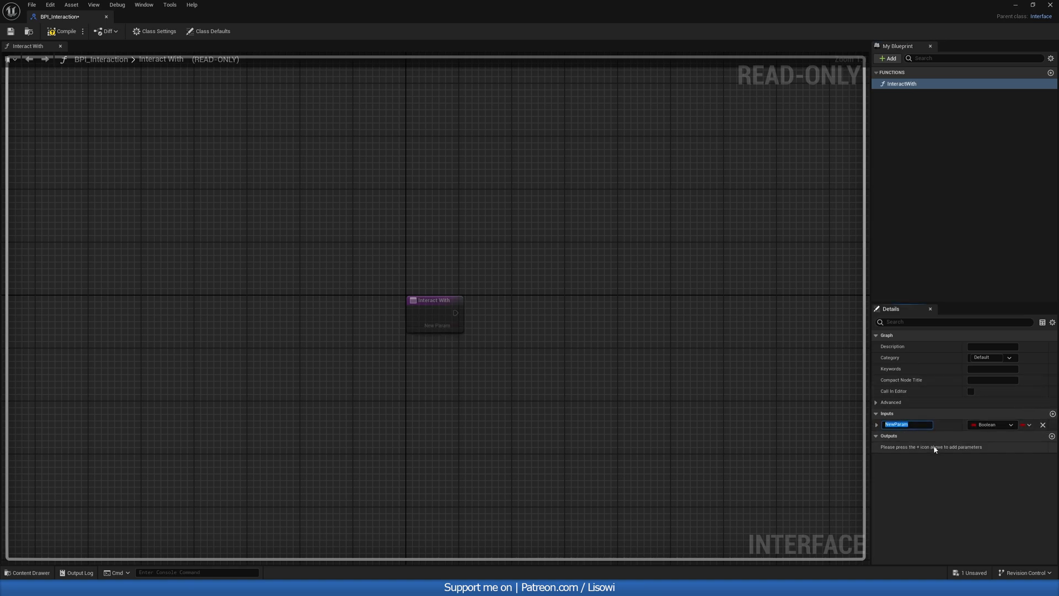
pyautogui.write('Inter')
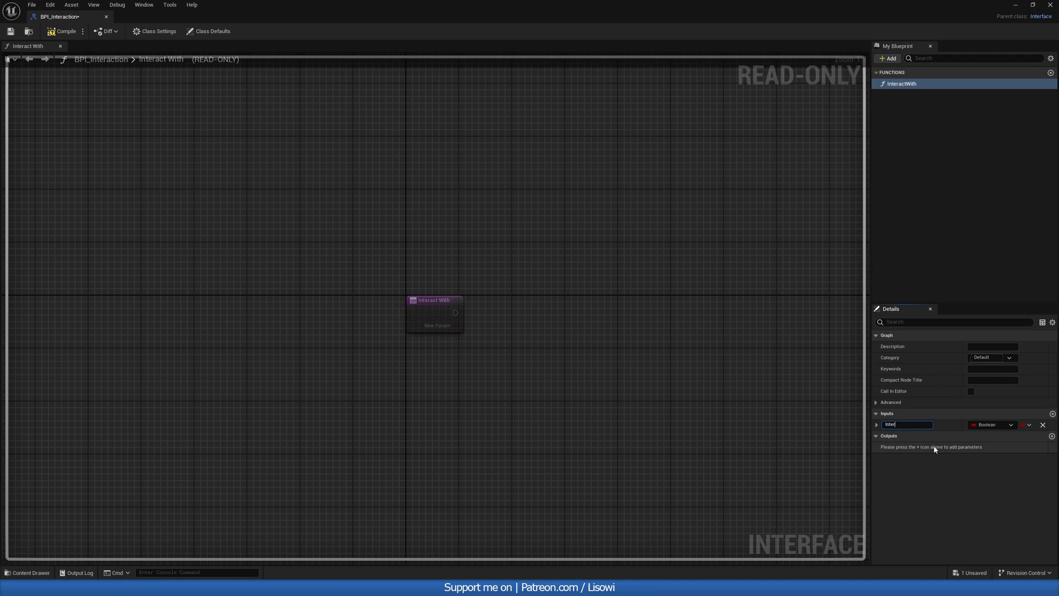
pyautogui.write('Interactor')
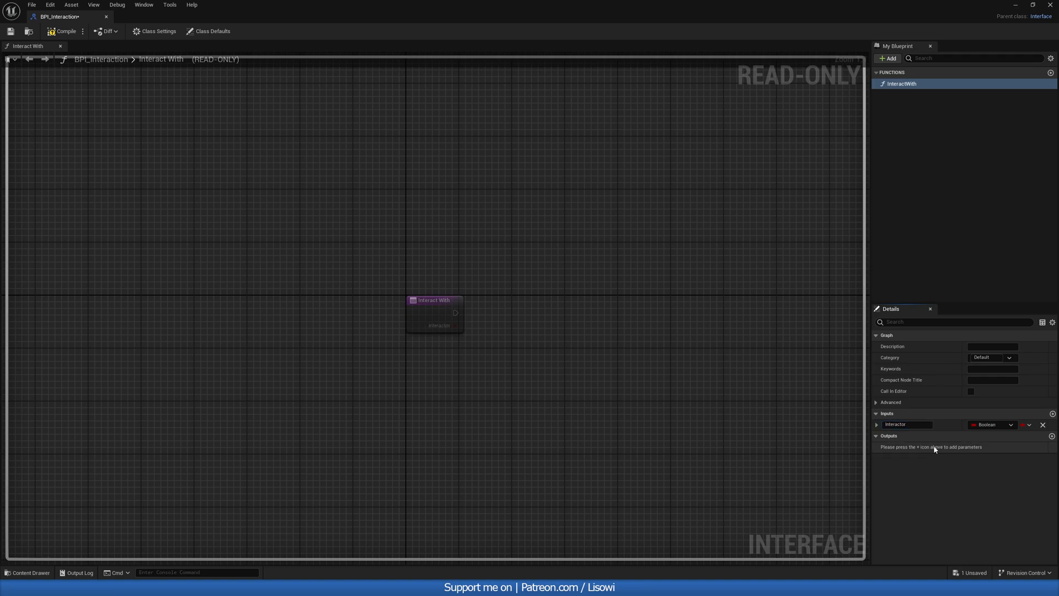
pyautogui.click(992, 424)
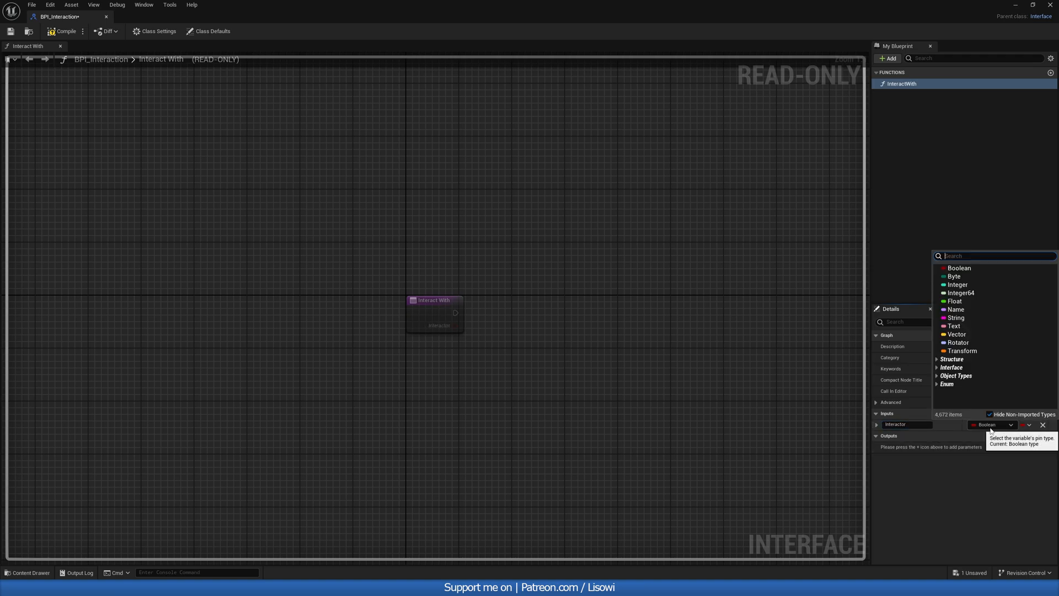
pyautogui.write('actor')
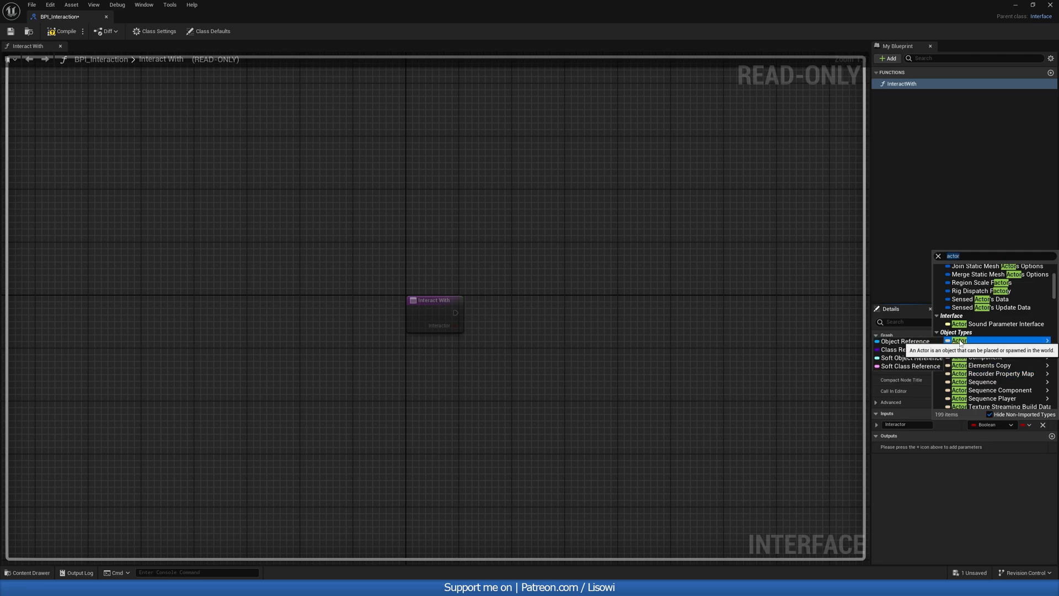
pyautogui.click(958, 340)
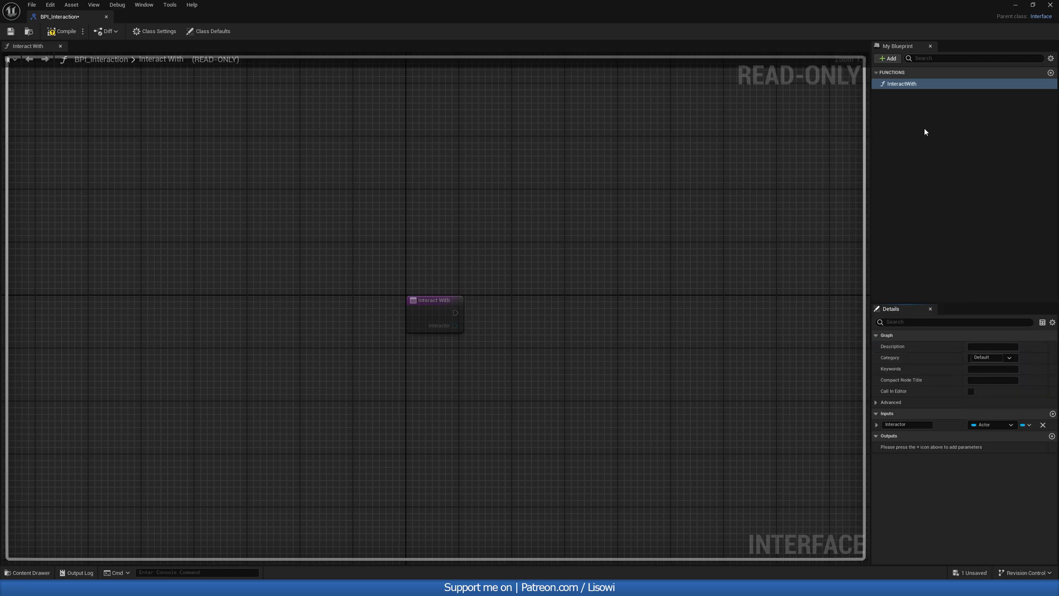
# Step: Review the InteractWith and LookAt functions, then close the interface editor
pyautogui.click(888, 58)
pyautogui.write('LookAt')
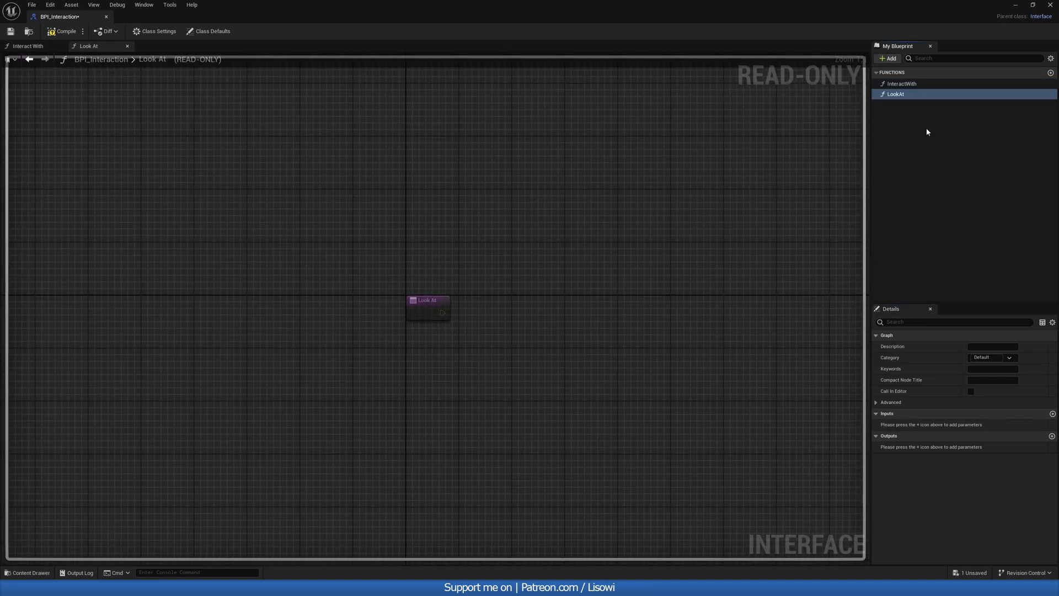
pyautogui.click(902, 83)
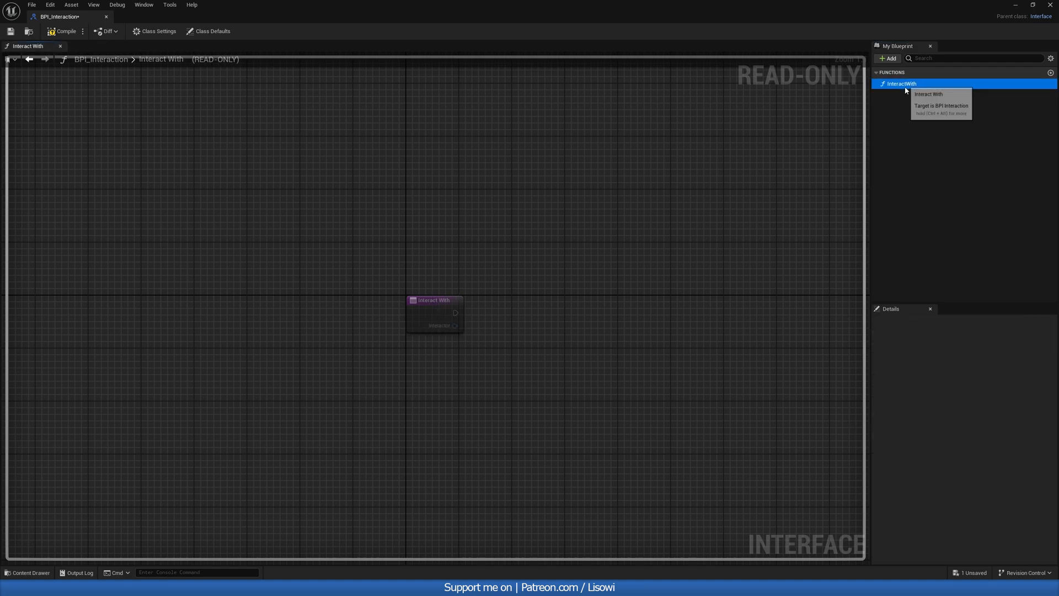
pyautogui.click(901, 83)
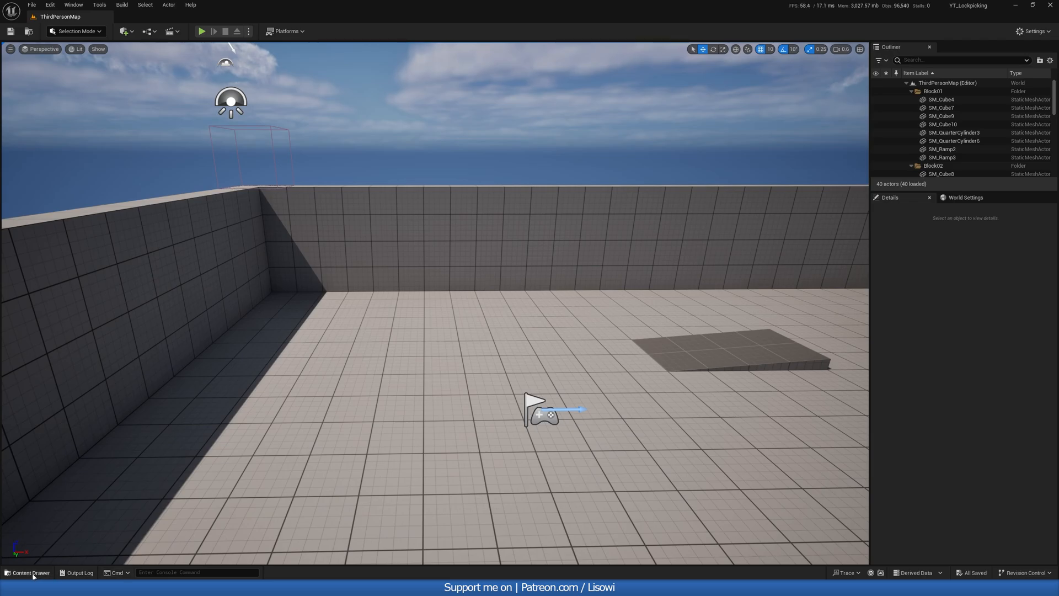
# Step: Create an Actor Component blueprint named BPC_Interaction in the Interaction folder and open it
pyautogui.click(25, 257)
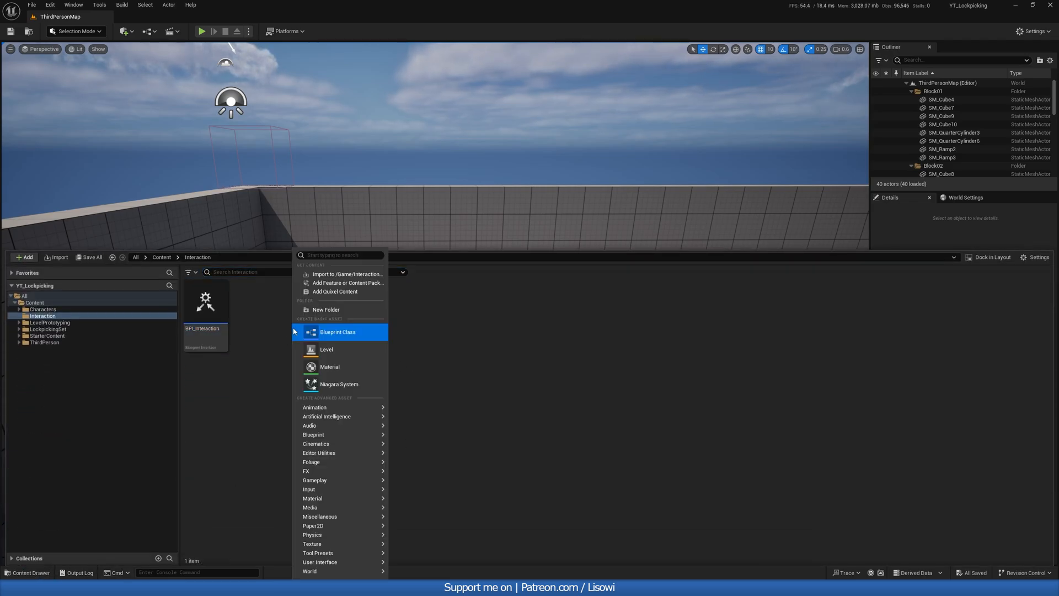
pyautogui.click(338, 333)
pyautogui.write('BPC_Interaction')
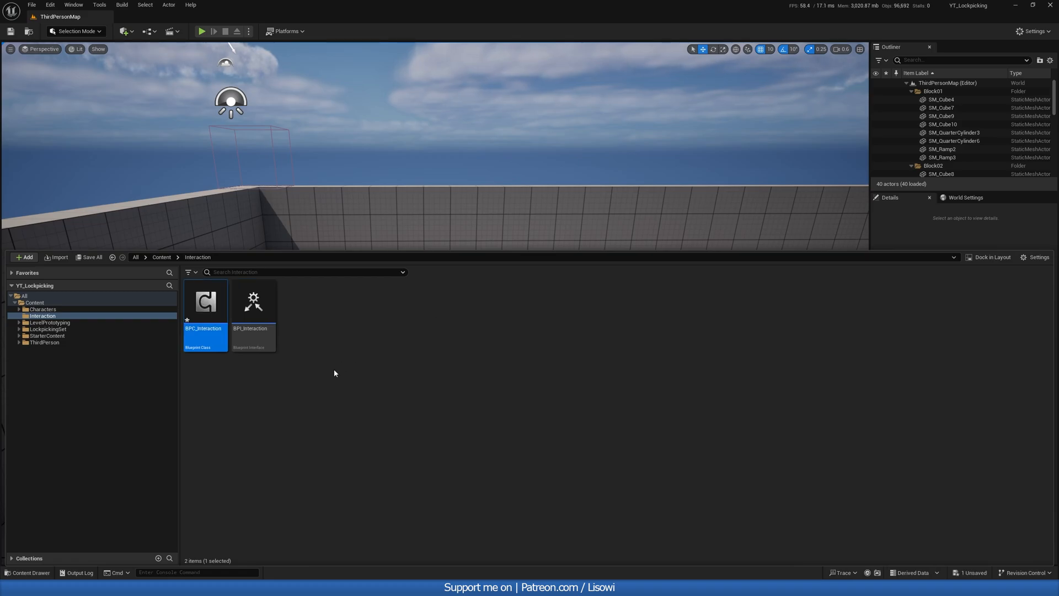
pyautogui.doubleClick(205, 303)
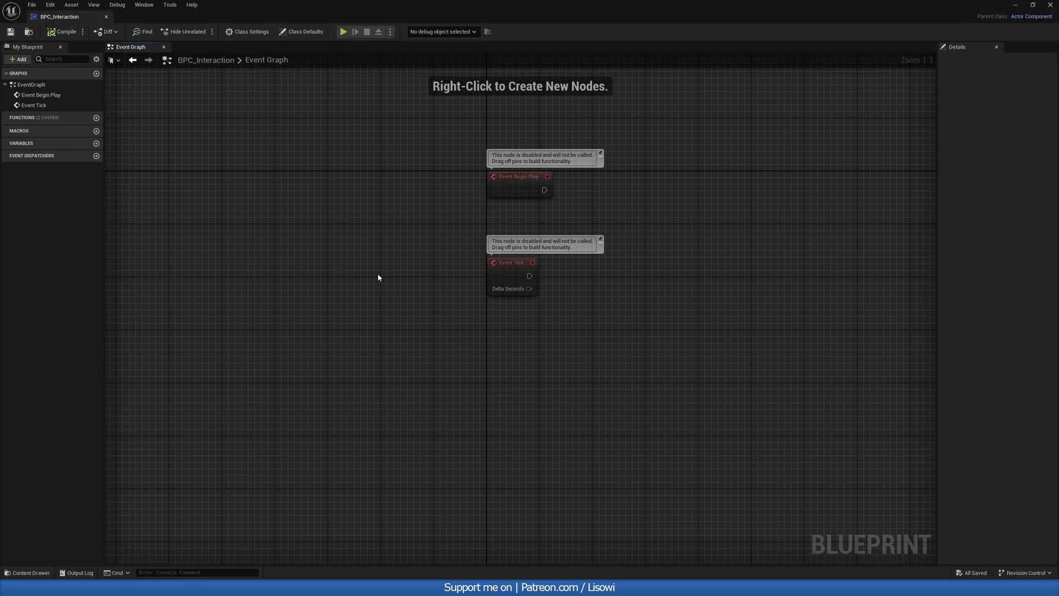
pyautogui.moveTo(115, 130)
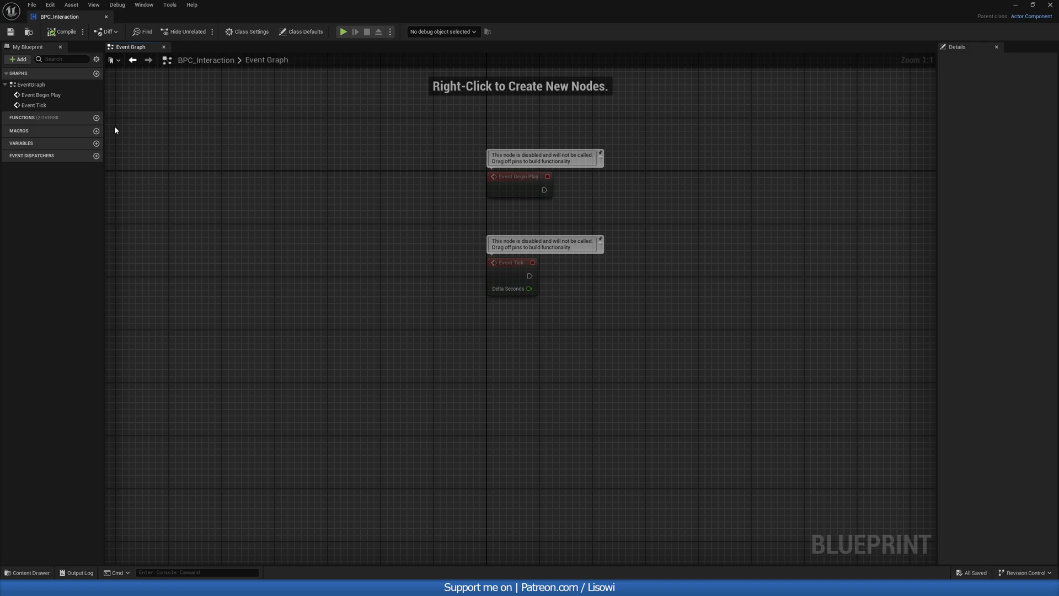
# Step: Add a function named InteractionTrace to BPC_Interaction
pyautogui.click(96, 117)
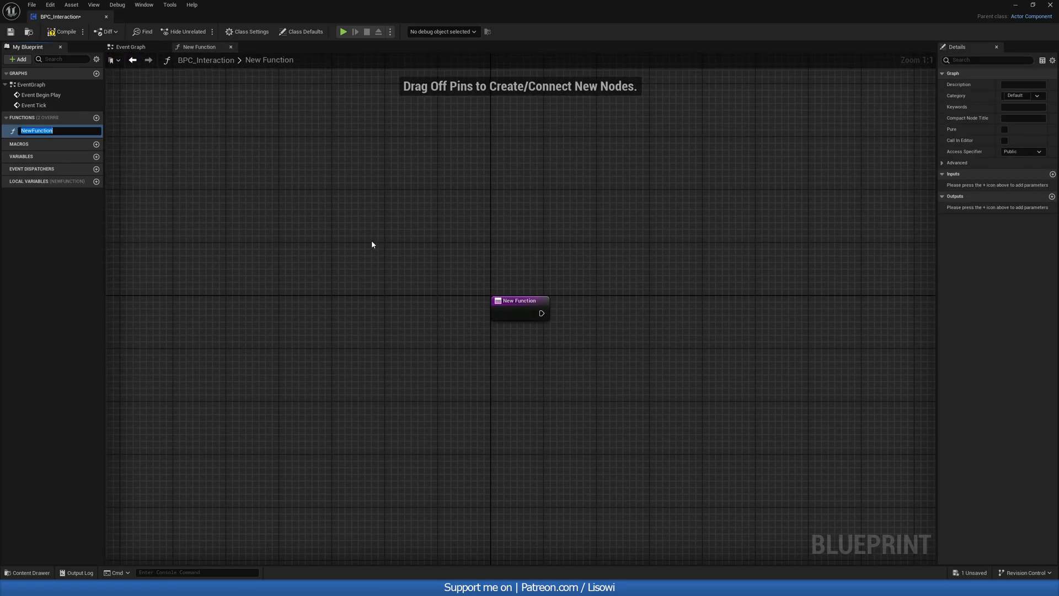
pyautogui.write('In')
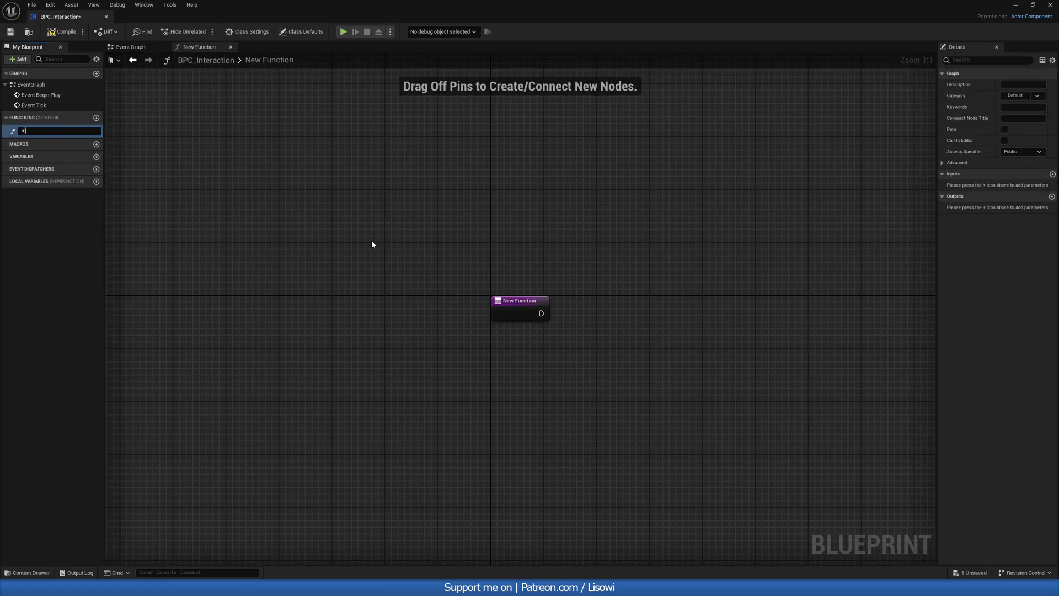
pyautogui.write('InteractionTrace')
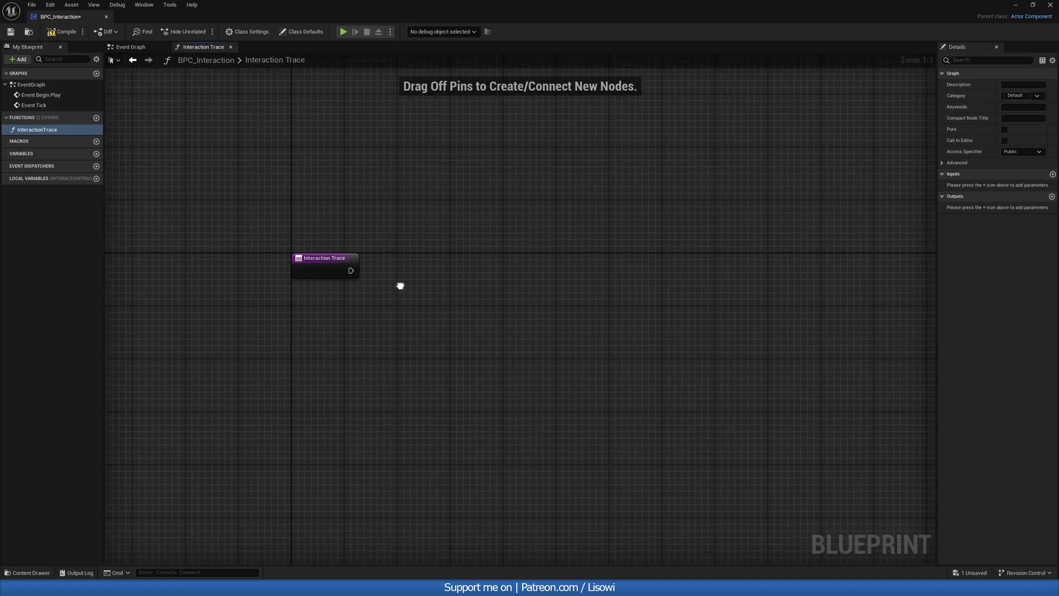
# Step: Add Sphere Trace By Channel from the owner's location to 100 units along its forward vector
pyautogui.moveTo(350, 269); pyautogui.dragTo(439, 278)
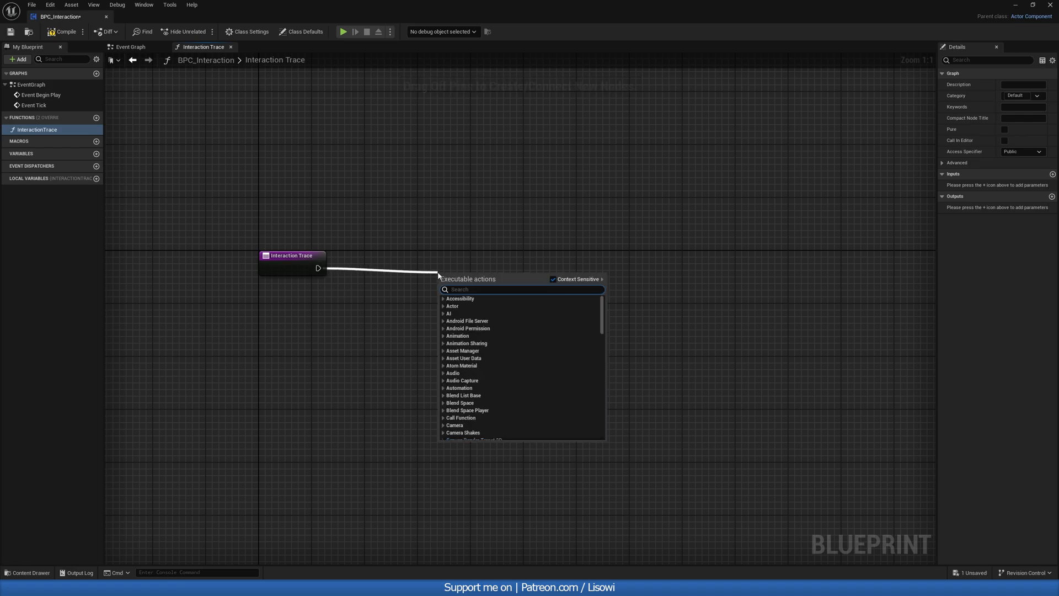
pyautogui.write('sphere trace')
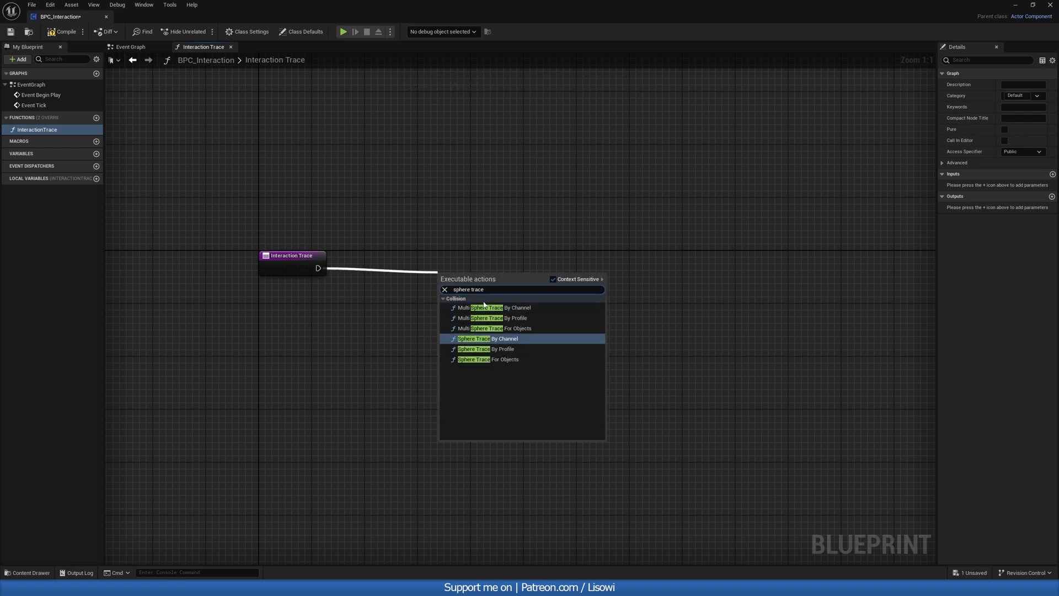
pyautogui.click(474, 338)
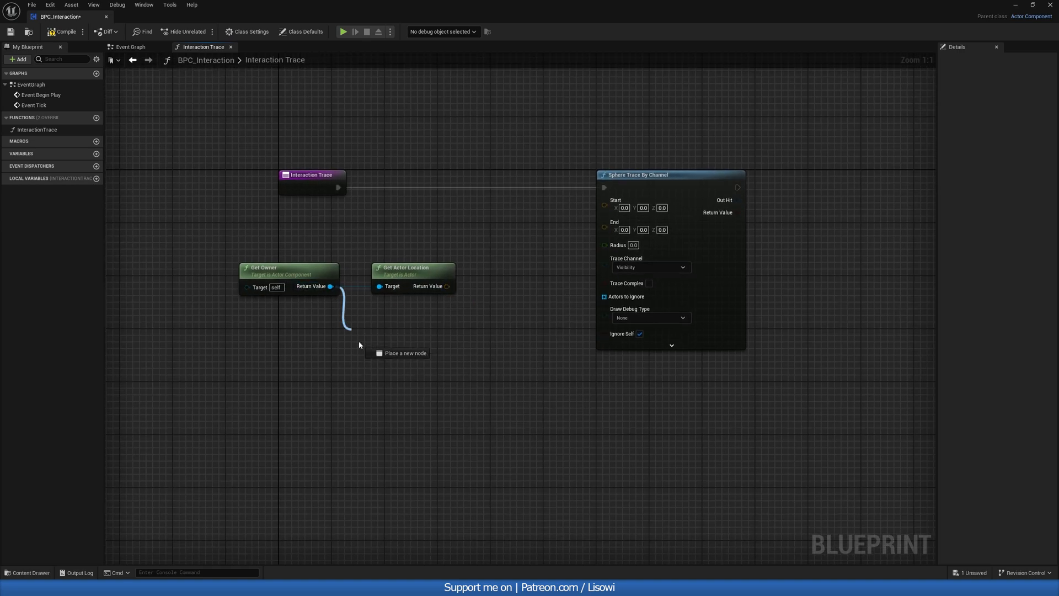
pyautogui.write('get actor for')
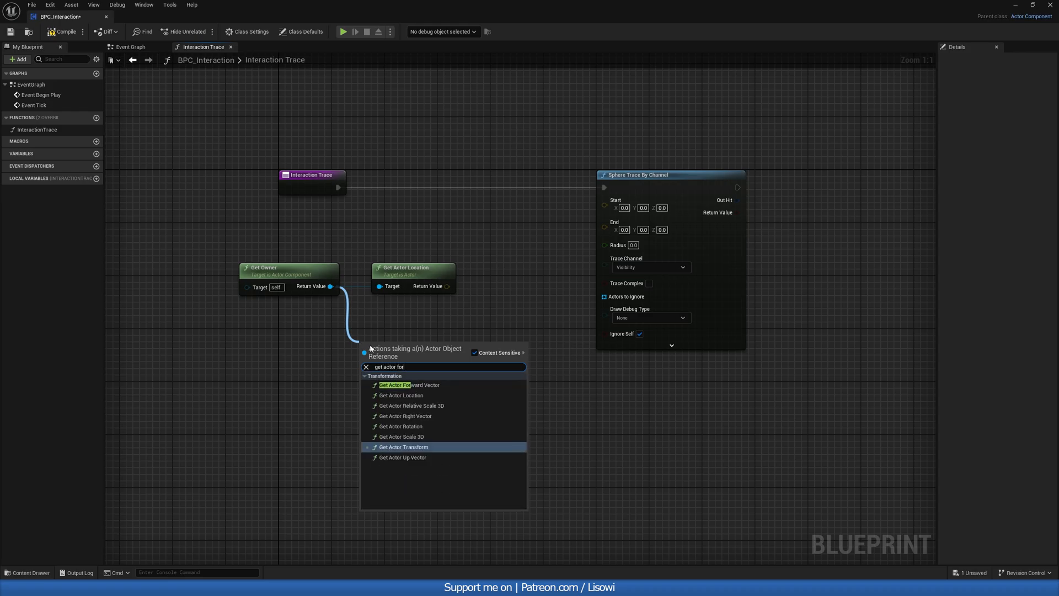
pyautogui.click(409, 385)
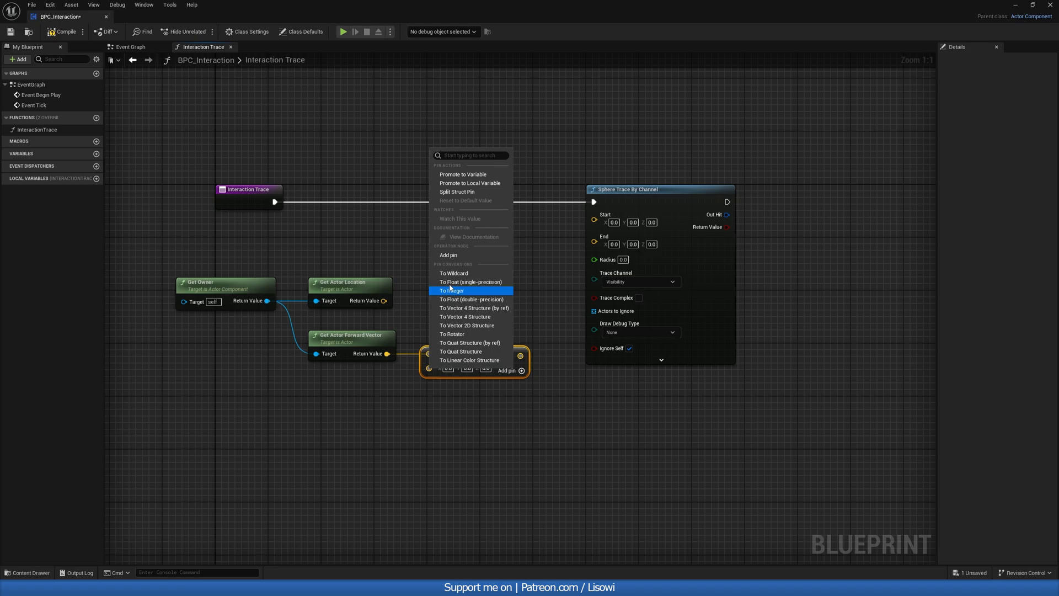
pyautogui.moveTo(471, 298)
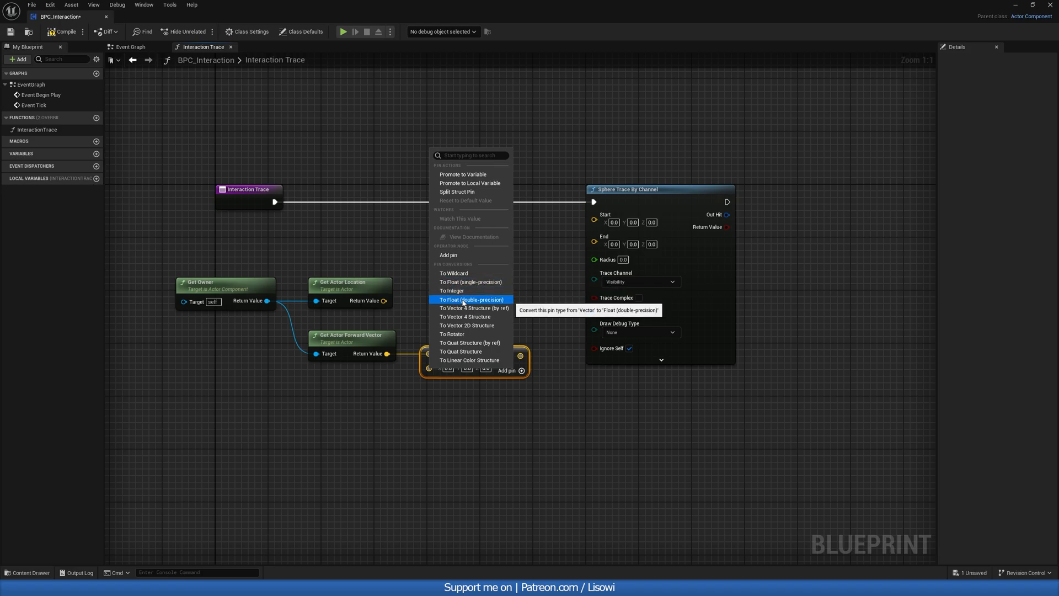
pyautogui.click(471, 299)
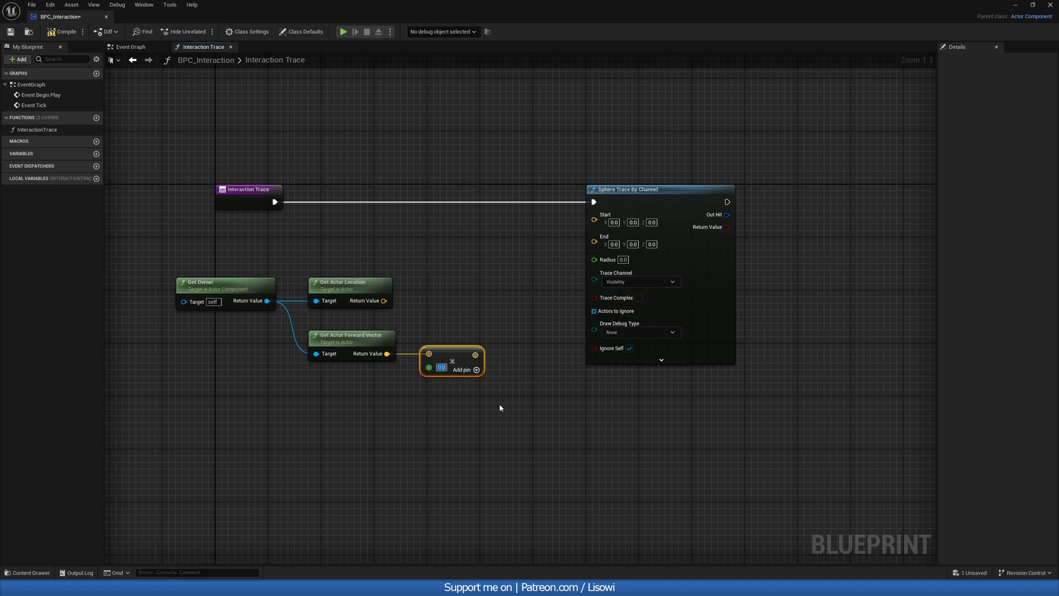
pyautogui.write('100.0')
pyautogui.click(623, 259)
pyautogui.write('50')
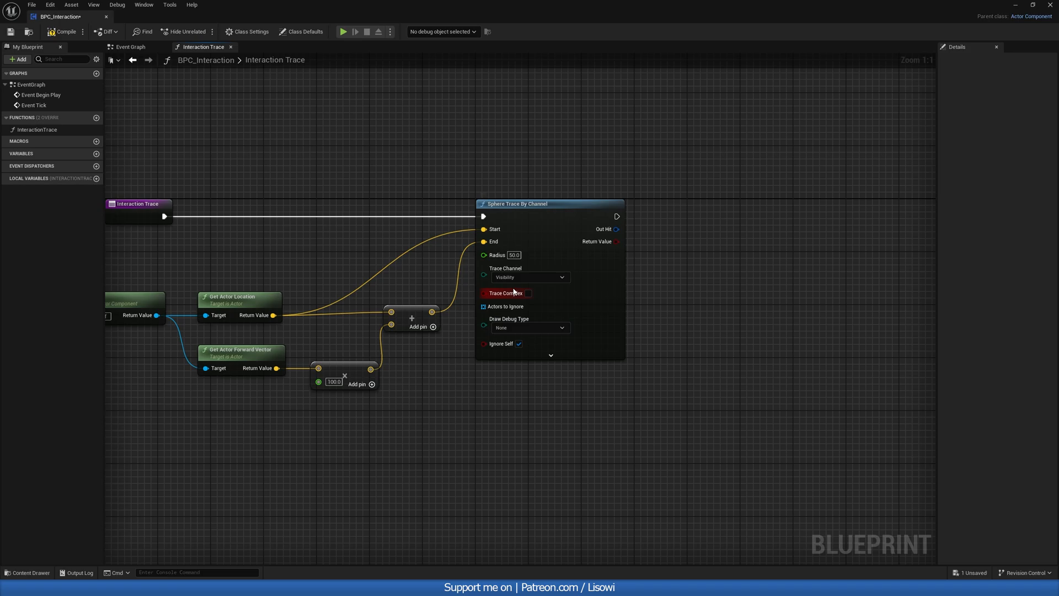
# Step: Set the trace to the Interactive channel with debug drawn for one frame, and compile
pyautogui.click(529, 277)
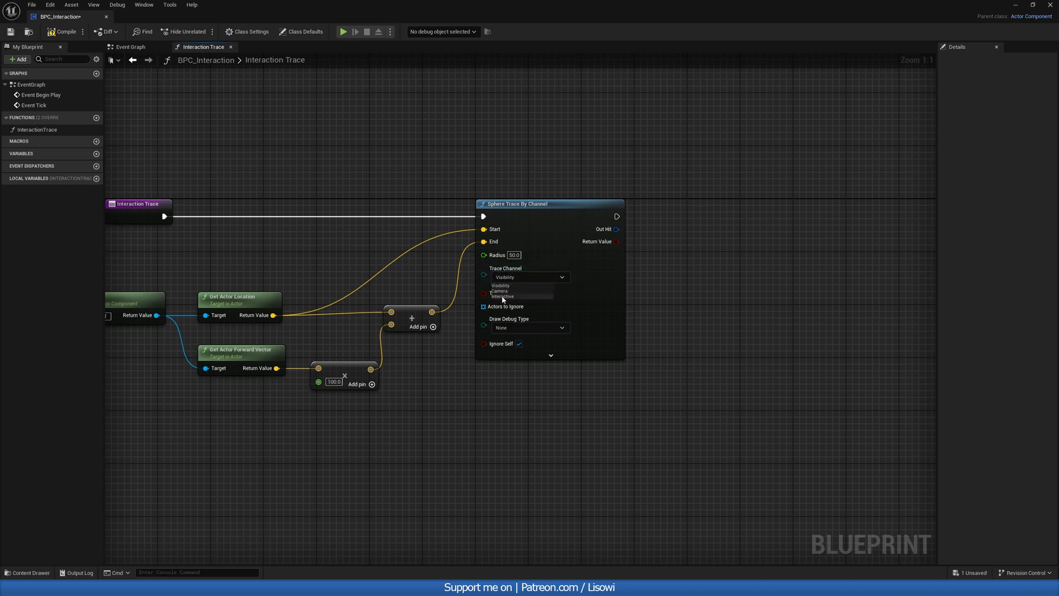
pyautogui.click(503, 295)
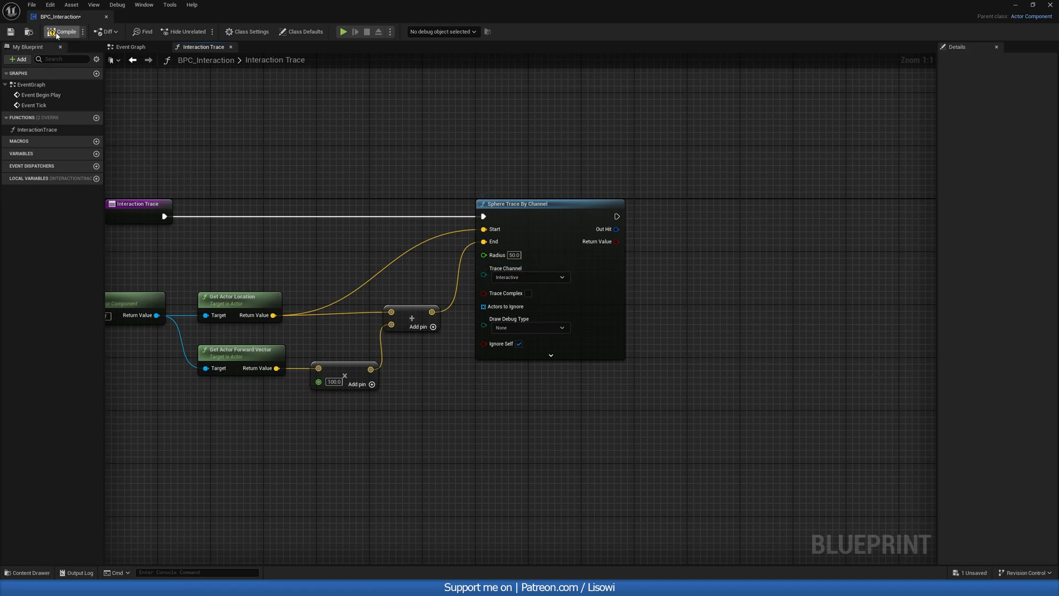
pyautogui.click(561, 277)
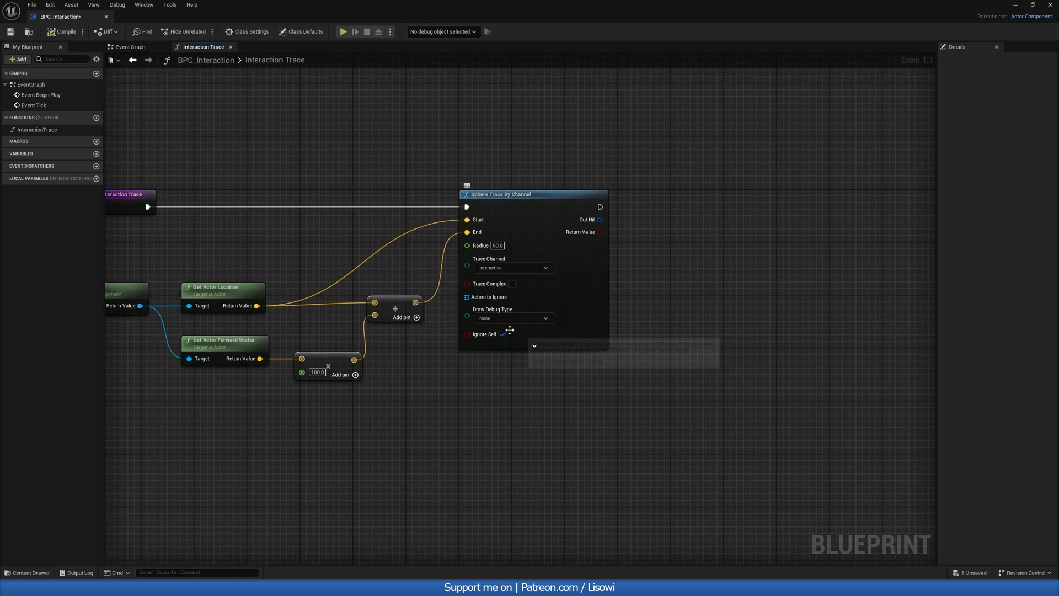
pyautogui.click(512, 317)
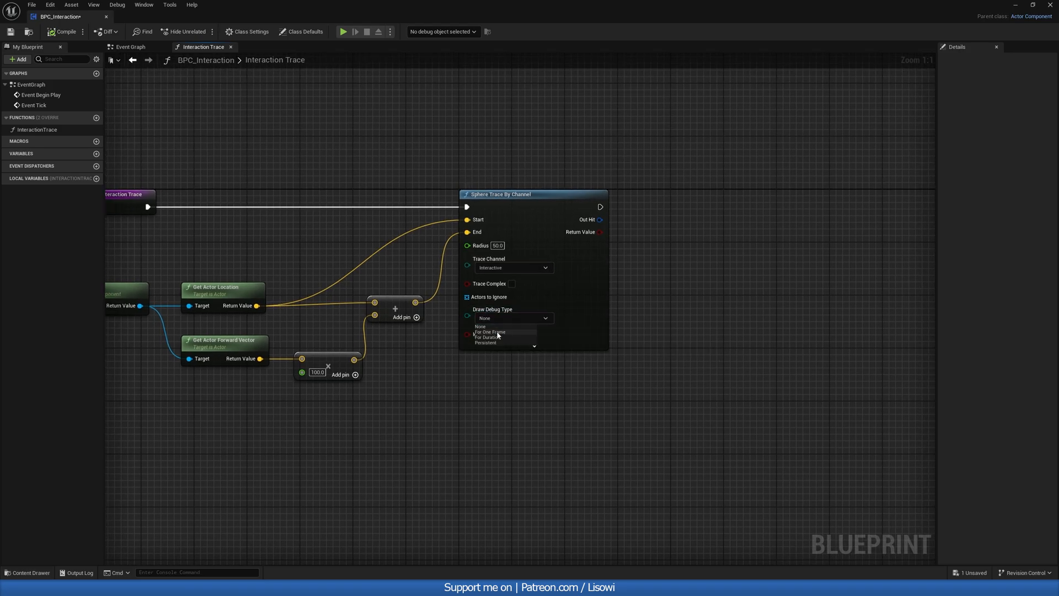
pyautogui.click(488, 332)
pyautogui.write('brea')
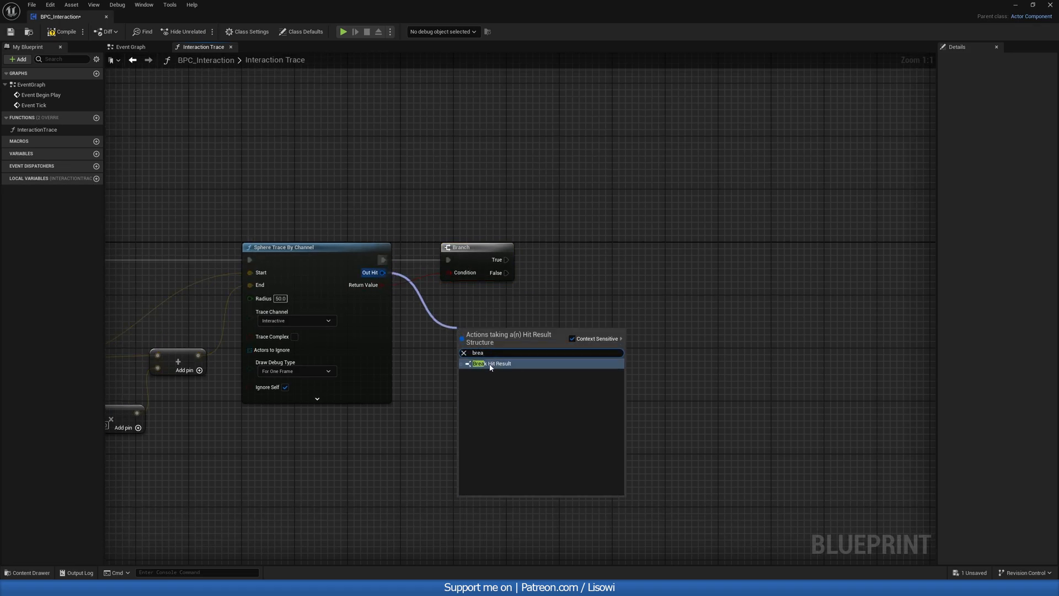
# Step: Break the hit result, promote Hit Actor to TargetActor, and test it for BPI_Interaction
pyautogui.click(490, 363)
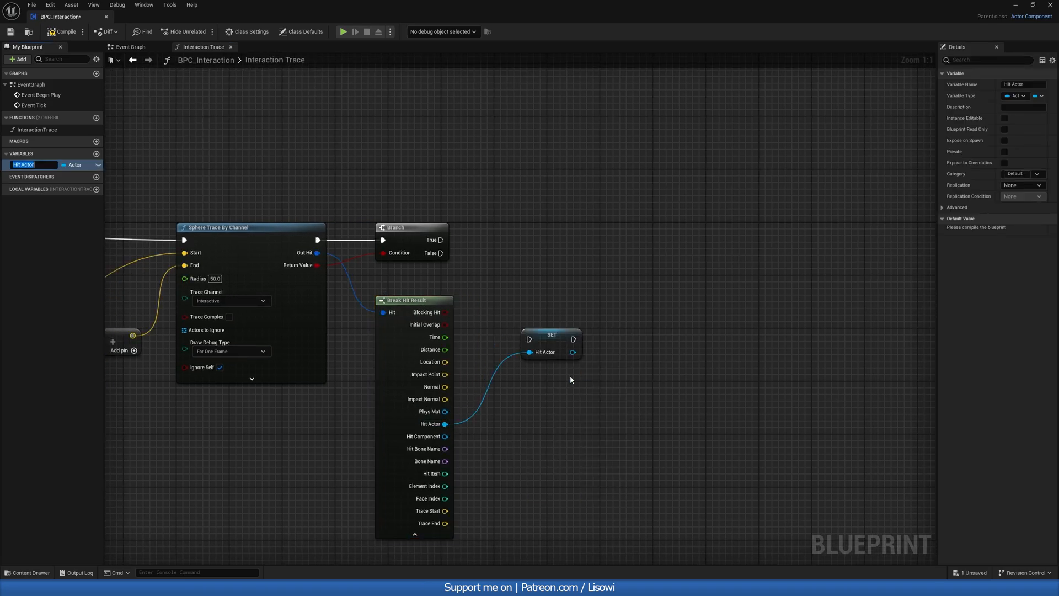
pyautogui.write('TargetActor')
pyautogui.write('does im')
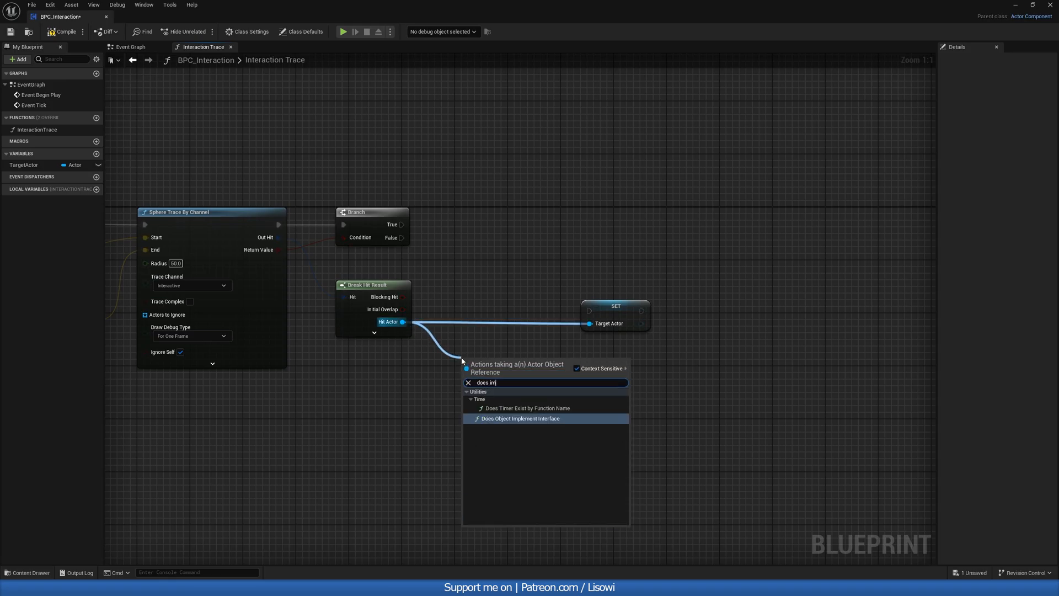
pyautogui.click(521, 418)
pyautogui.write('bp')
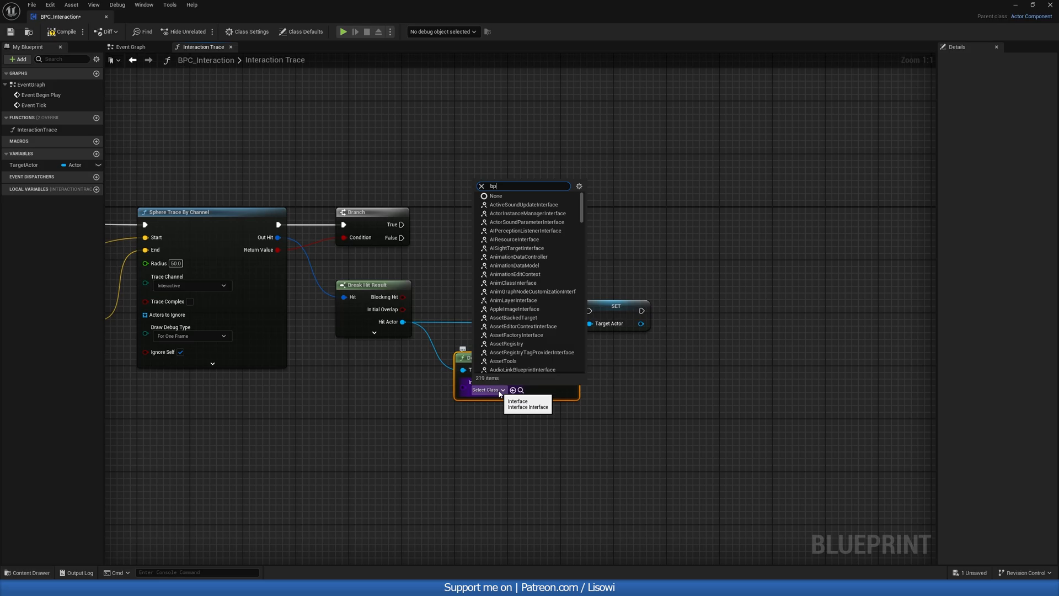
pyautogui.click(527, 403)
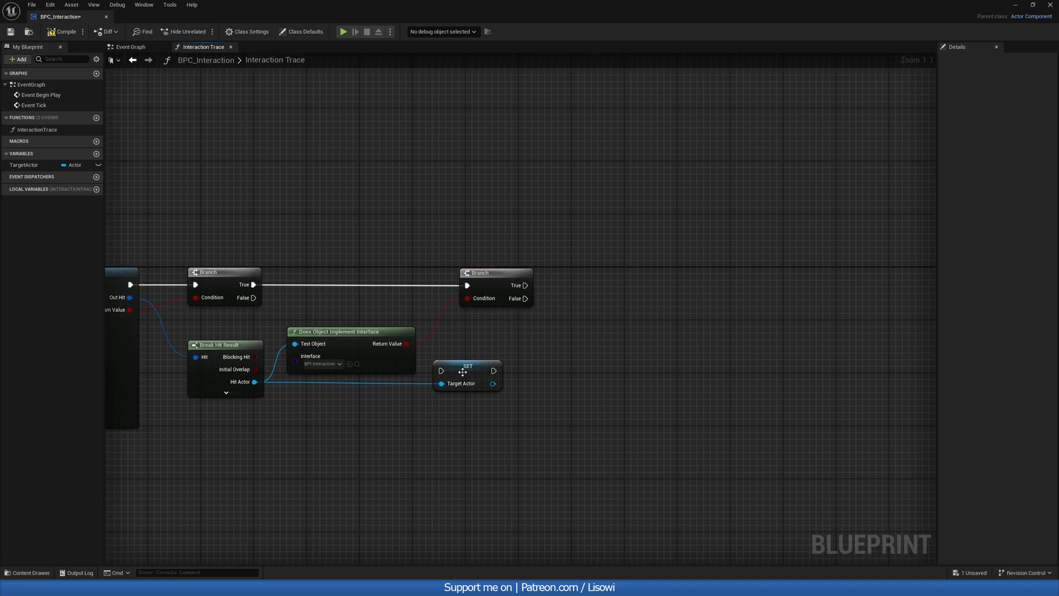
pyautogui.moveTo(465, 372); pyautogui.dragTo(586, 286)
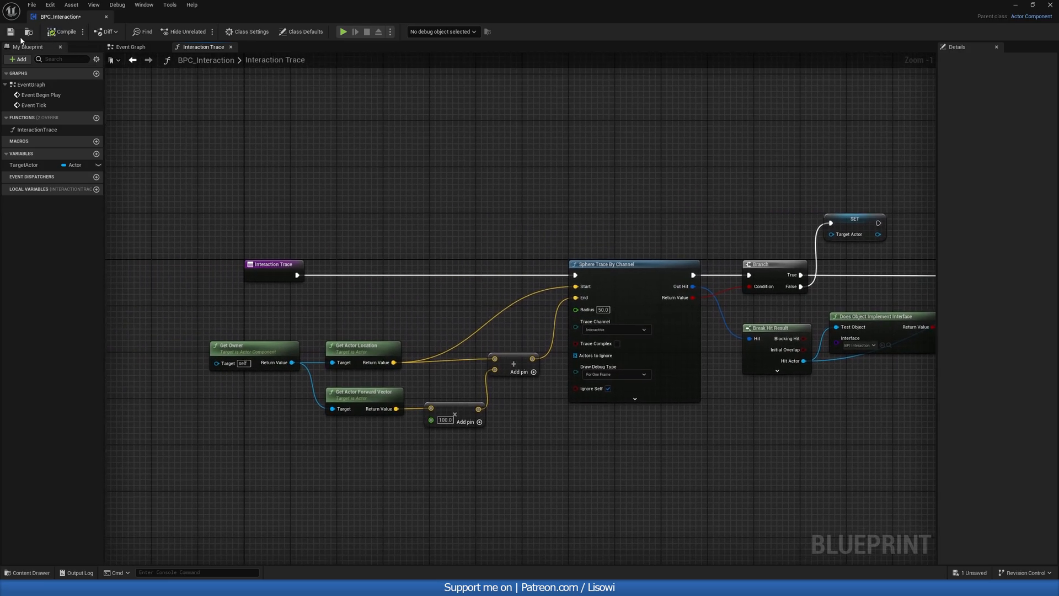
# Step: Add BeginTrace setting a looping 0.2-second timer whose UpdateTrace event runs InteractionTrace
pyautogui.click(130, 46)
pyautogui.write('cust')
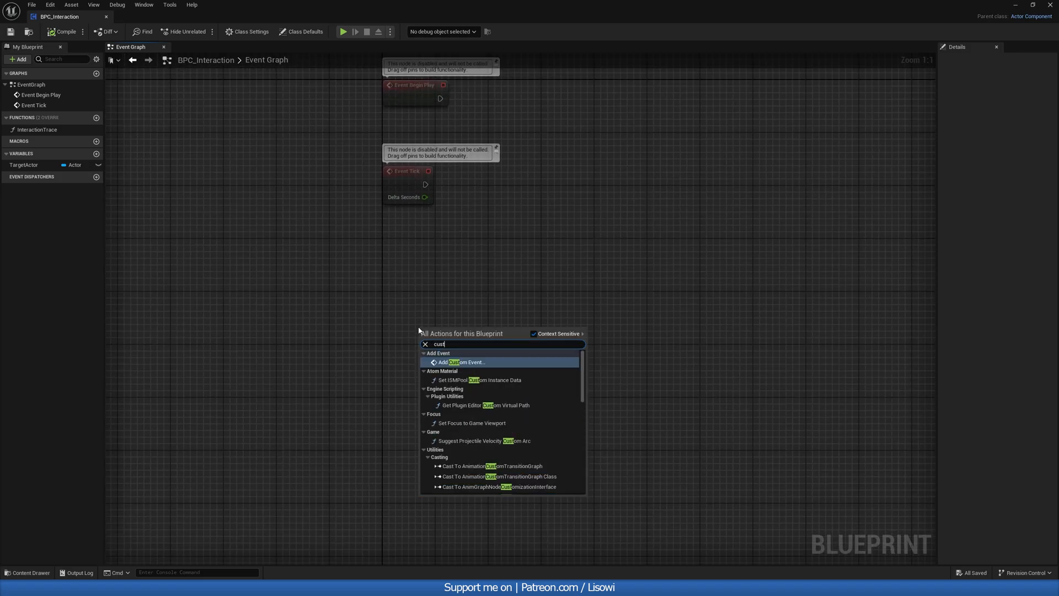
pyautogui.click(464, 361)
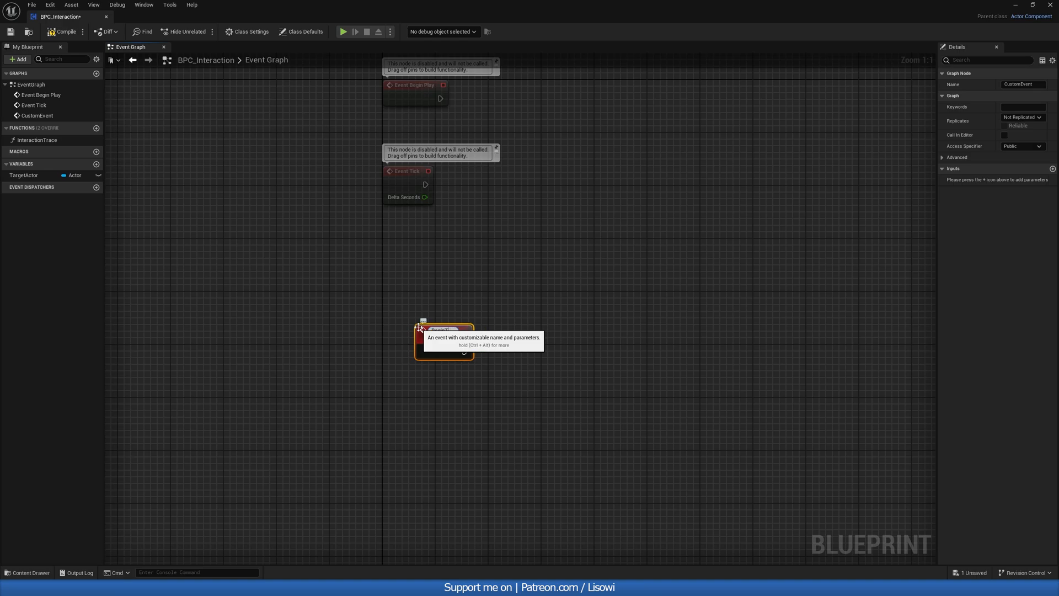
pyautogui.write('BeginTrace')
pyautogui.write('set timer')
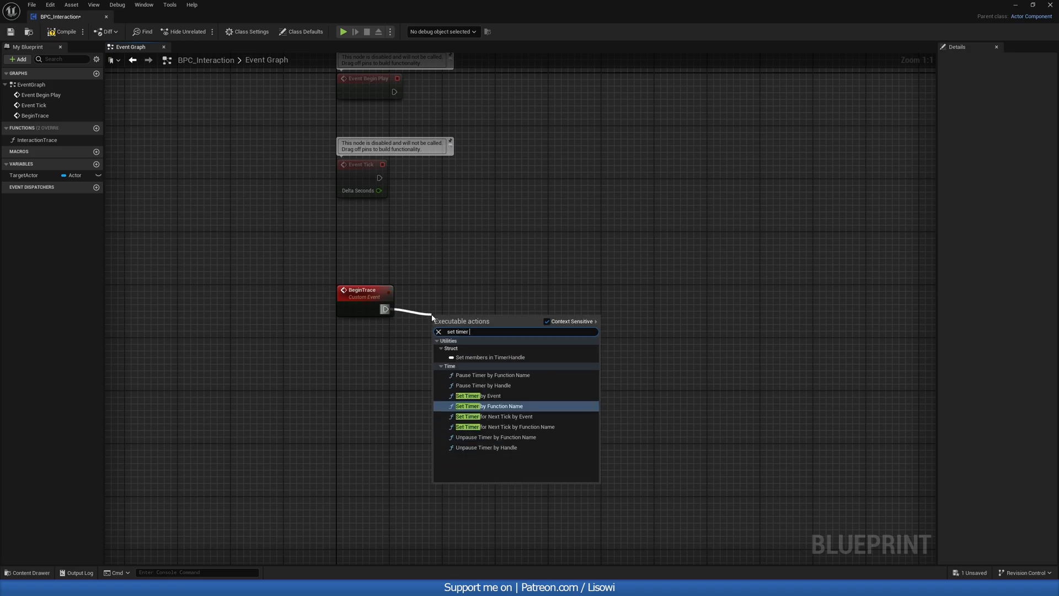
pyautogui.click(478, 395)
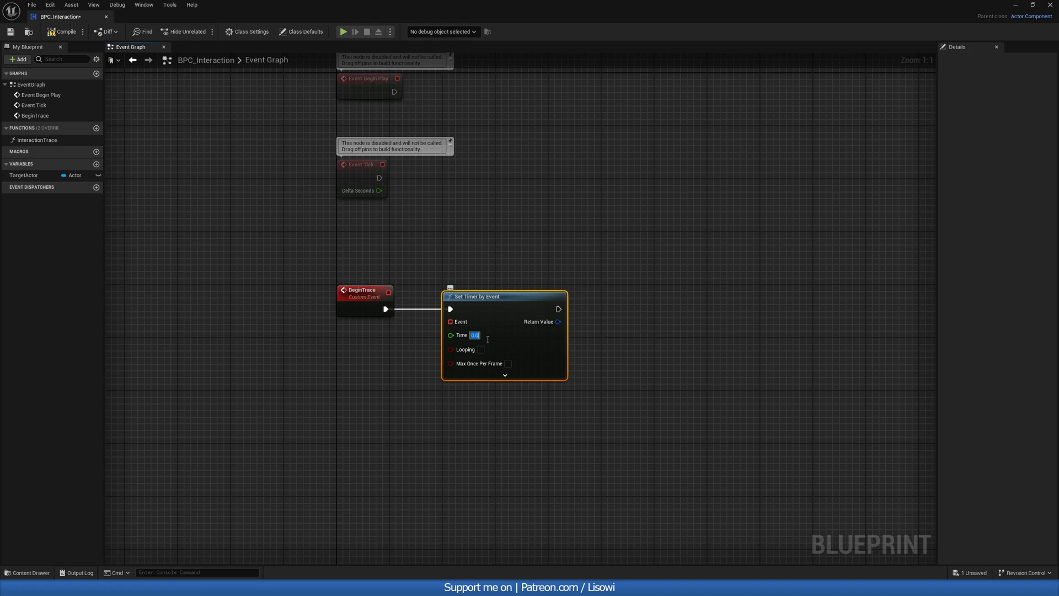
pyautogui.moveTo(487, 340)
pyautogui.write('0.2')
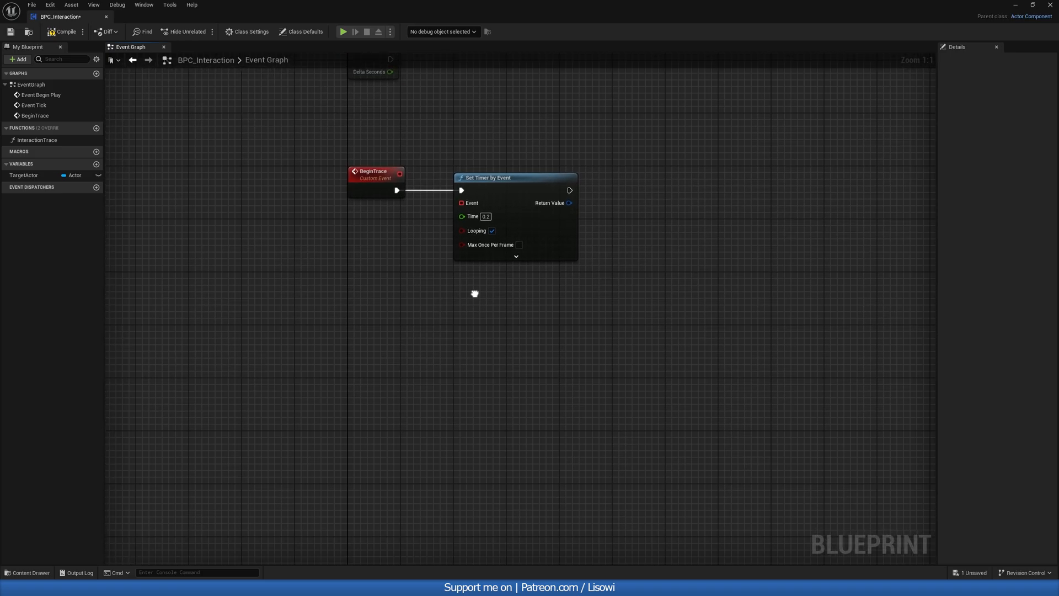
pyautogui.moveTo(461, 203); pyautogui.dragTo(350, 318)
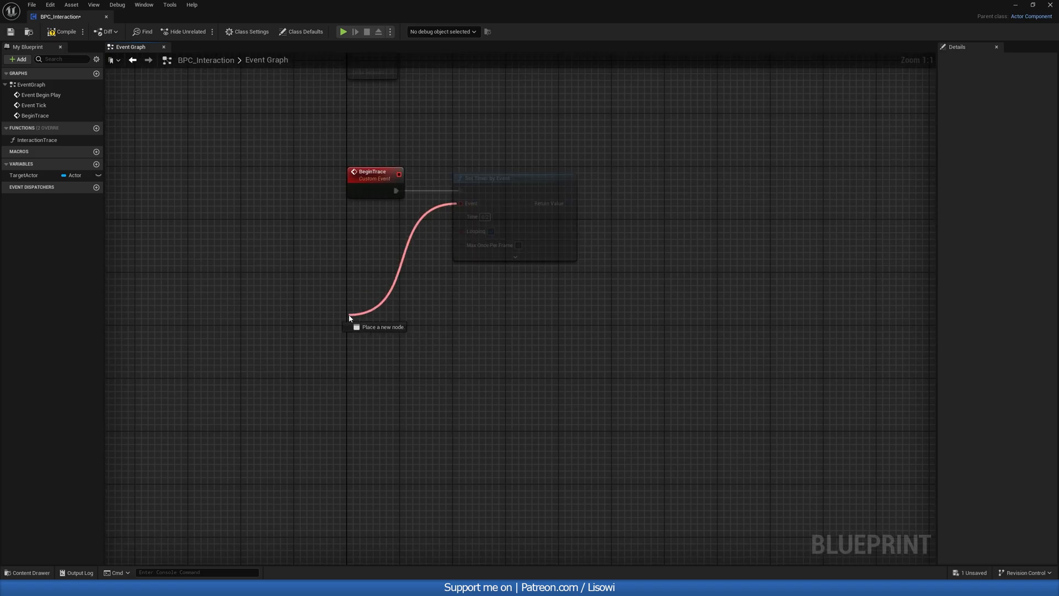
pyautogui.click(381, 317)
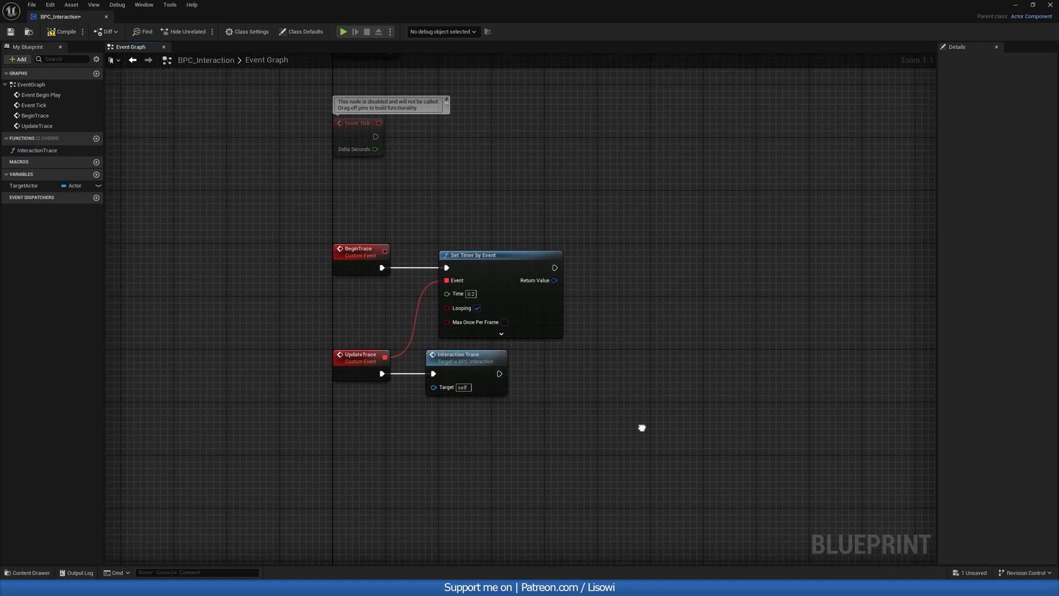
pyautogui.write('B')
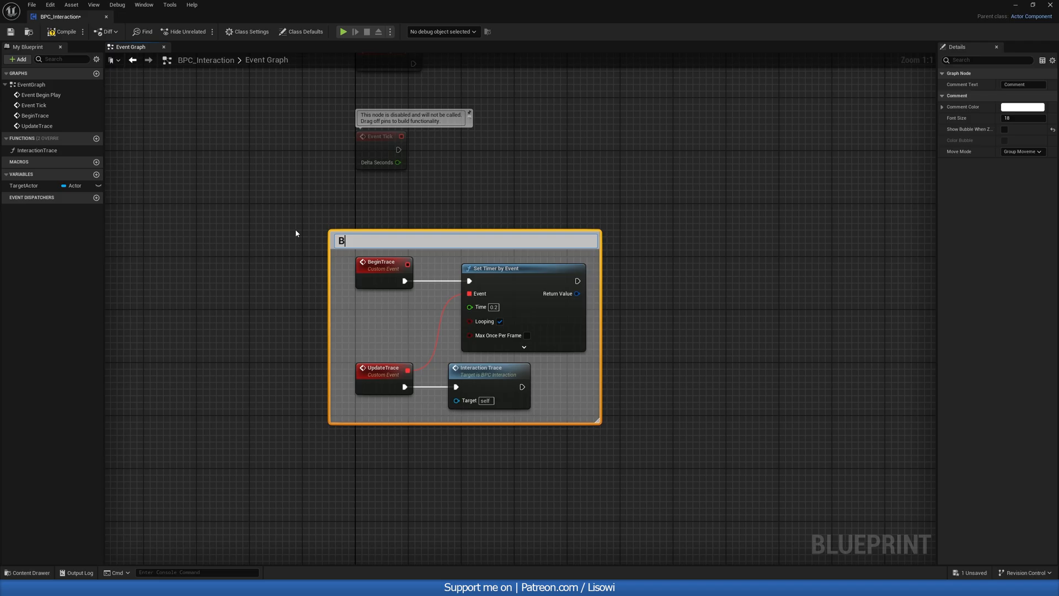
pyautogui.write('ra')
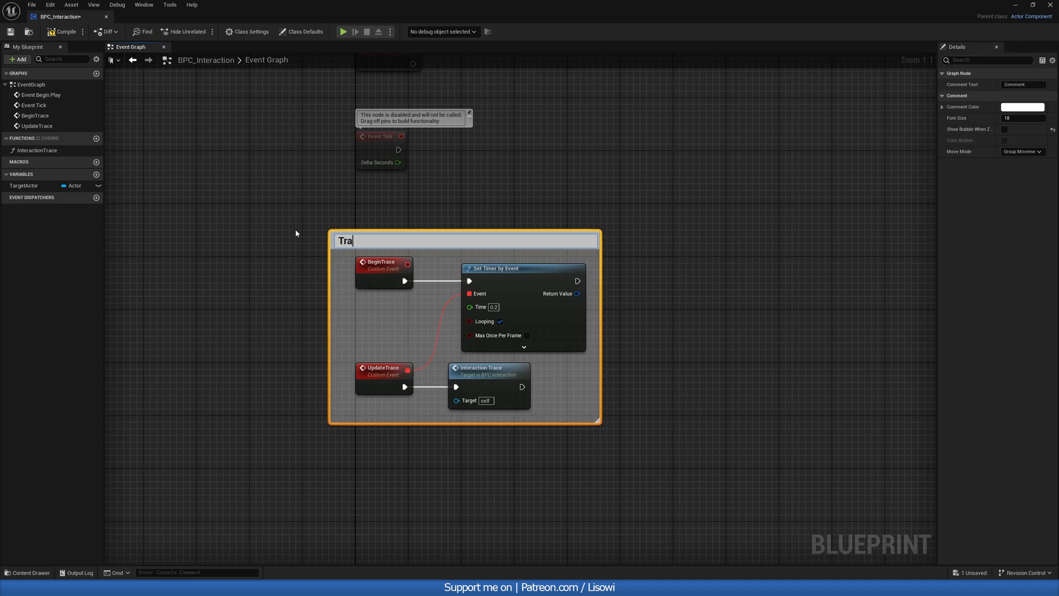
pyautogui.write('ction trace.')
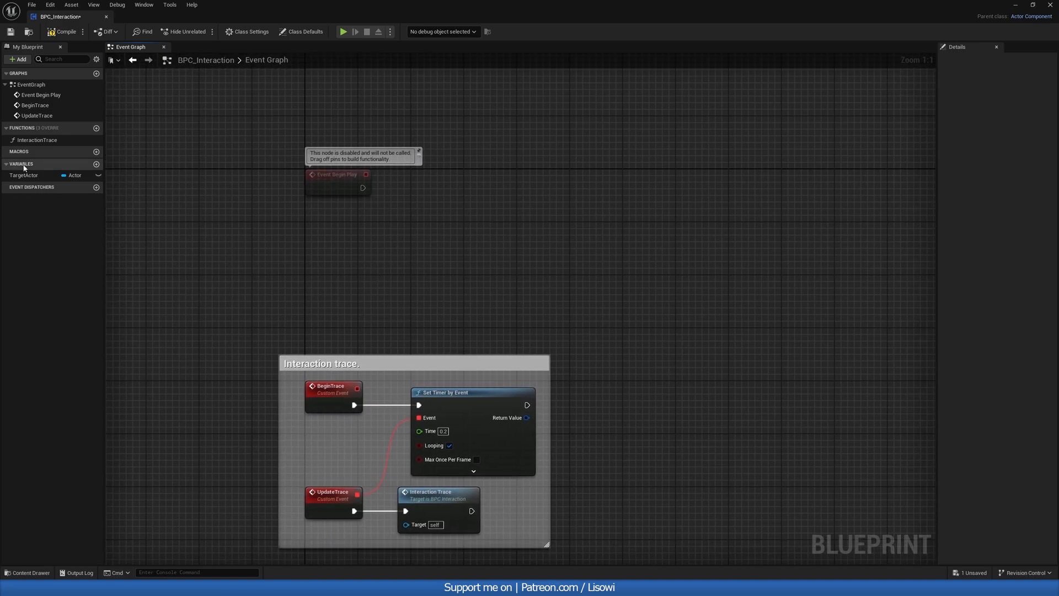
# Step: Call BeginTrace from Event BeginPlay
pyautogui.click(36, 105)
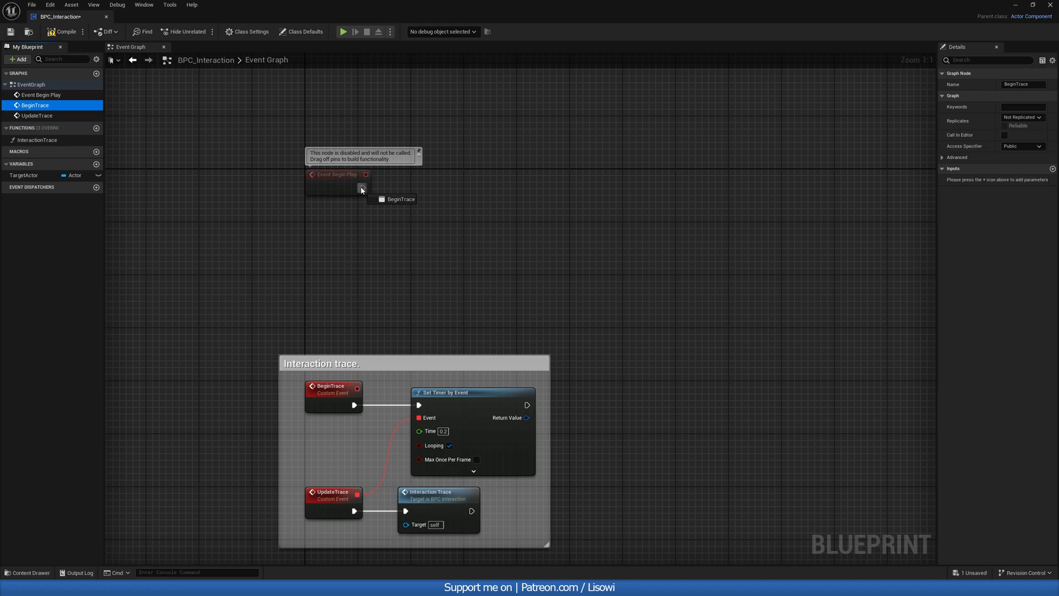
pyautogui.scroll(-3)
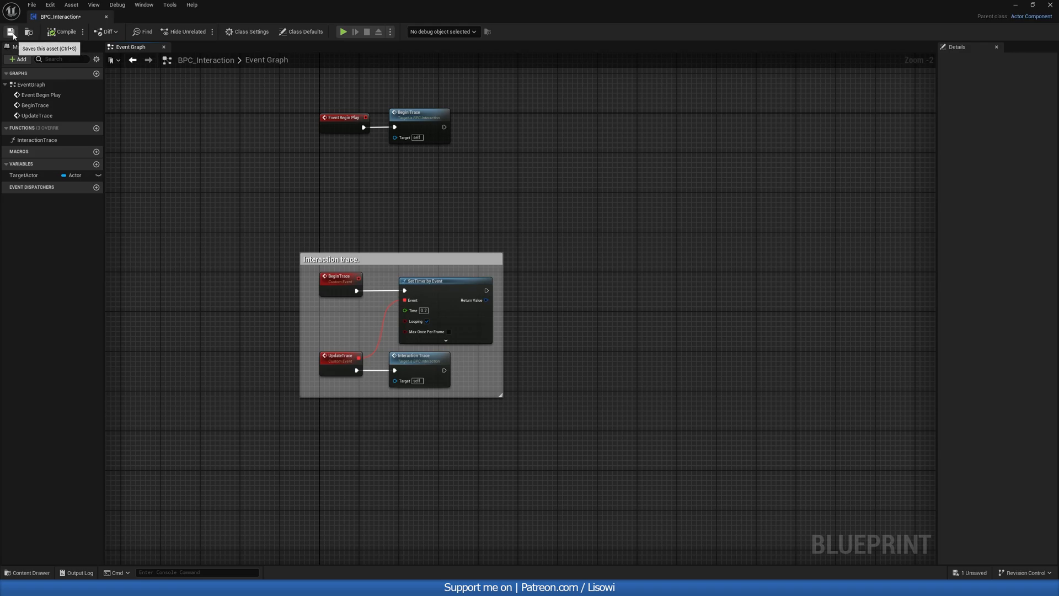
# Step: Save BPC_Interaction and browse to the ThirdPerson Input Actions folder
pyautogui.click(11, 32)
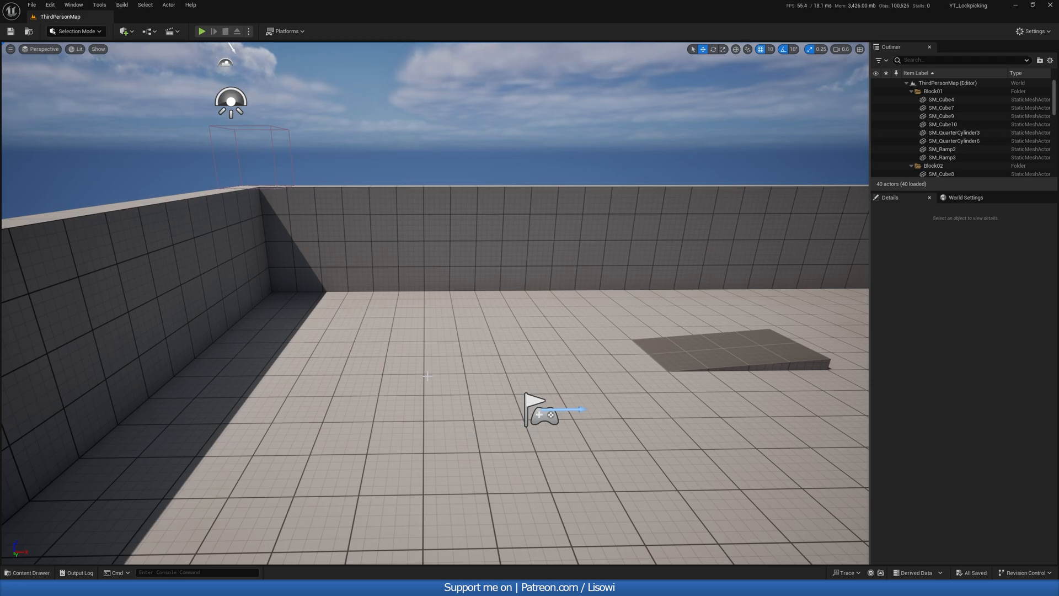
pyautogui.click(26, 573)
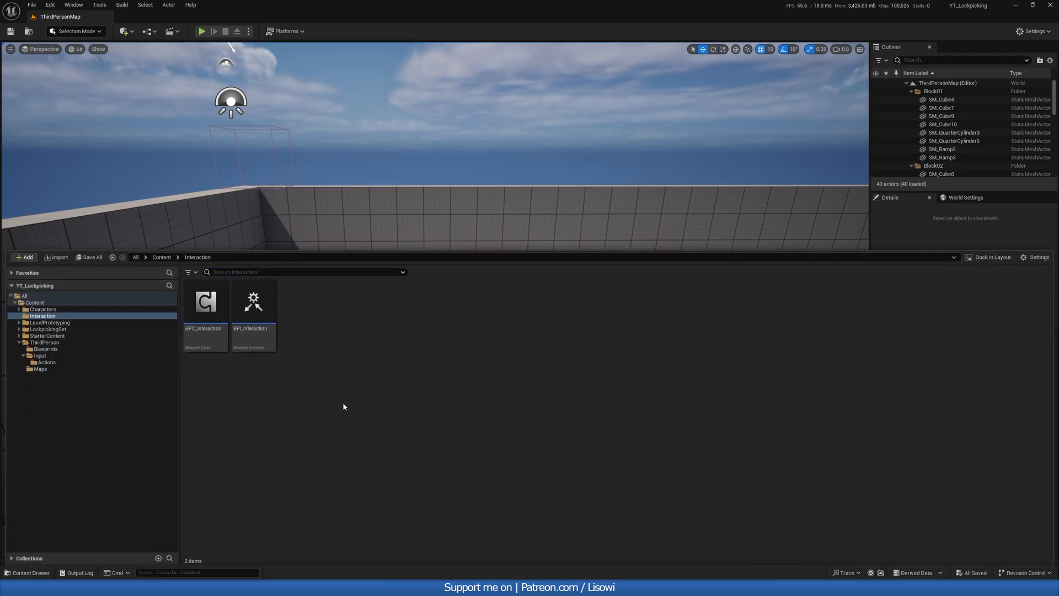
pyautogui.click(44, 342)
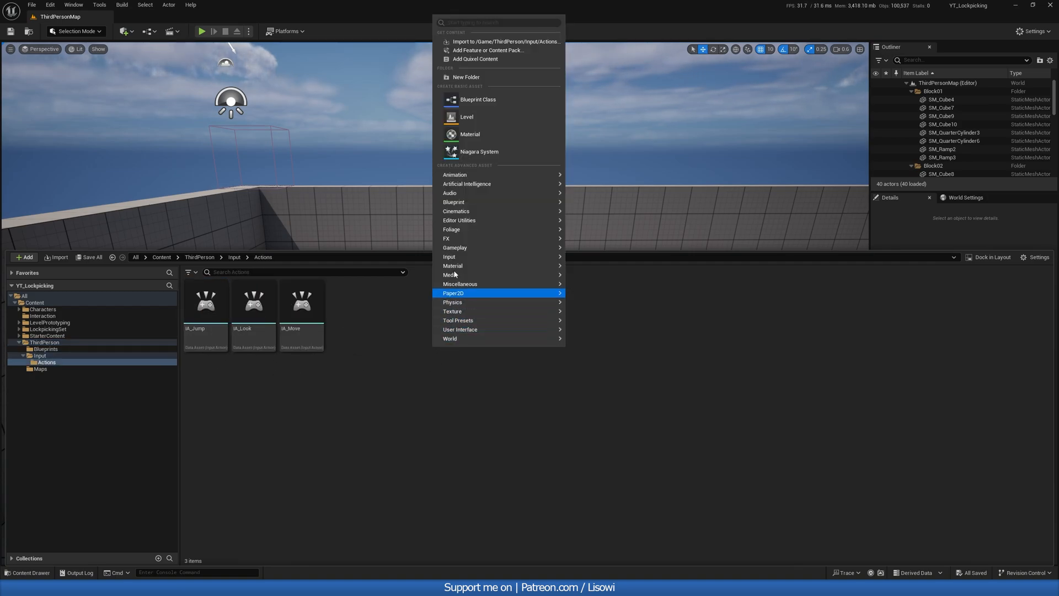
# Step: Create two input actions, IA_Interact and IA_Lockpicking
pyautogui.click(449, 255)
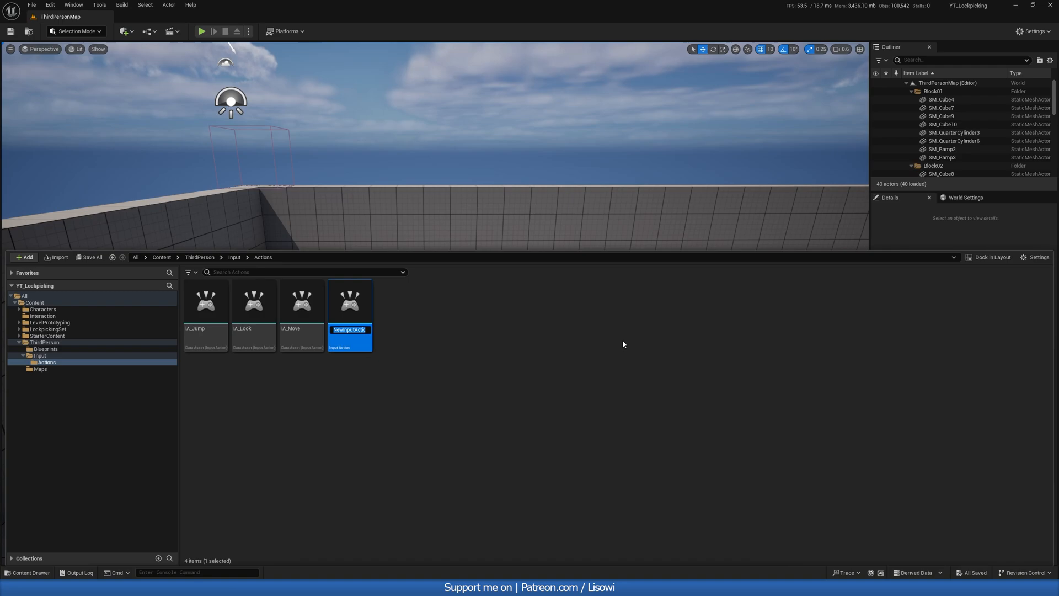
pyautogui.write('IA_Interact')
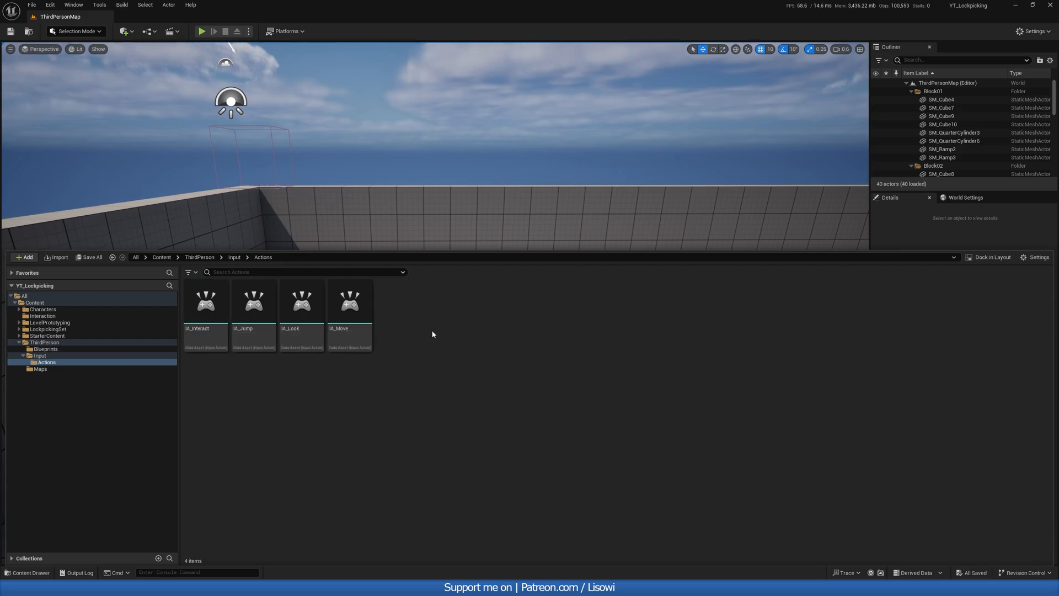
pyautogui.click(23, 256)
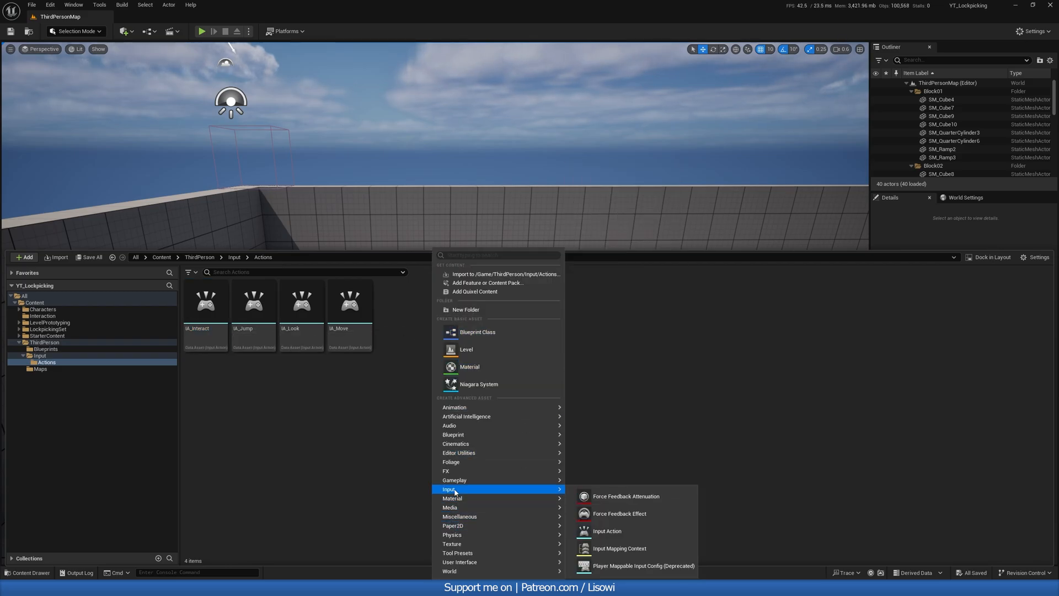
pyautogui.click(606, 530)
pyautogui.write('IA_Lockp')
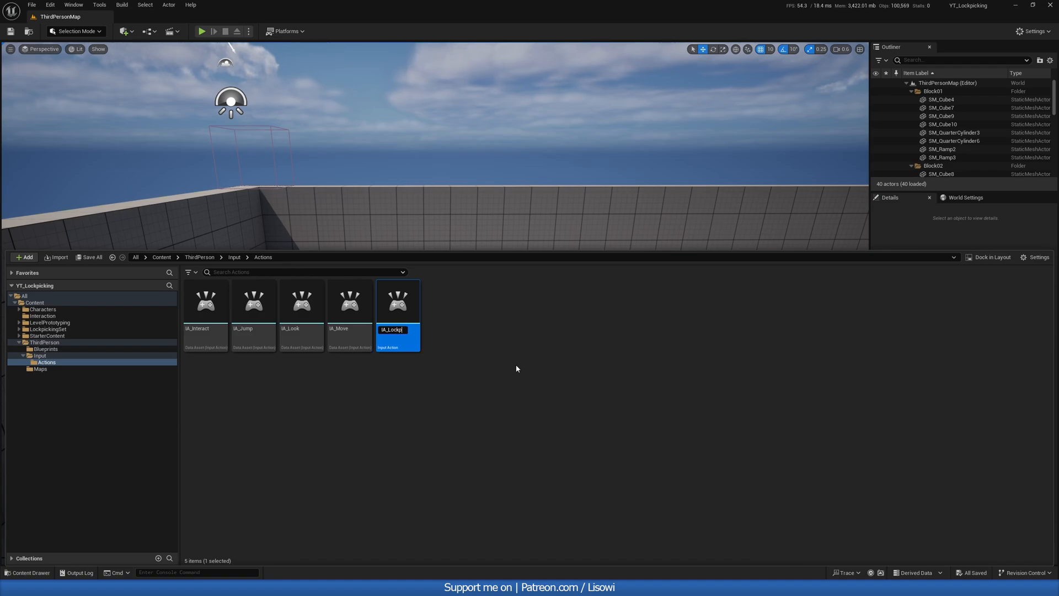
pyautogui.press('enter')
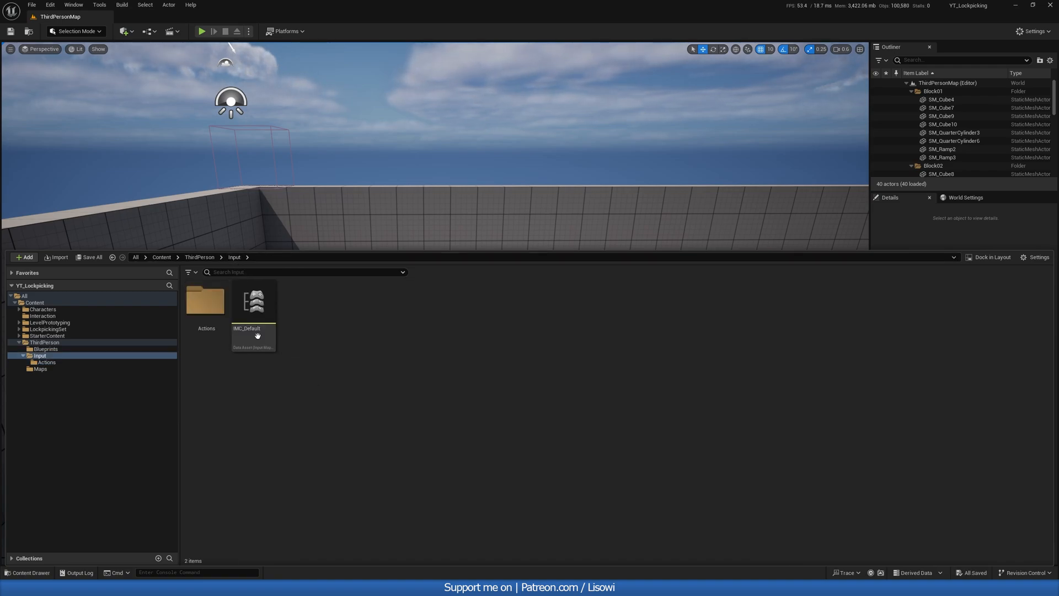
# Step: Map IA_Interact and IA_Lockpicking as new action entries in IMC_Default
pyautogui.doubleClick(253, 300)
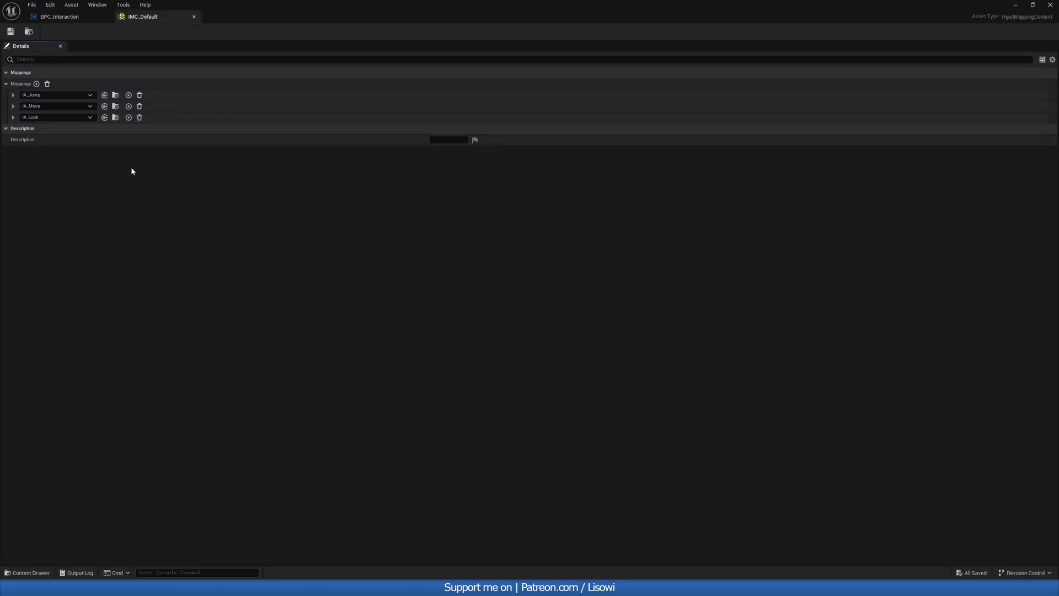
pyautogui.click(36, 83)
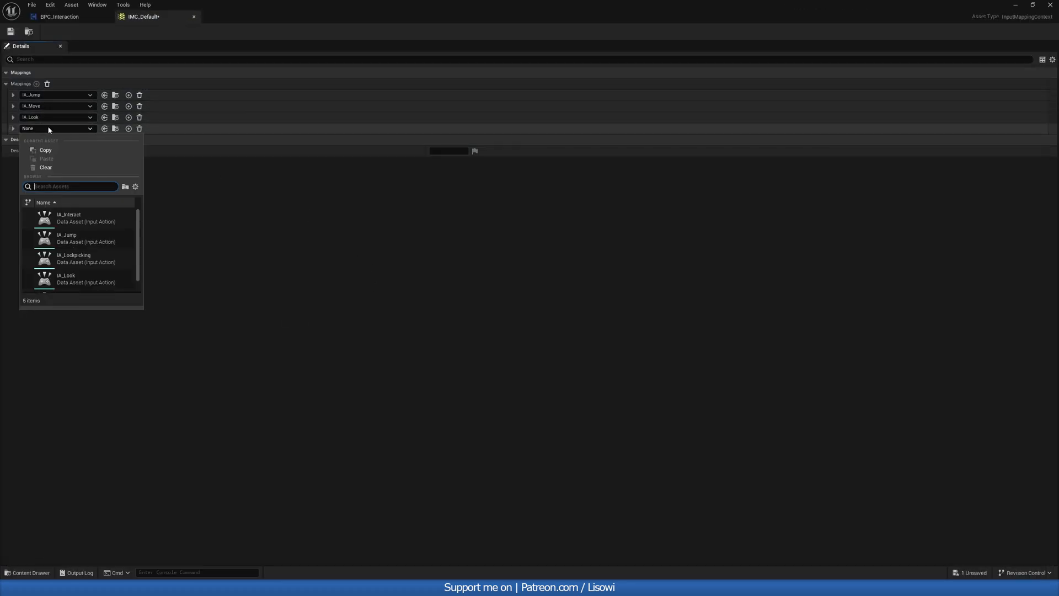
pyautogui.click(68, 216)
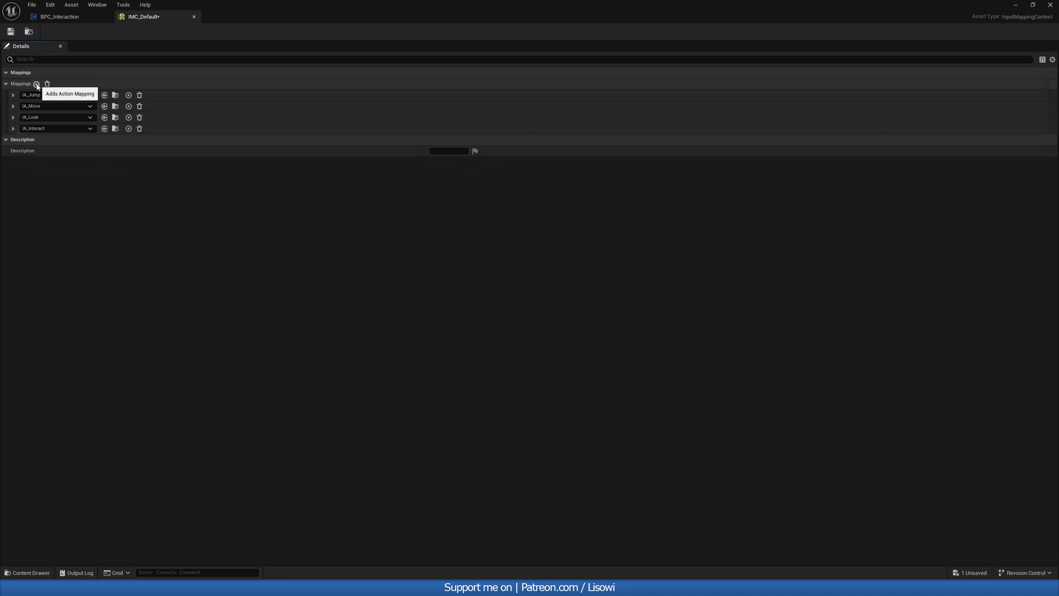
pyautogui.click(36, 84)
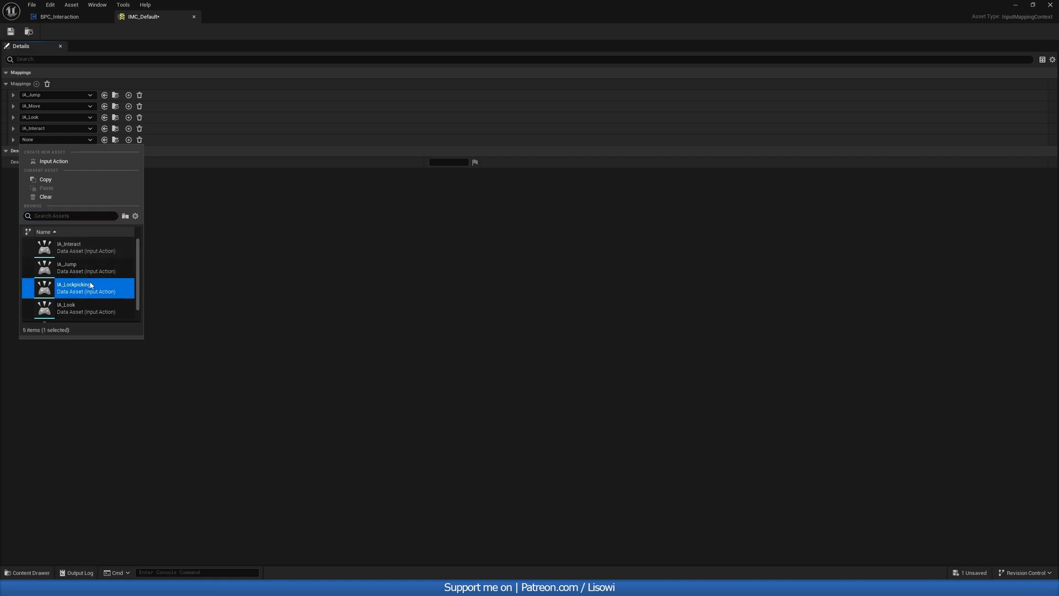
pyautogui.click(73, 288)
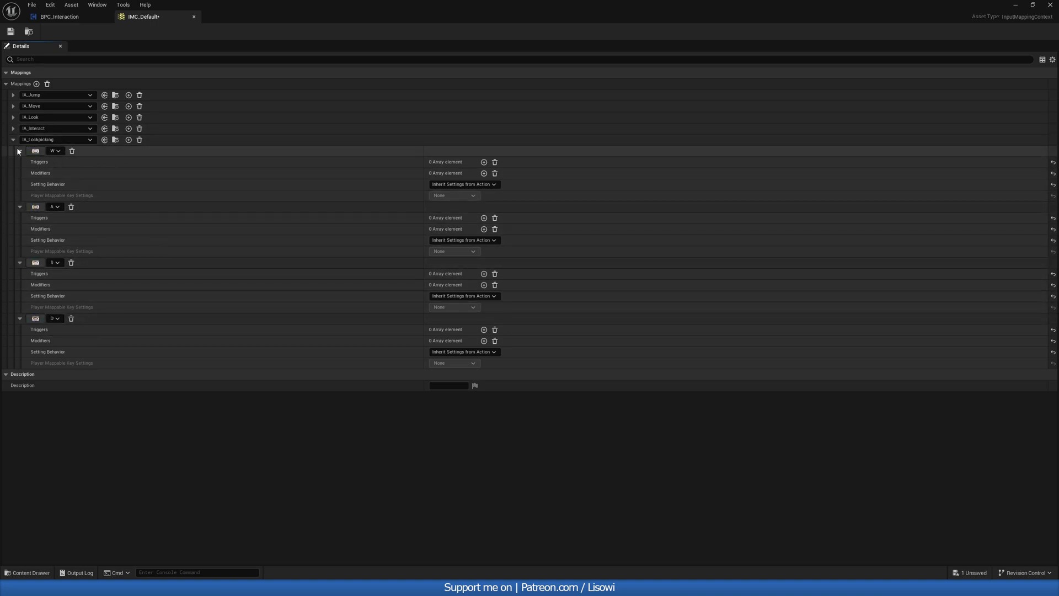
pyautogui.click(19, 151)
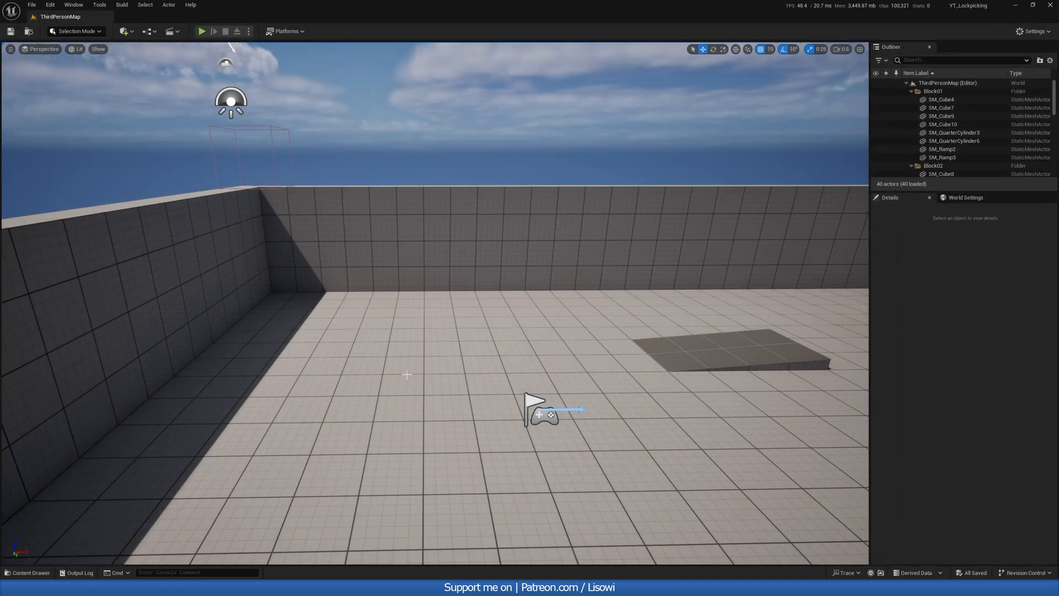
# Step: Create an Actor Blueprint named BP_Door in the Door folder and open its editor
pyautogui.click(27, 573)
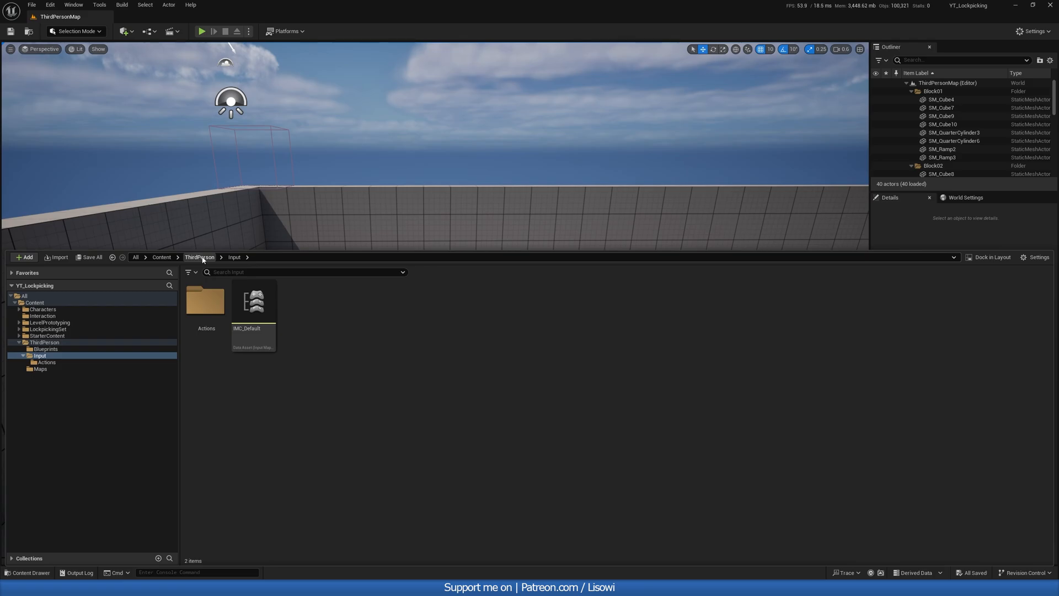
pyautogui.click(161, 257)
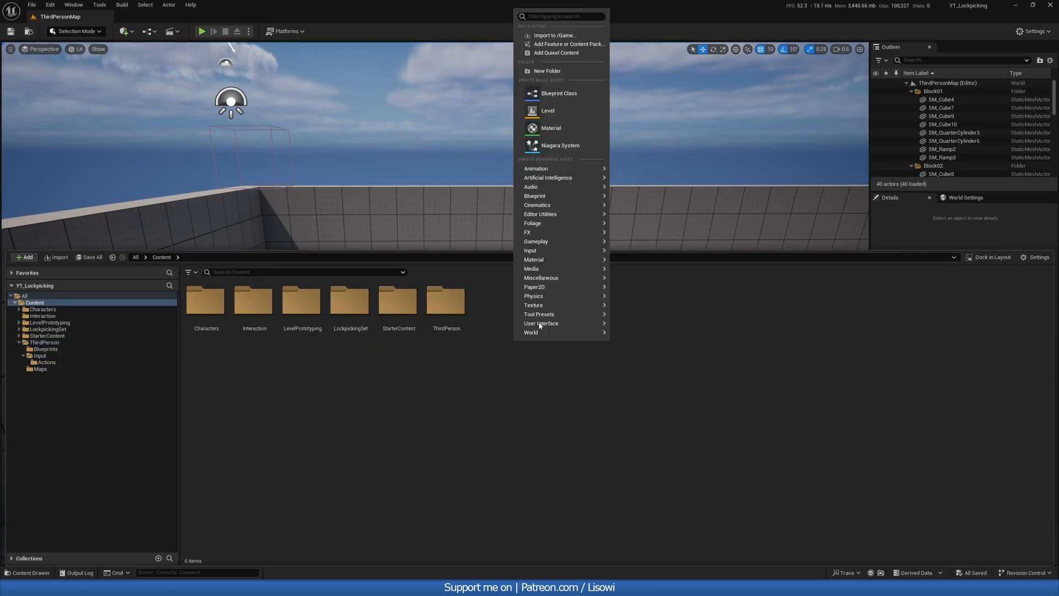
pyautogui.click(547, 71)
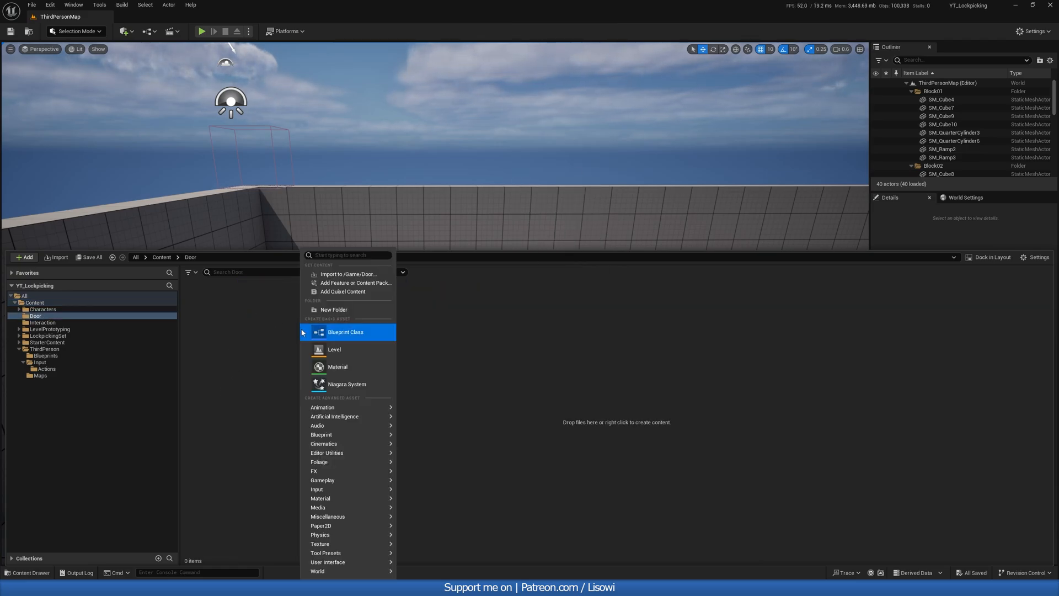
pyautogui.moveTo(346, 331)
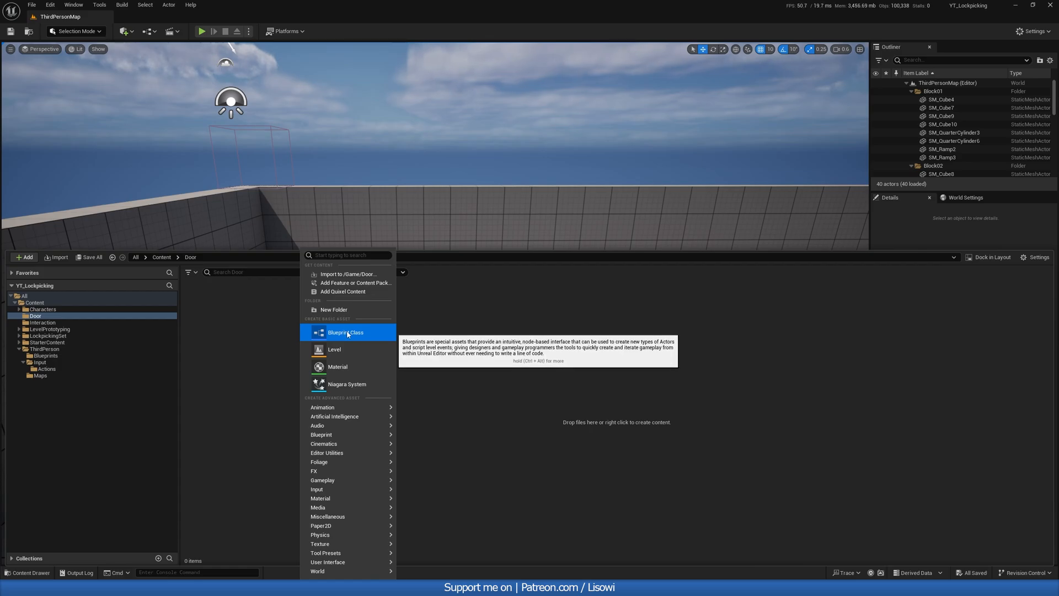
pyautogui.click(346, 332)
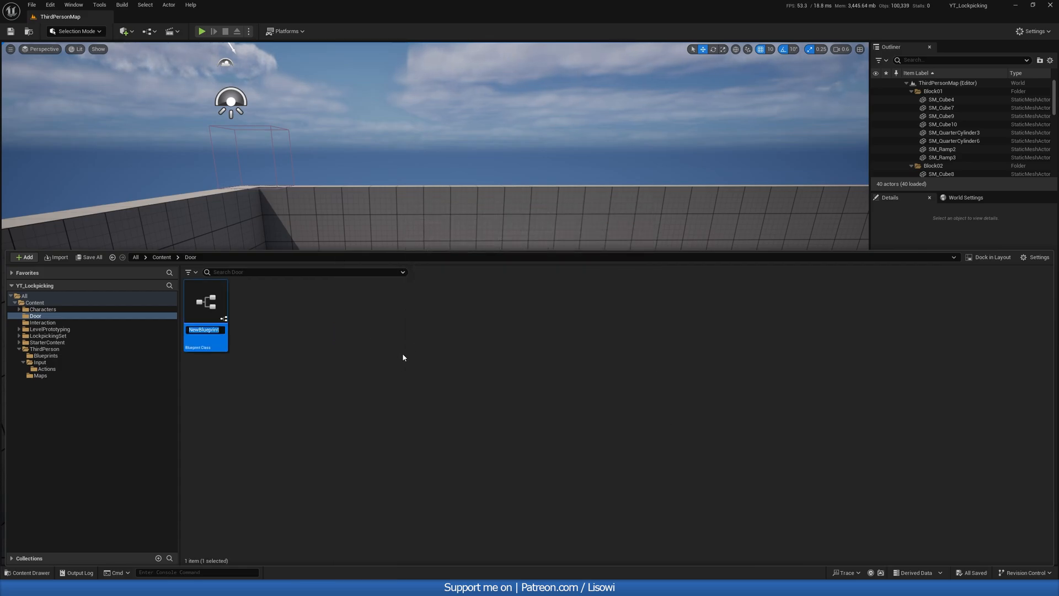
pyautogui.write('BP_Door')
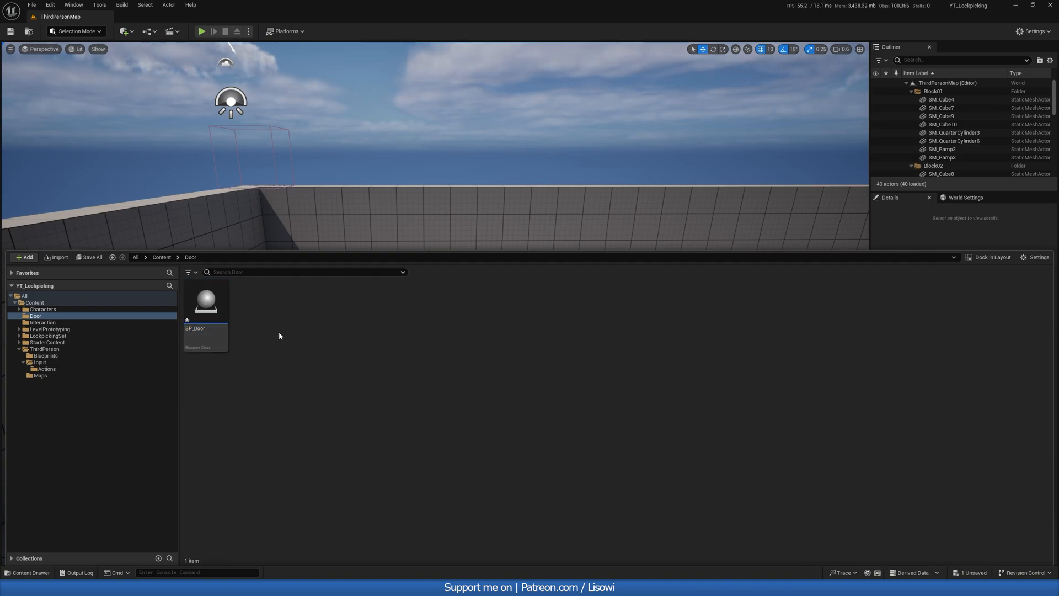
pyautogui.doubleClick(205, 299)
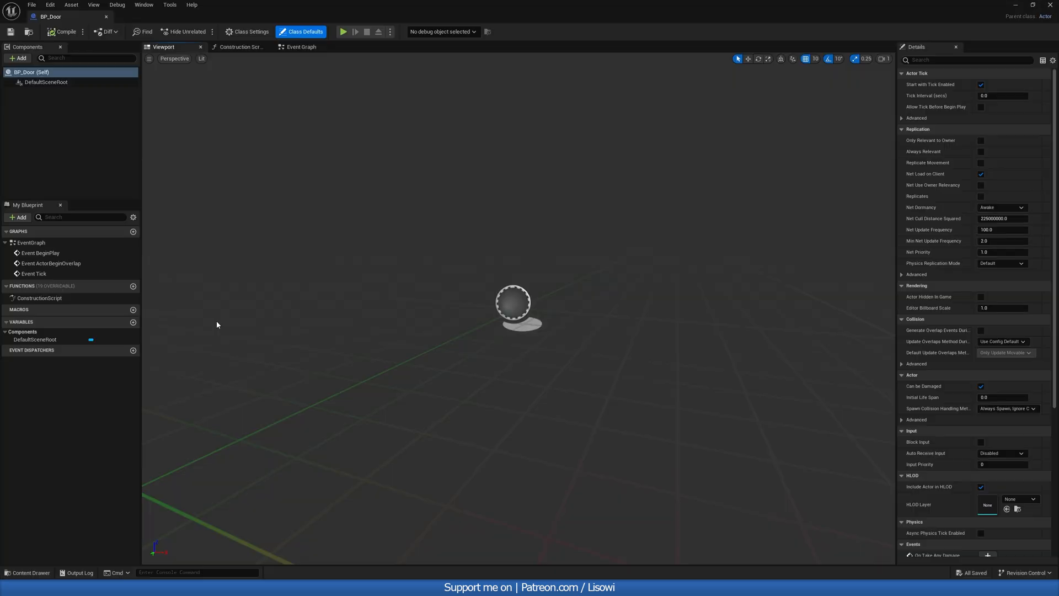
pyautogui.moveTo(103, 167)
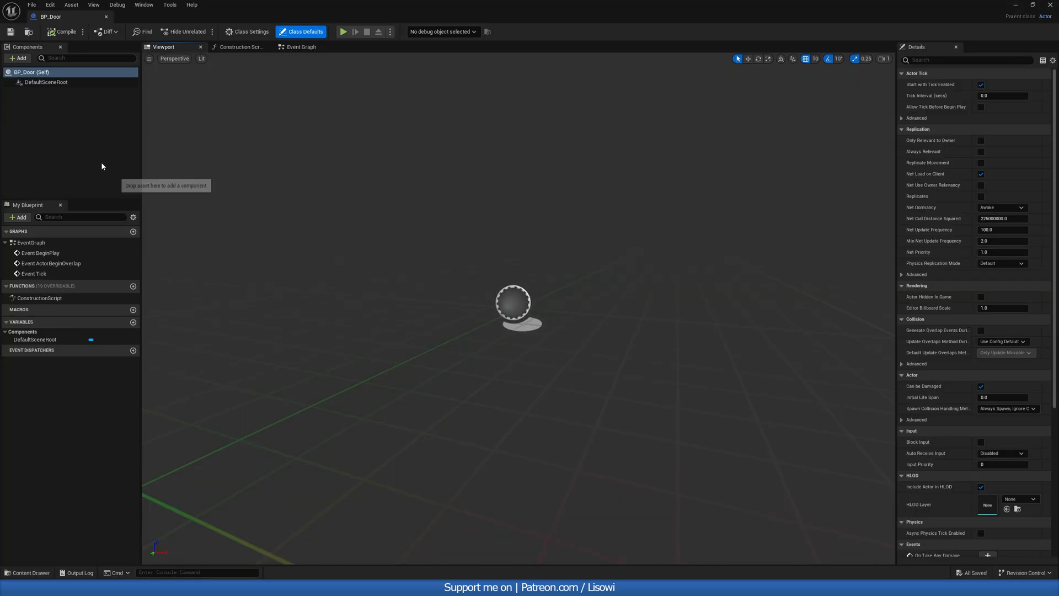
# Step: Add a static mesh component named DoorFrame and a Door mesh nested beneath it
pyautogui.click(19, 58)
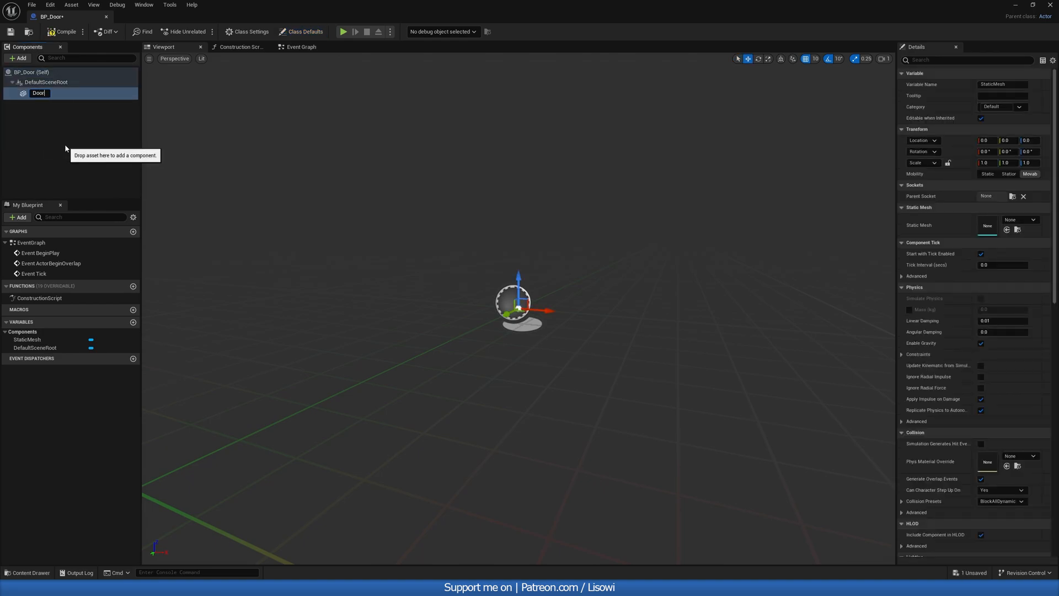
pyautogui.write('DoorFrame')
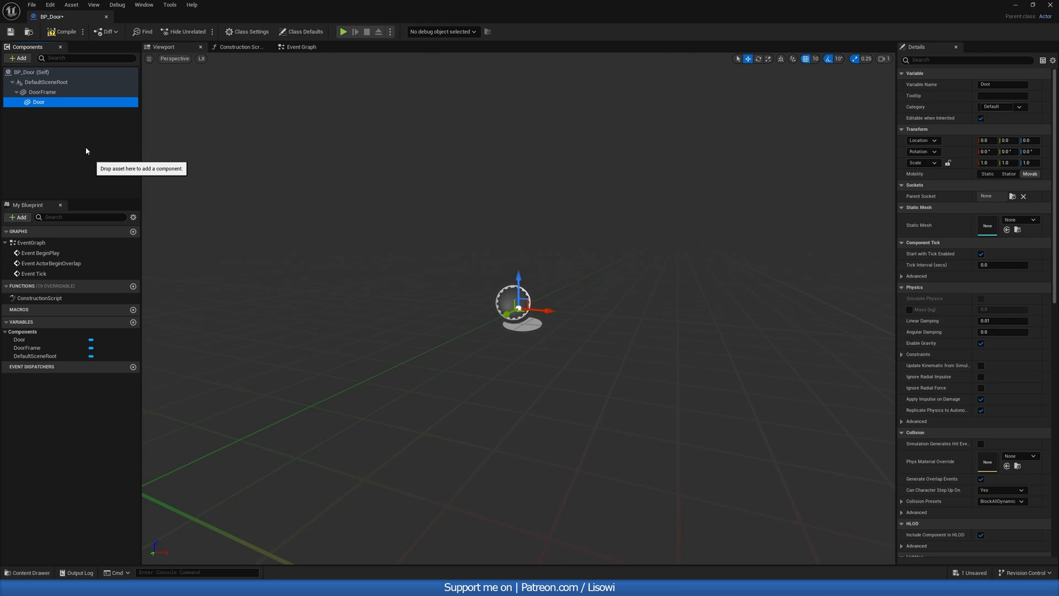
pyautogui.click(42, 92)
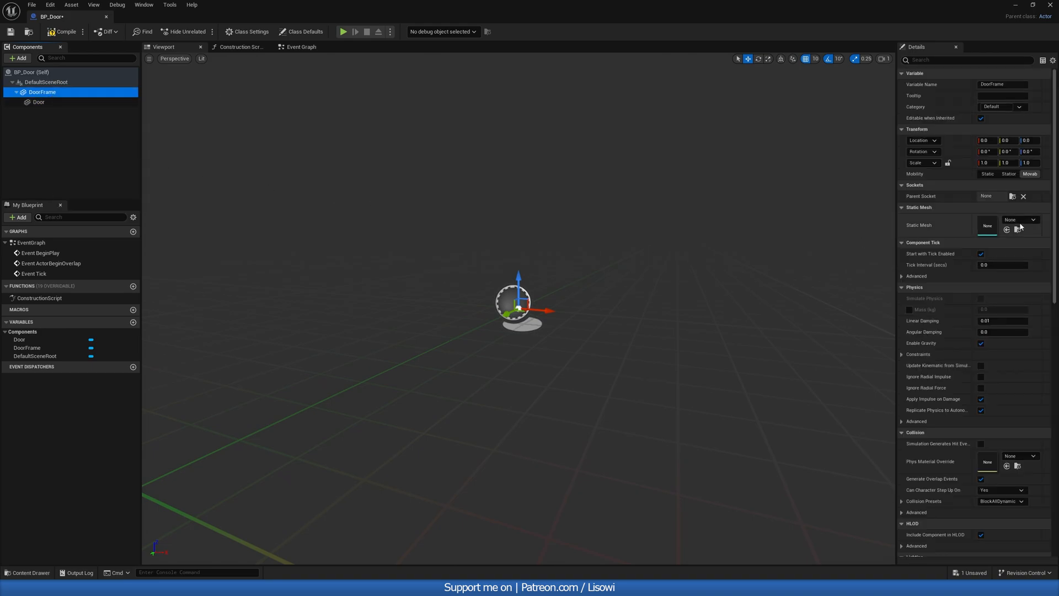
# Step: Assign the frame mesh to DoorFrame, SM_Door to Door, and offset Door's Location Y into the frame
pyautogui.click(1018, 225)
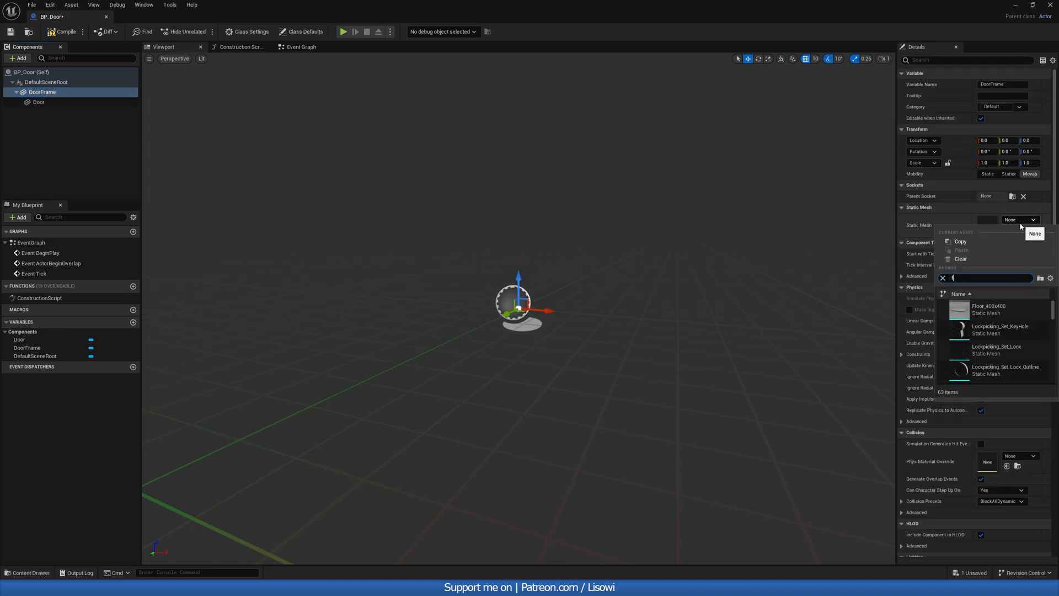
pyautogui.write('rame')
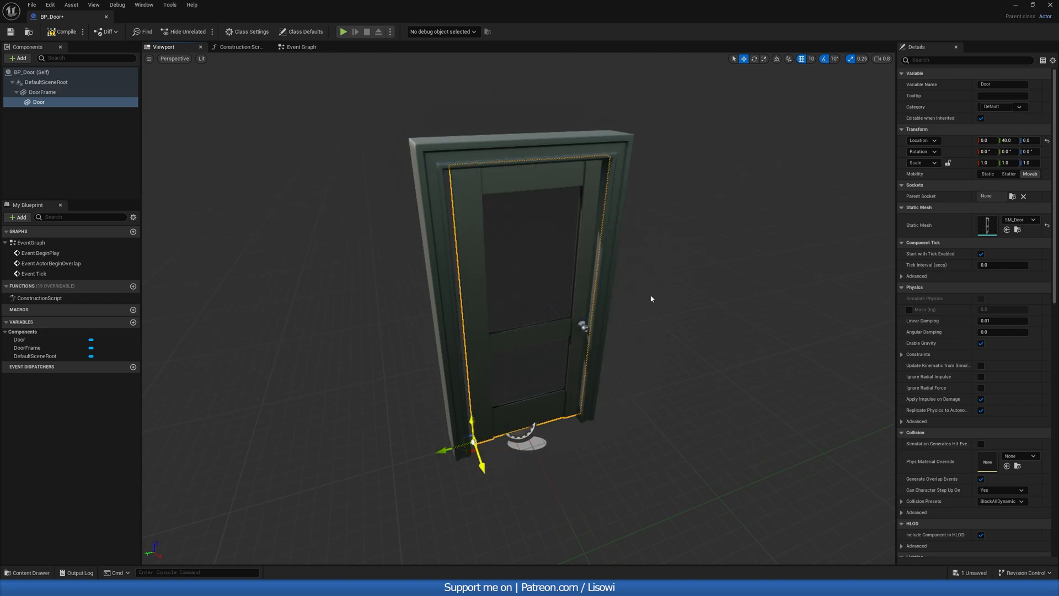
pyautogui.click(807, 59)
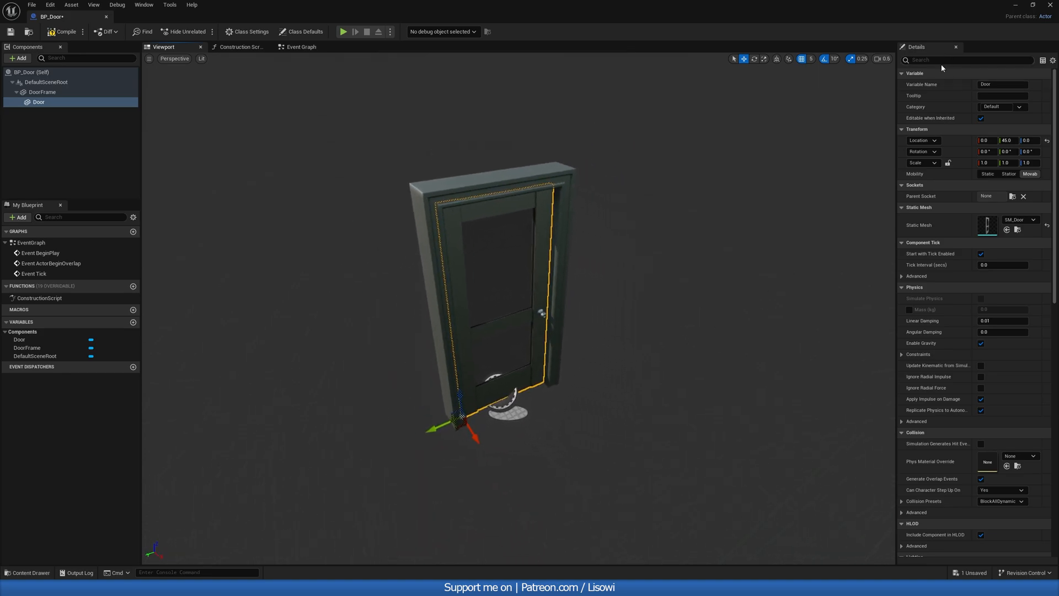
# Step: Set the Door component's Collision Presets to Custom with adjusted responses, then save BP_Door
pyautogui.write('coll')
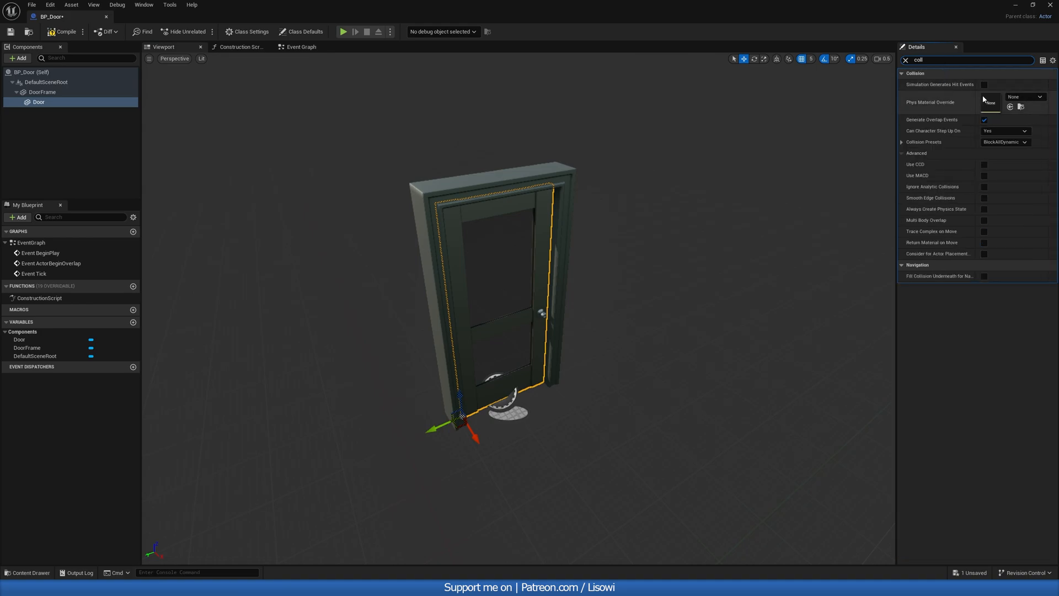
pyautogui.click(1004, 143)
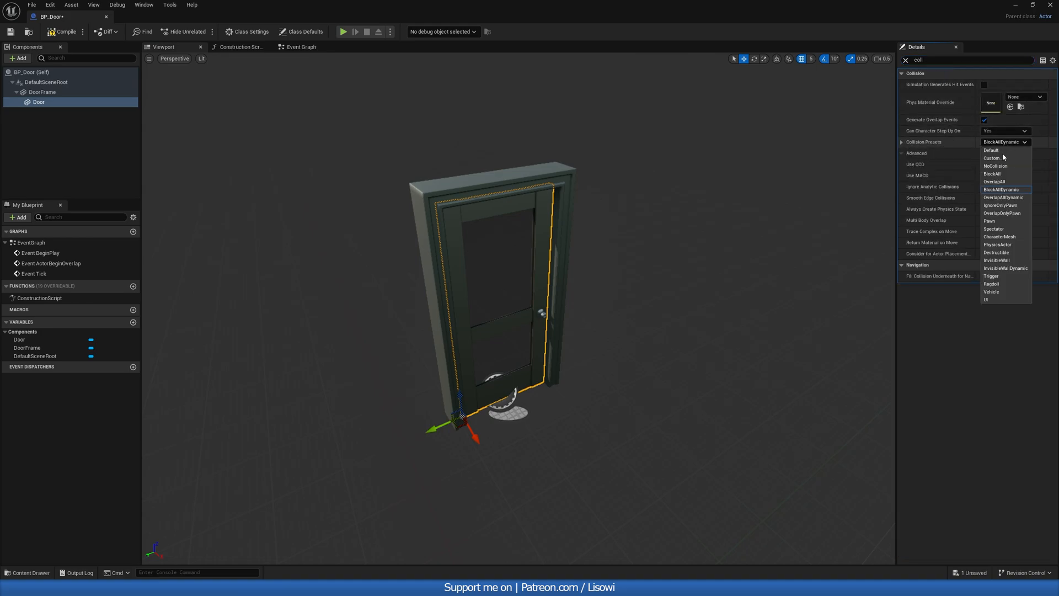
pyautogui.click(992, 158)
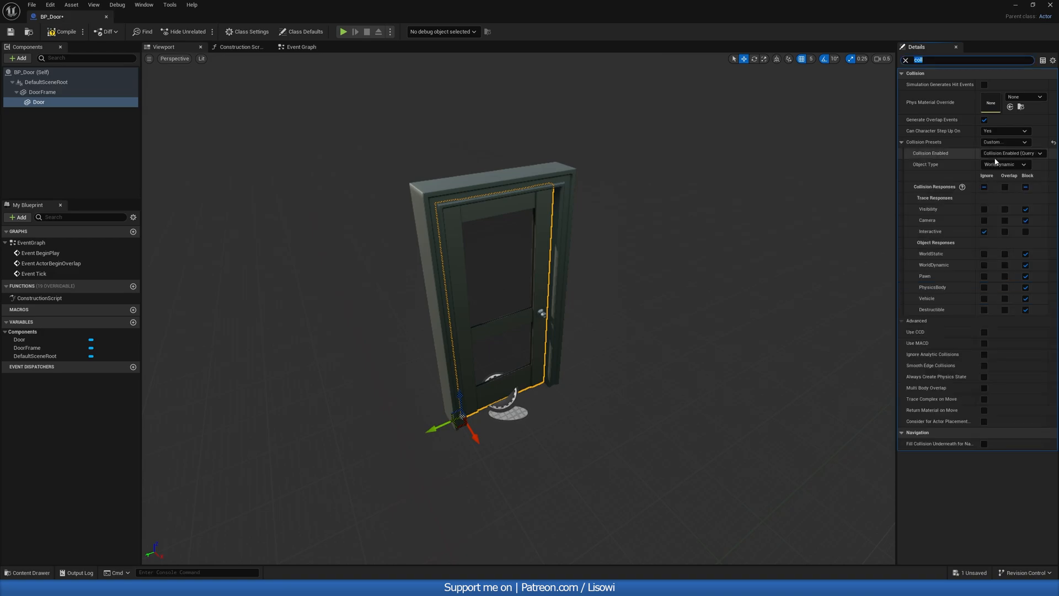
pyautogui.click(1005, 165)
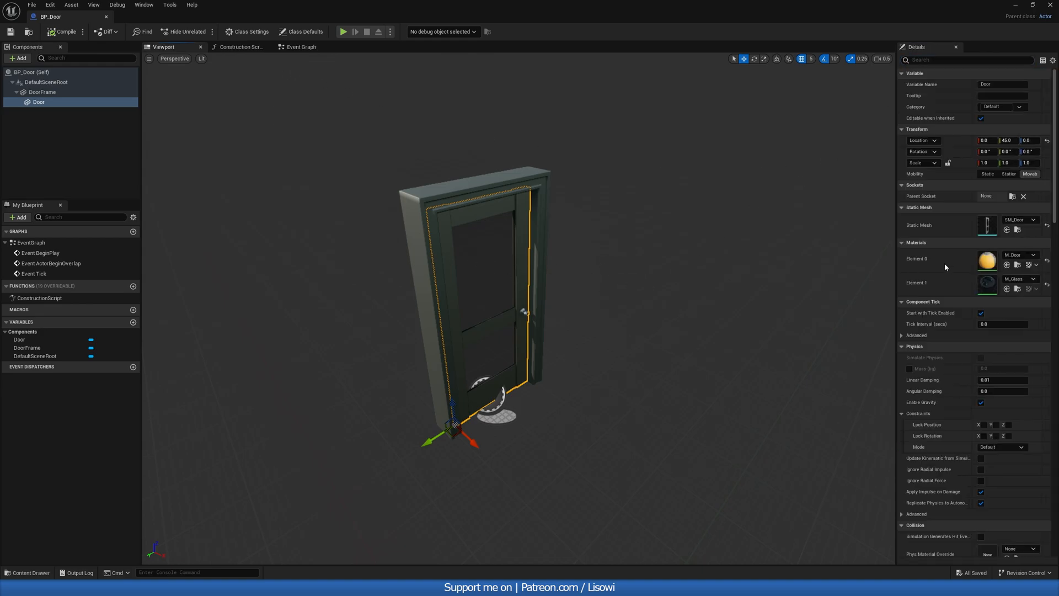
pyautogui.moveTo(1018, 230)
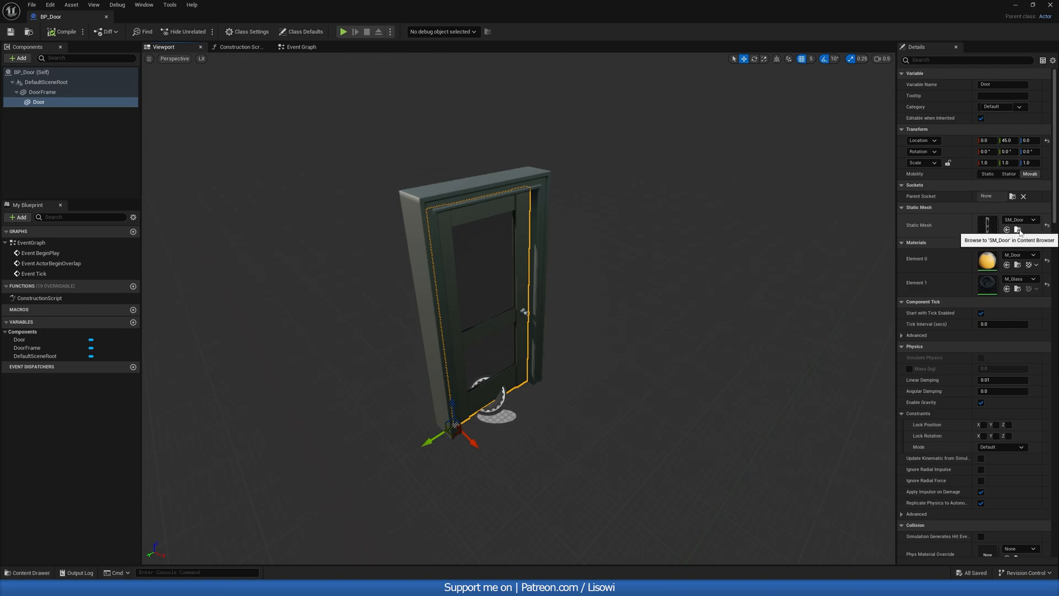
# Step: Add a box simplified collision to the SM_Door mesh and close its editor
pyautogui.click(1017, 229)
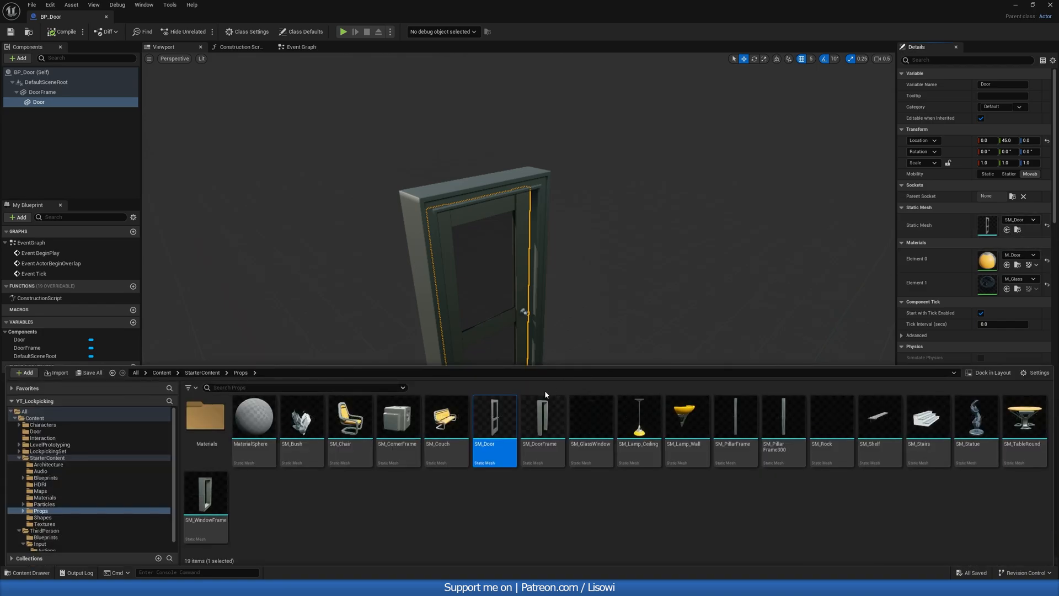
pyautogui.moveTo(494, 428)
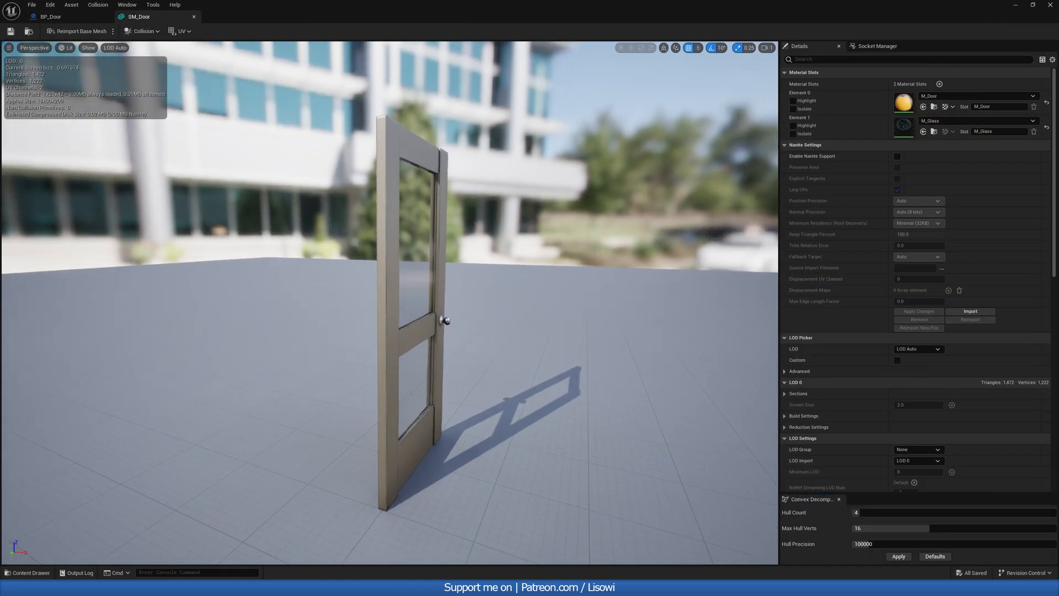
pyautogui.click(141, 31)
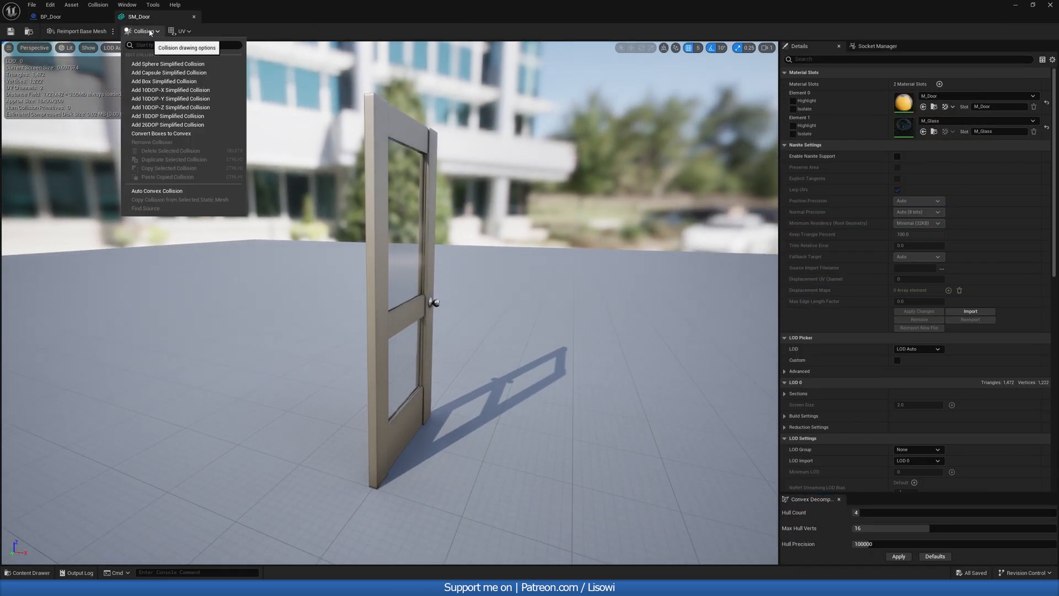
pyautogui.moveTo(169, 80)
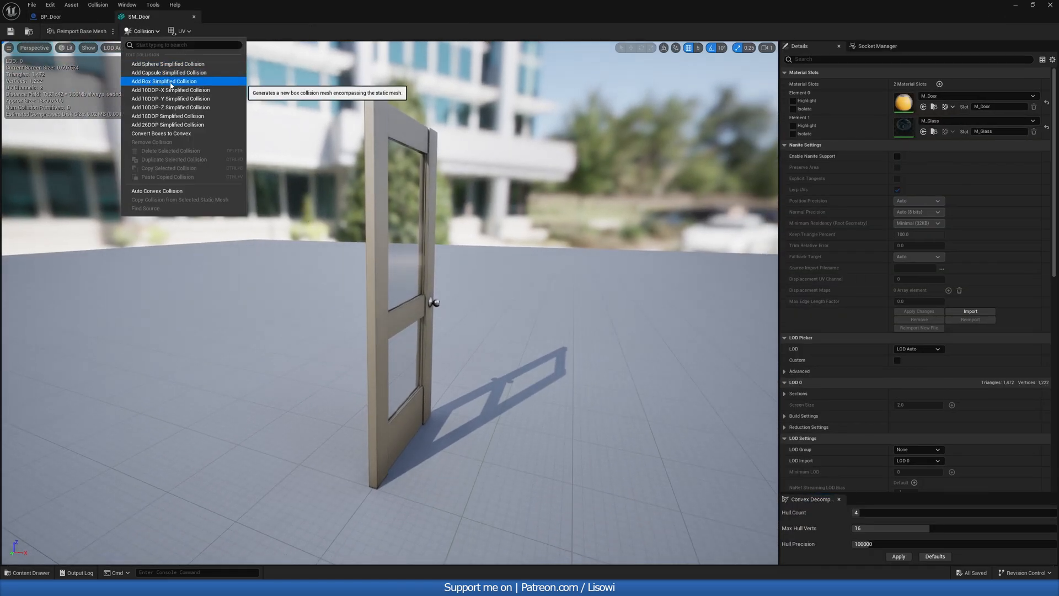
pyautogui.click(164, 80)
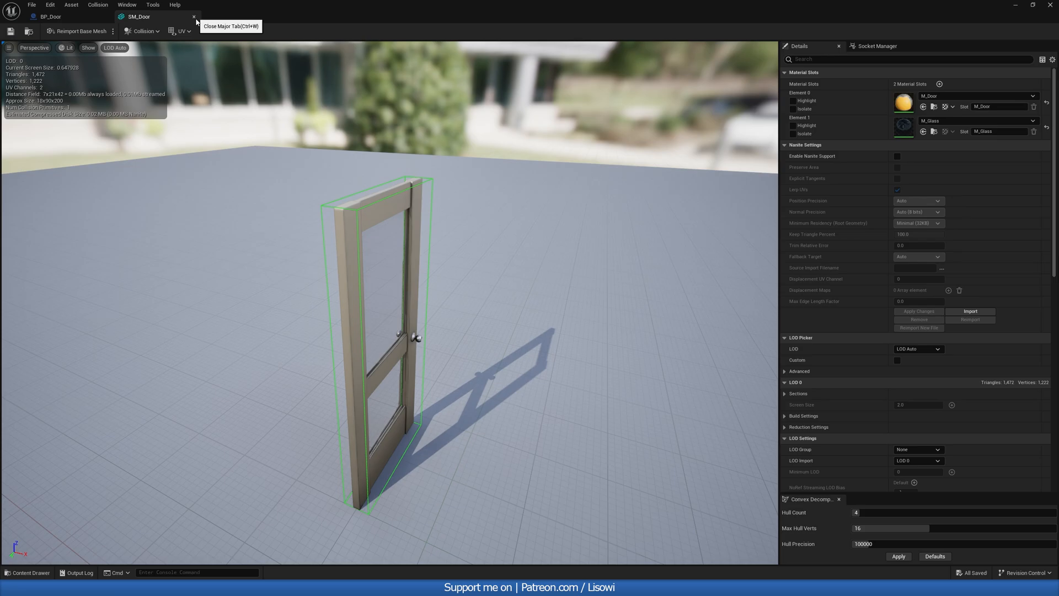
pyautogui.click(49, 16)
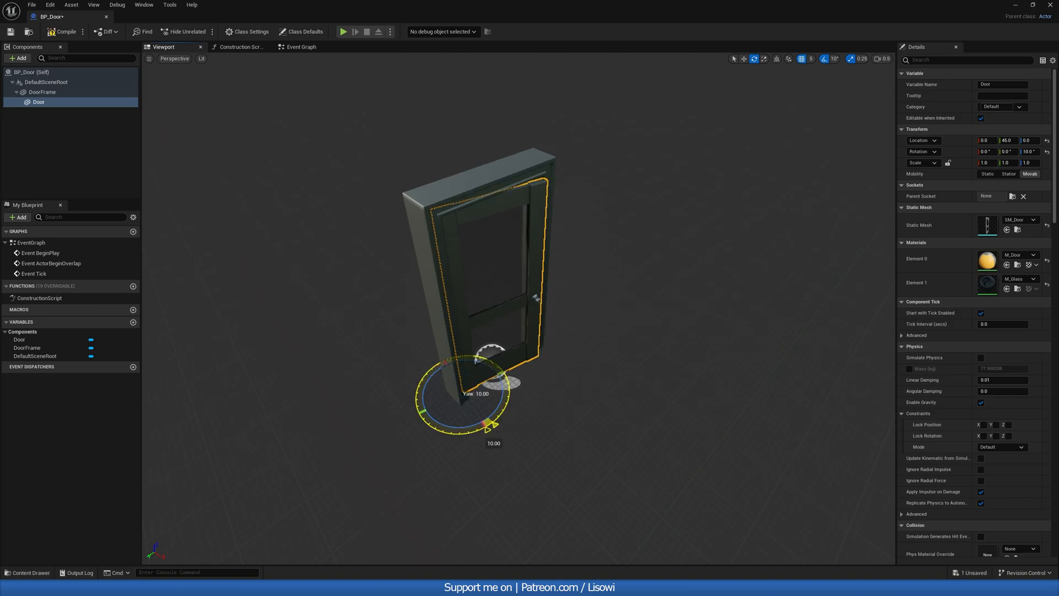
# Step: Test-swing the Door on its hinge, return it to zero rotation, and move to the event graph
pyautogui.moveTo(488, 424); pyautogui.dragTo(411, 415)
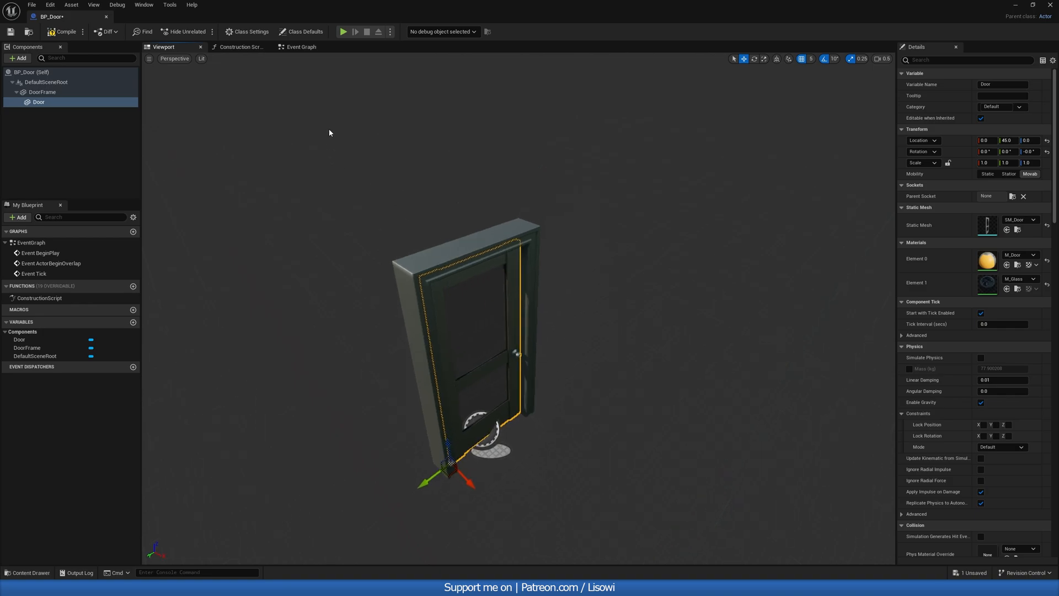
pyautogui.click(300, 46)
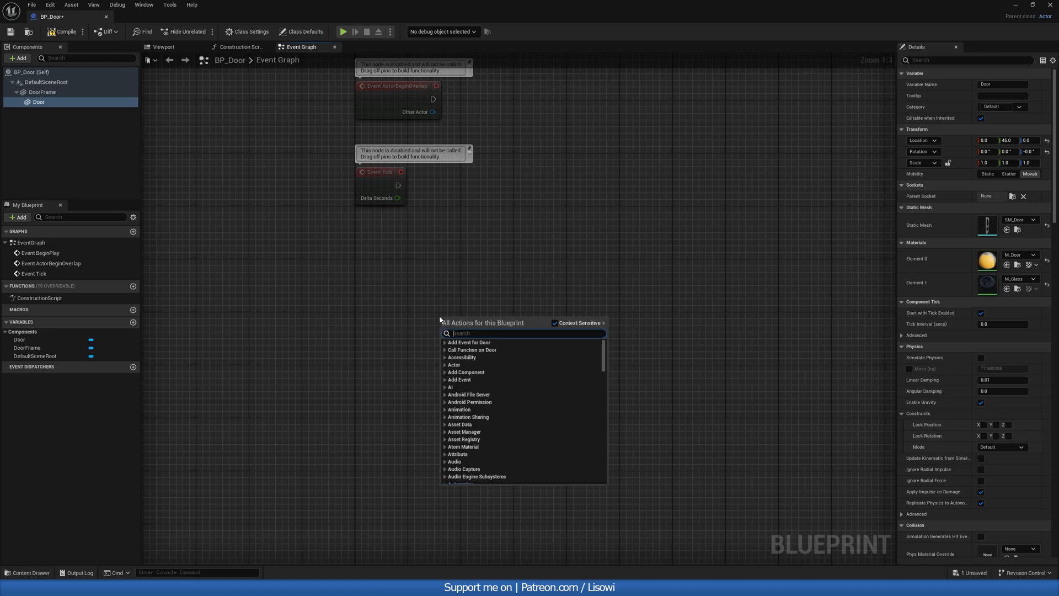
# Step: Add a Timeline node named Door Timeline and open it in the timeline editor
pyautogui.write('timeline')
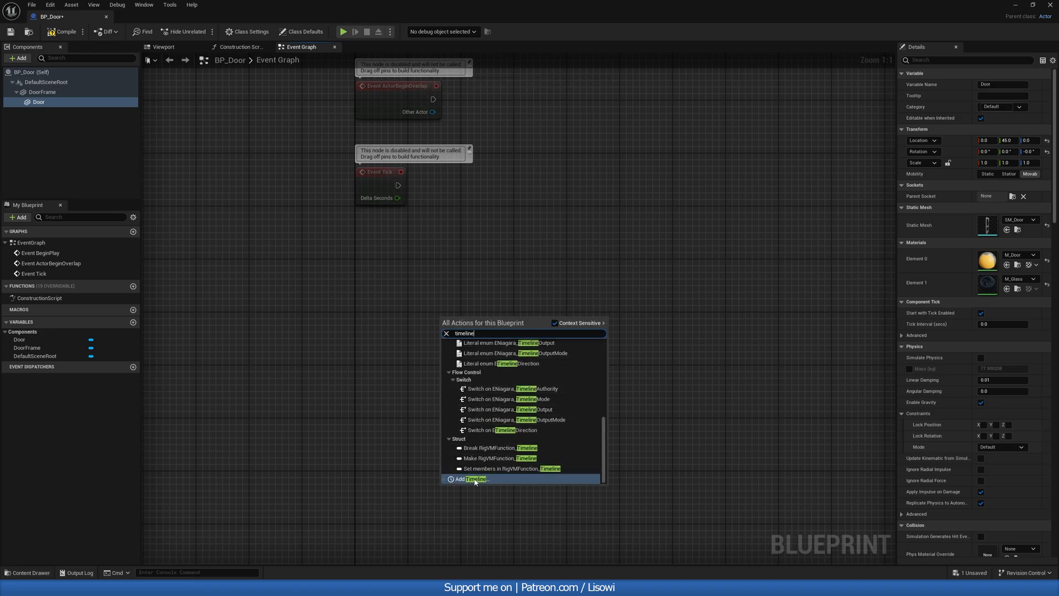
pyautogui.click(474, 477)
pyautogui.write('Door Timel')
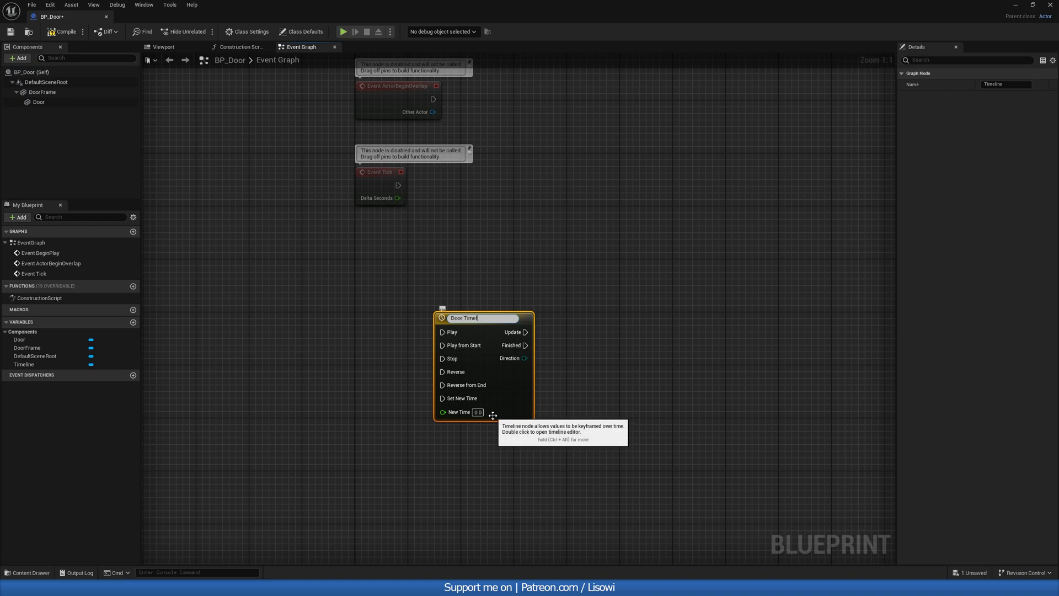
pyautogui.doubleClick(483, 317)
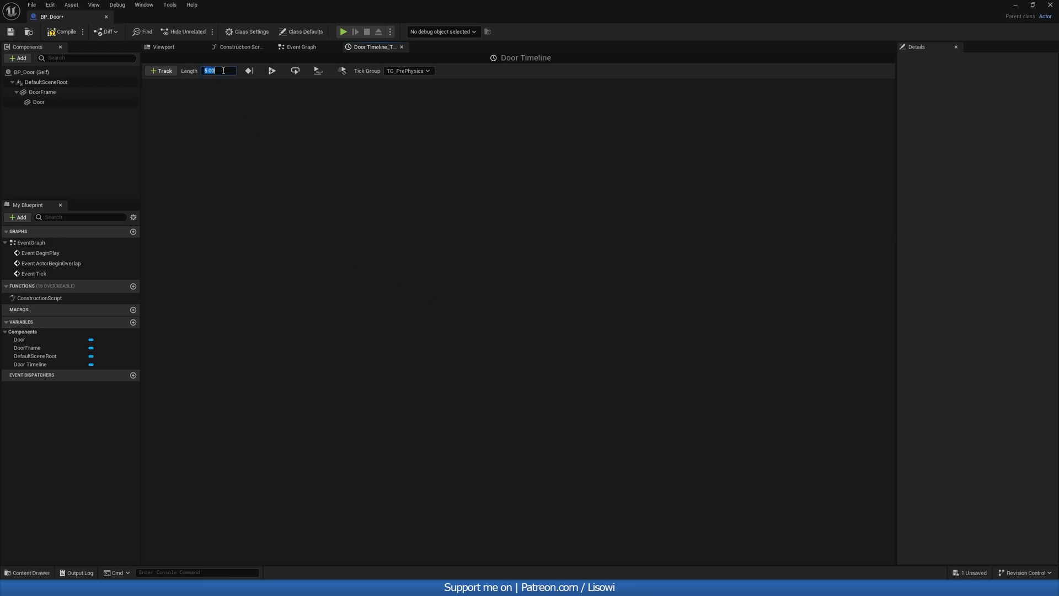
# Step: Give Door Timeline a one-second float track with keys (0,0) and (1,1), then return to the event graph
pyautogui.write('1.00')
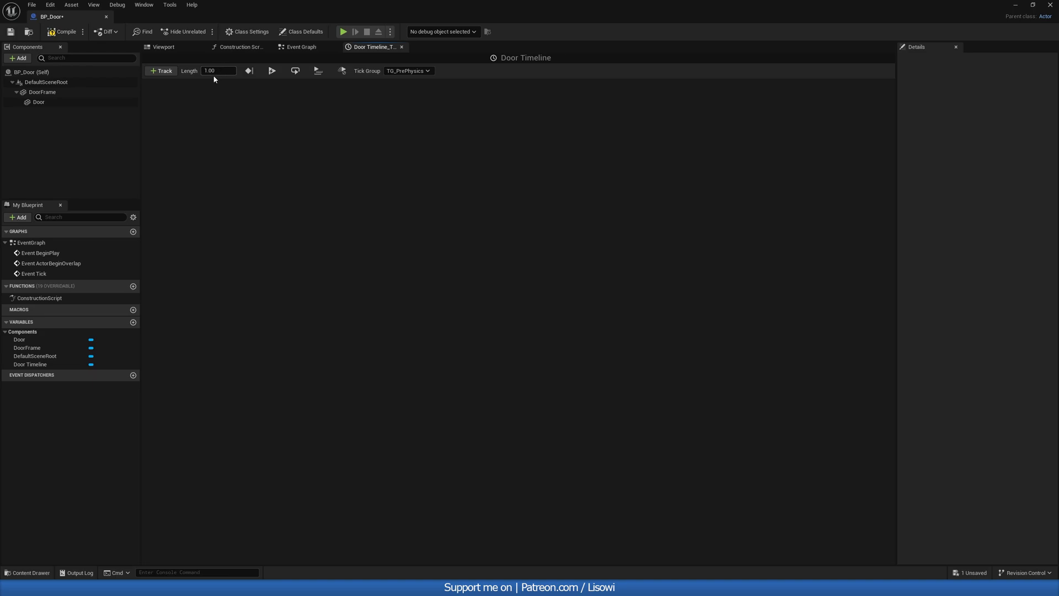
pyautogui.click(160, 71)
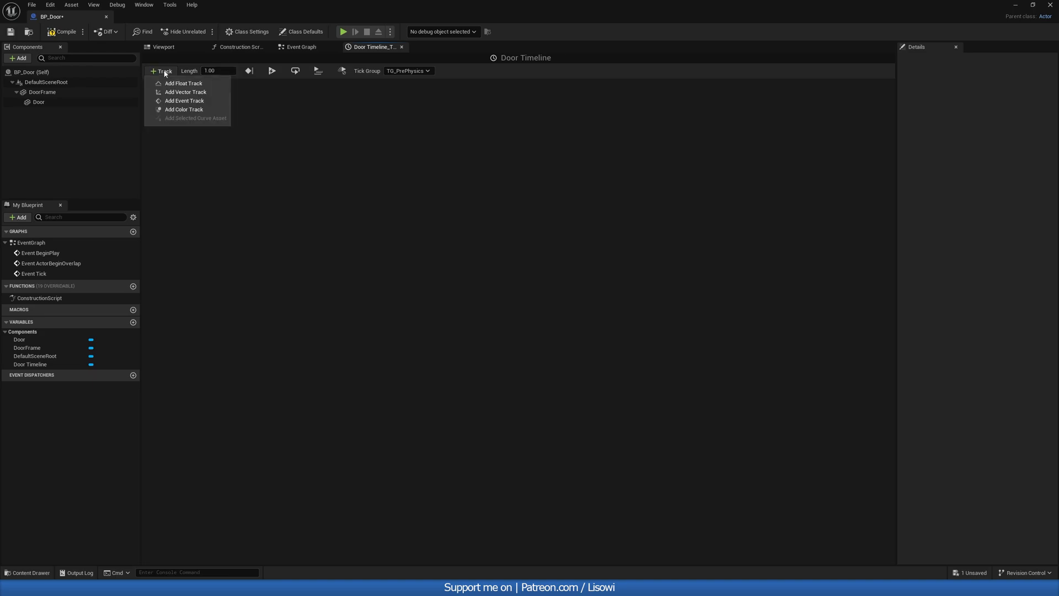
pyautogui.click(185, 83)
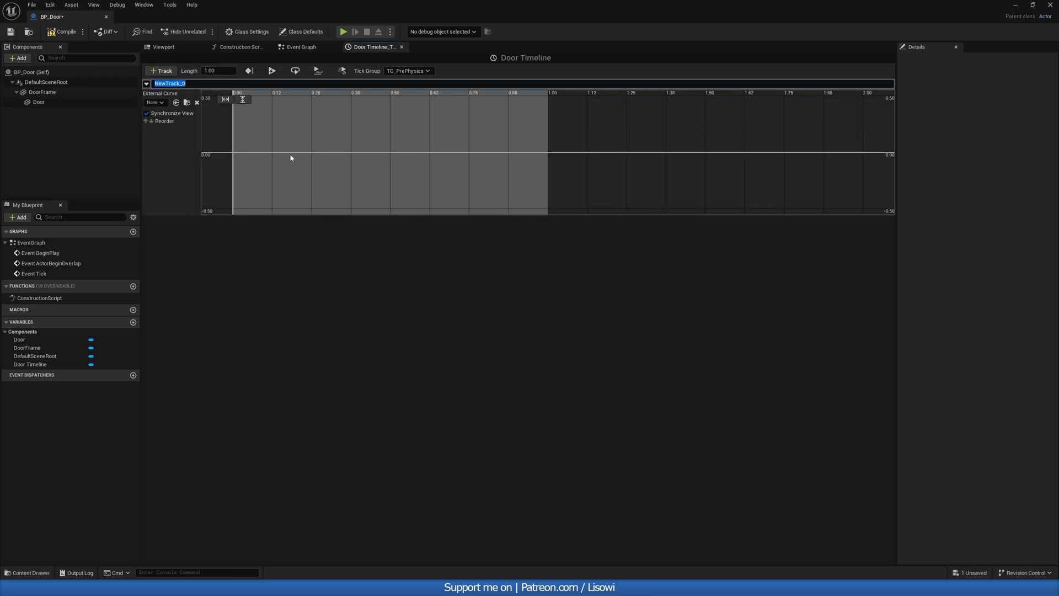
pyautogui.write('Door Timeline')
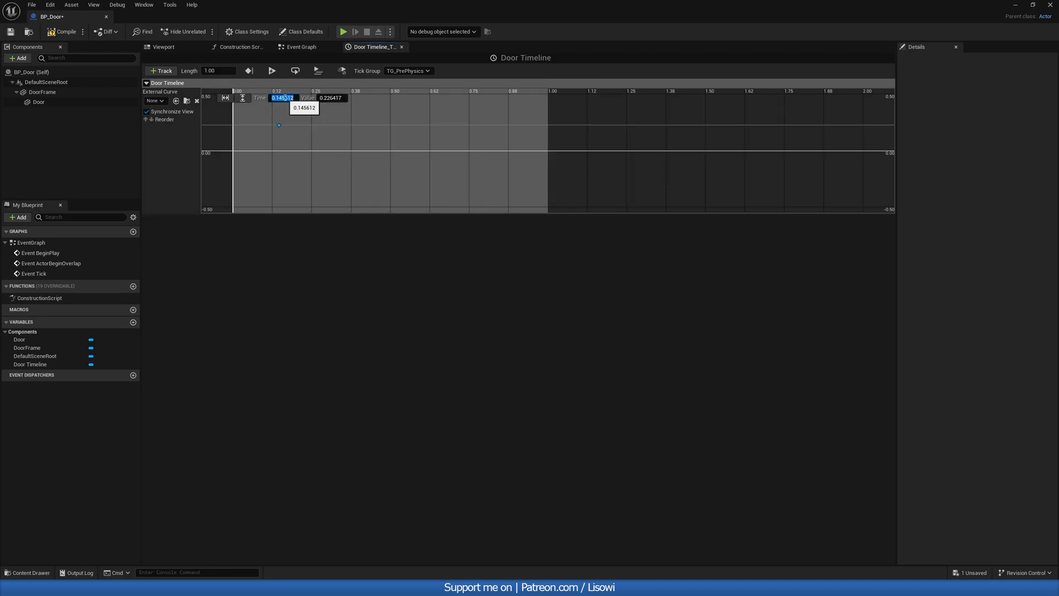
pyautogui.write('0.230985')
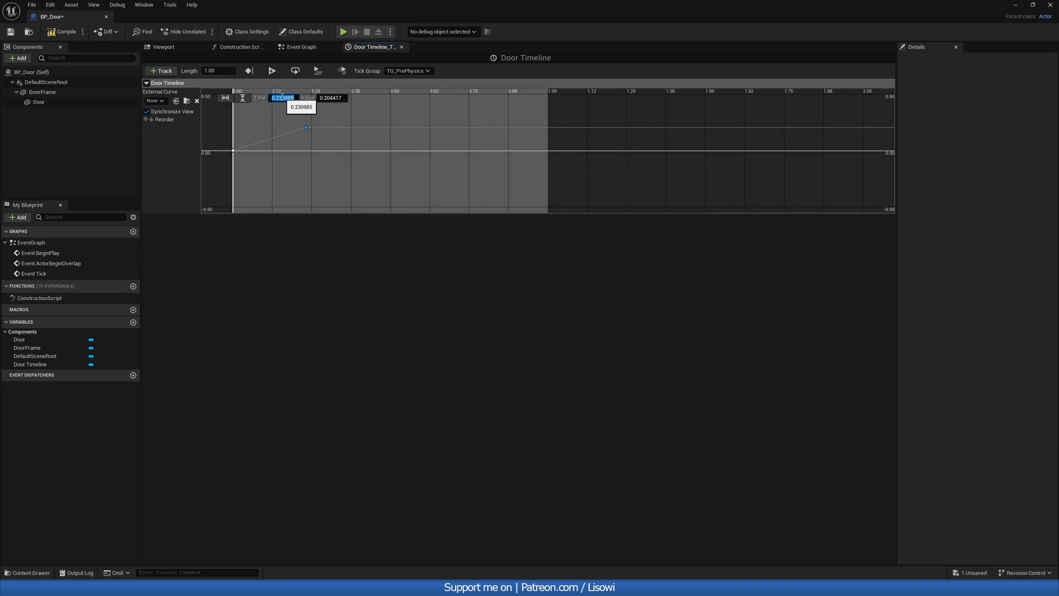
pyautogui.write('1')
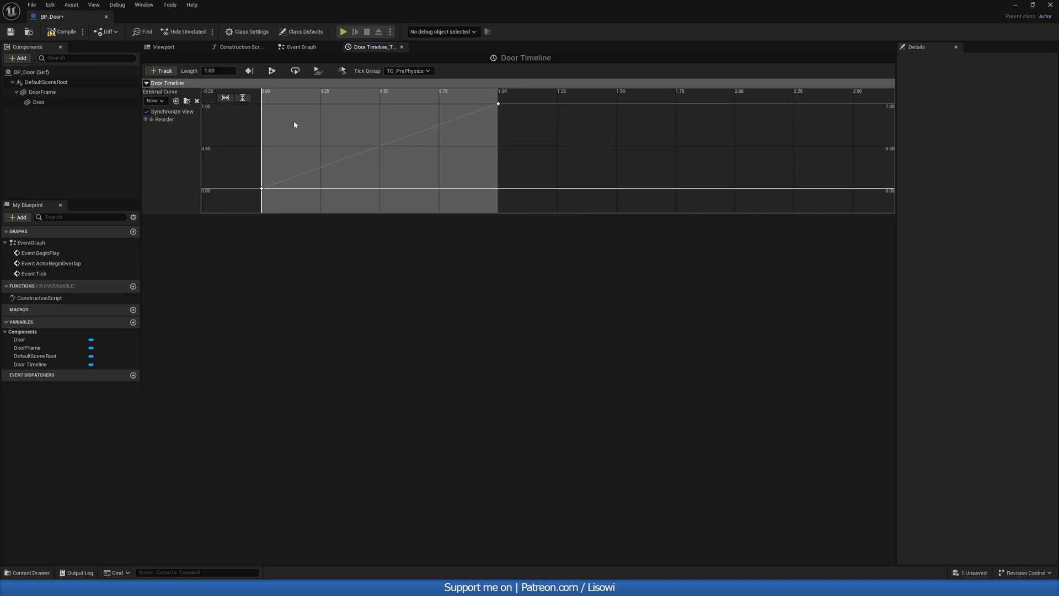
pyautogui.click(300, 46)
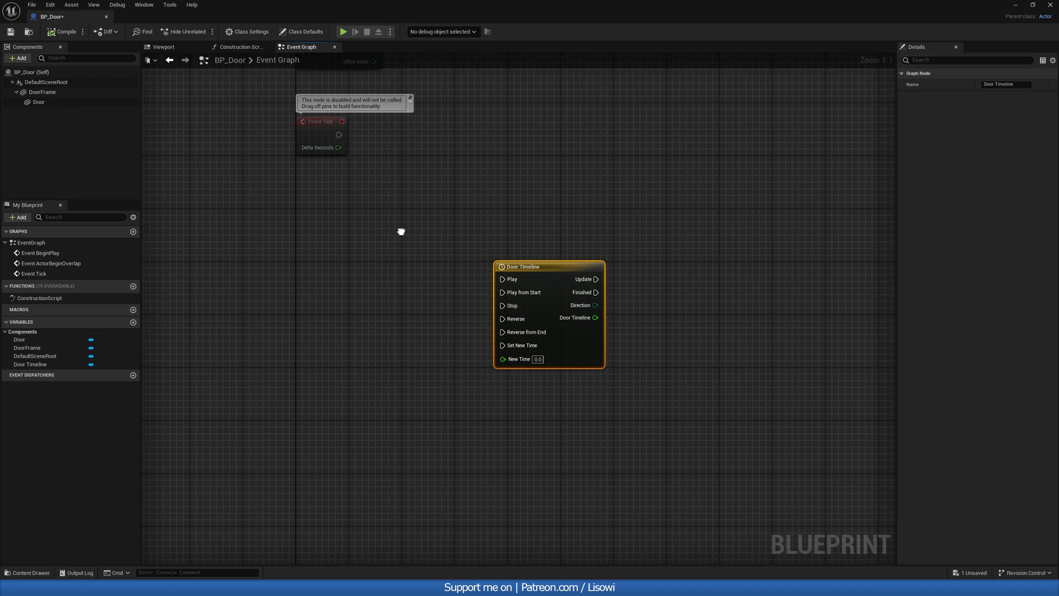
# Step: Add a UseDoor custom event and place the IsOpen boolean to set true/false before Play and Reverse
pyautogui.rightClick(405, 270)
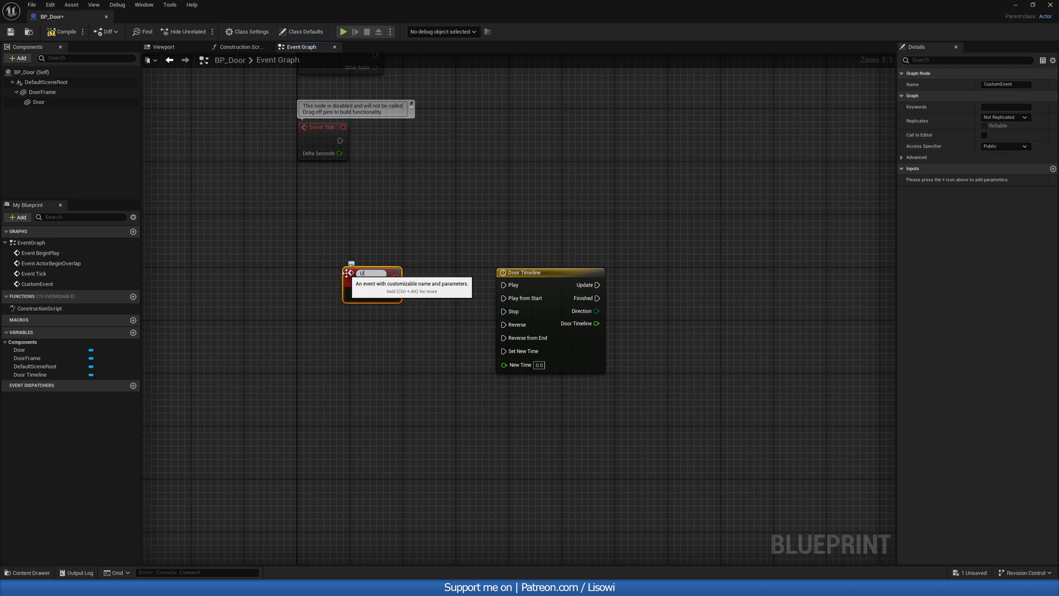
pyautogui.write('UseDoor')
pyautogui.write('IsOpen')
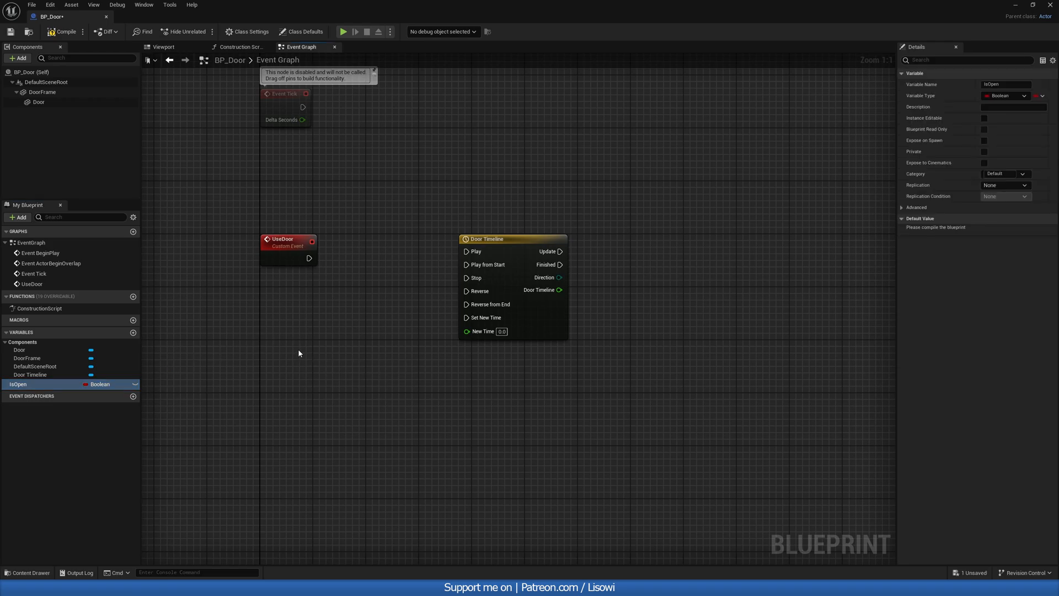
pyautogui.moveTo(17, 383); pyautogui.dragTo(297, 341)
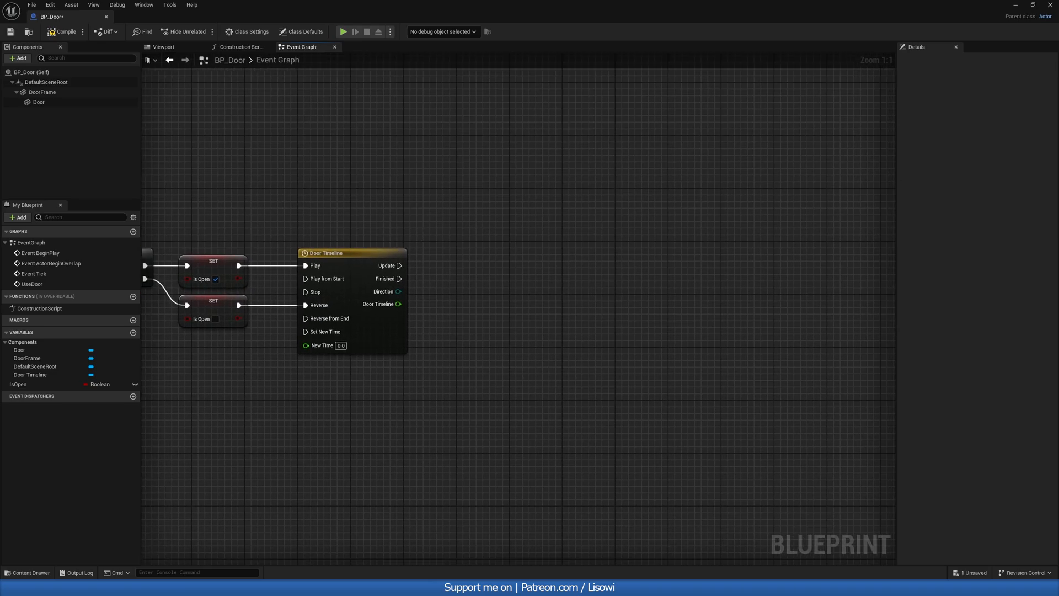
# Step: Drive a float Lerp from 0 to 100 with the Door Timeline output, then inspect the Door component in the viewport
pyautogui.moveTo(399, 303); pyautogui.dragTo(429, 329)
pyautogui.write('lerp')
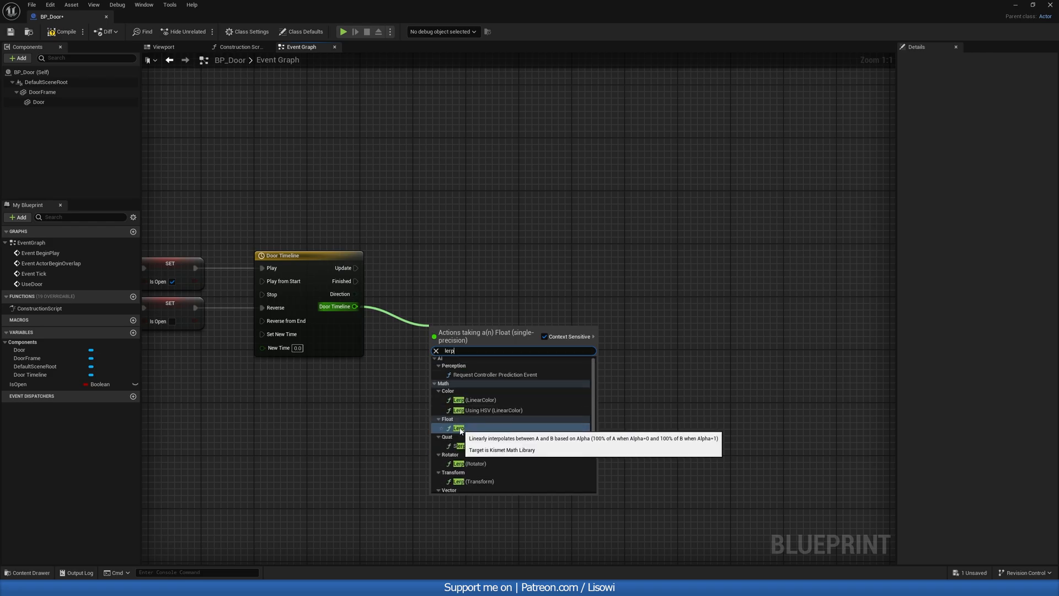
pyautogui.click(459, 427)
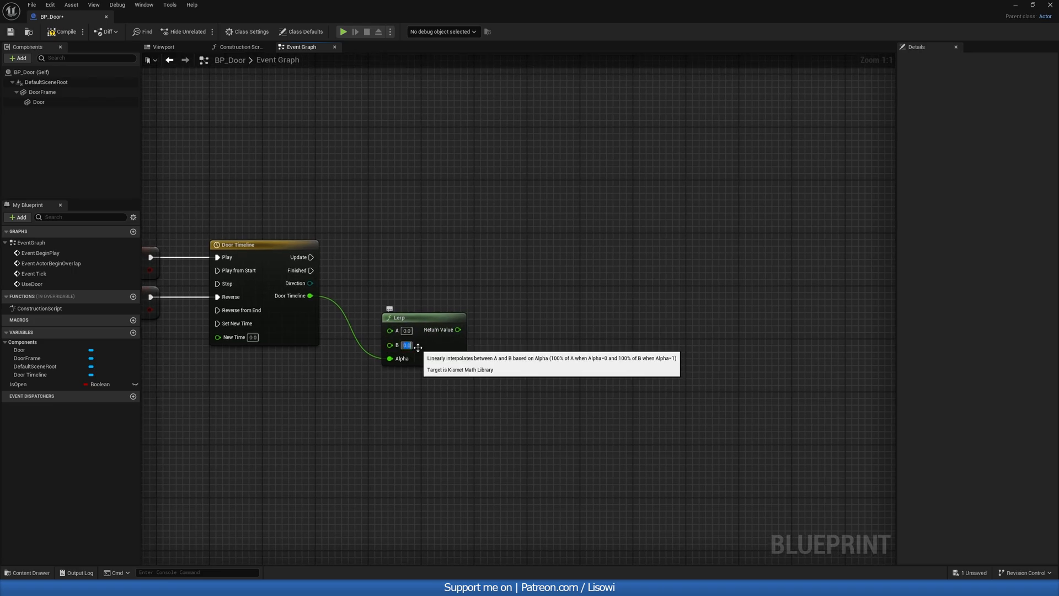
pyautogui.write('100.0')
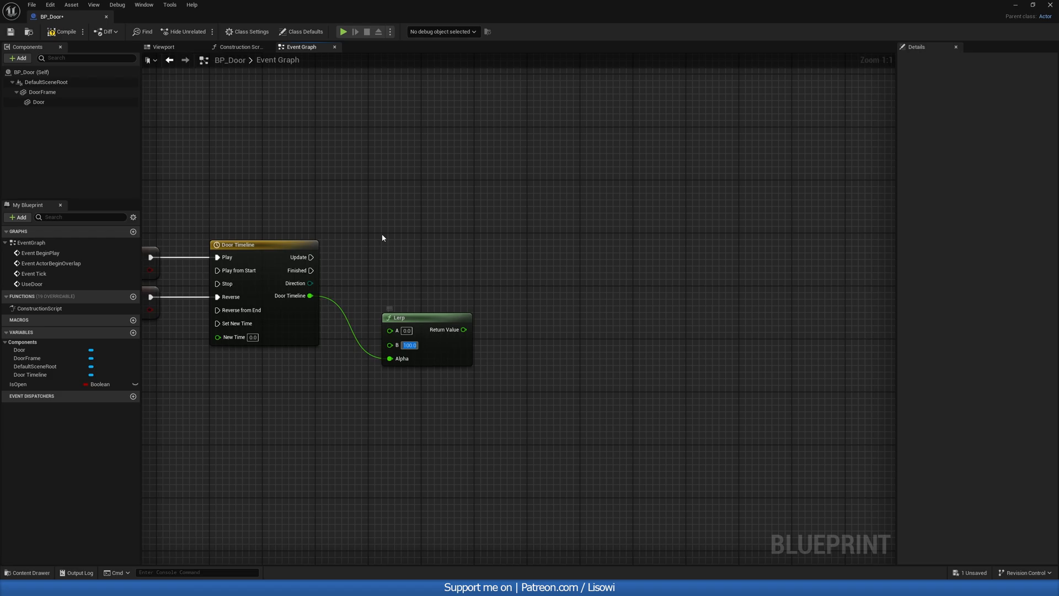
pyautogui.click(163, 46)
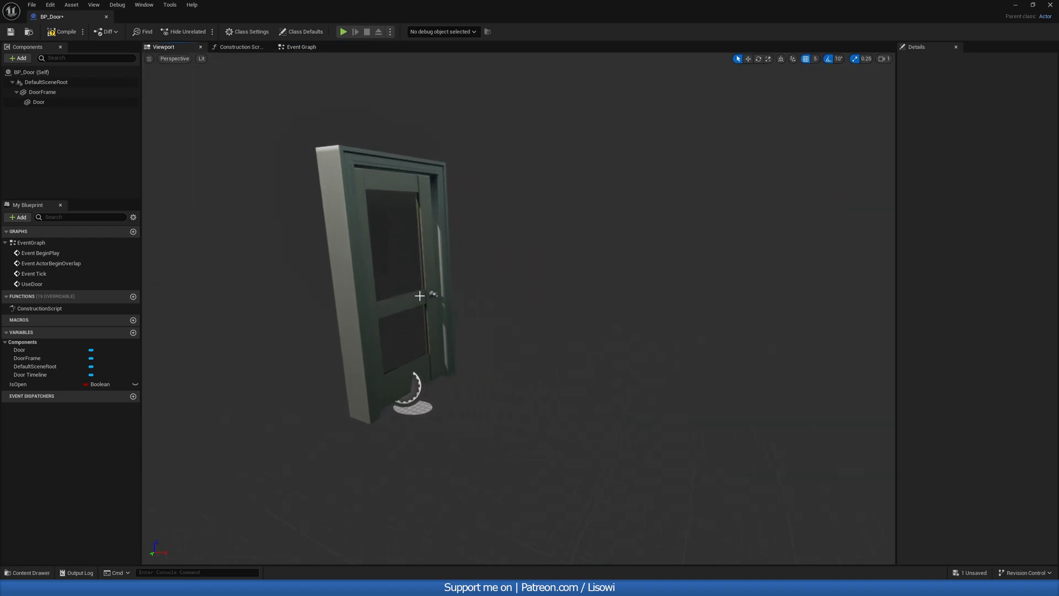
pyautogui.click(39, 101)
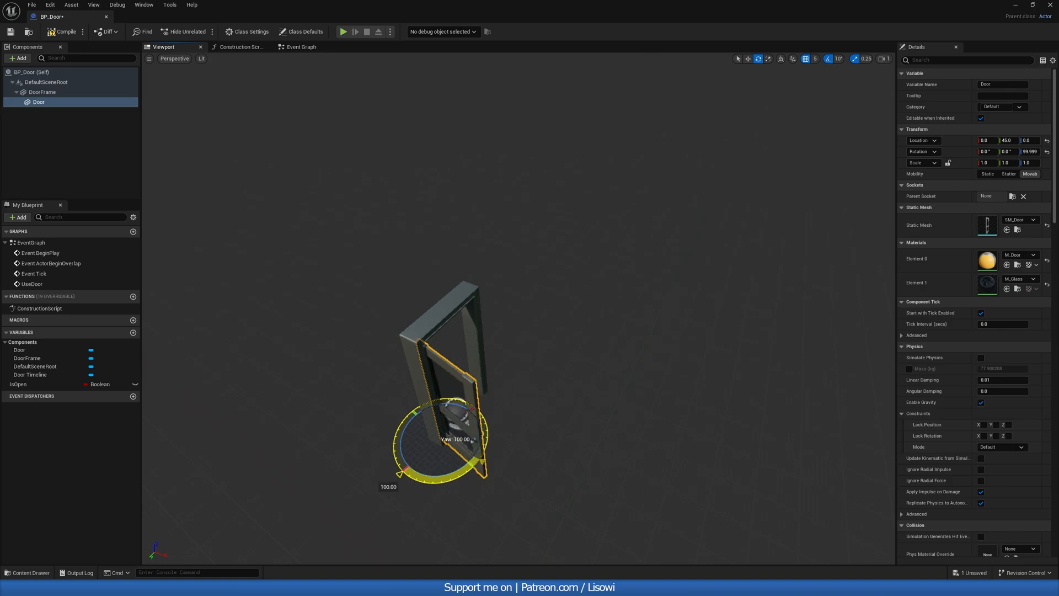
# Step: Add Set Relative Rotation on the Door with the rotation pin split, wiring the Lerp result into Yaw
pyautogui.click(298, 46)
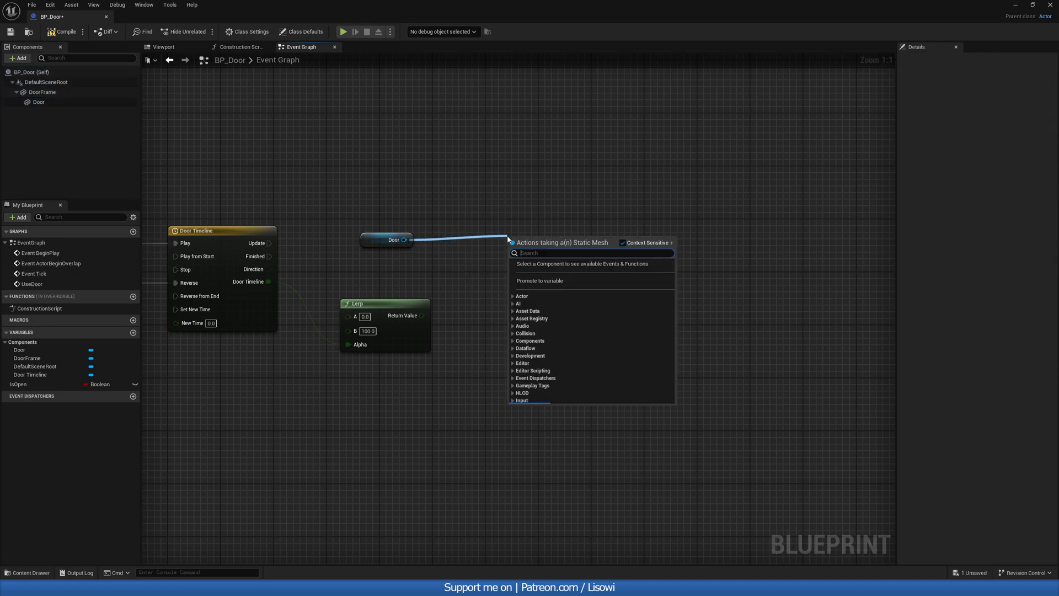
pyautogui.write('set rela')
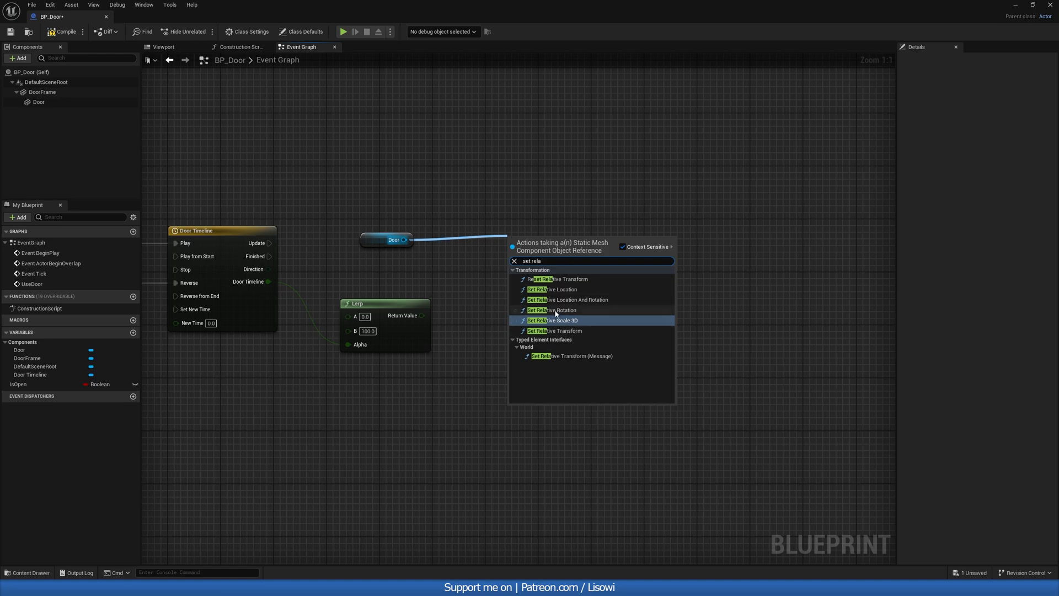
pyautogui.click(552, 310)
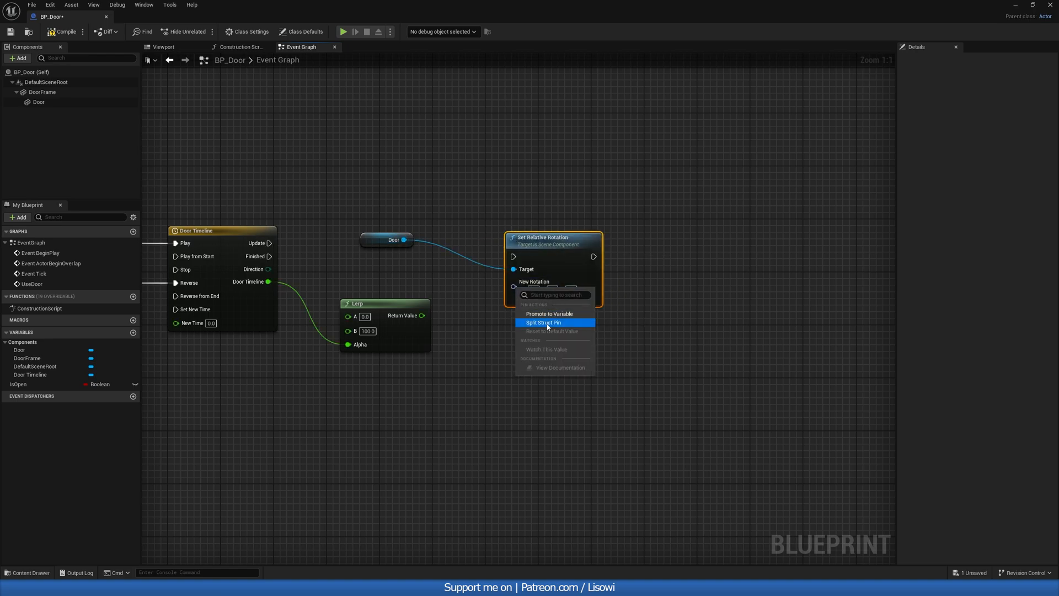
pyautogui.click(543, 322)
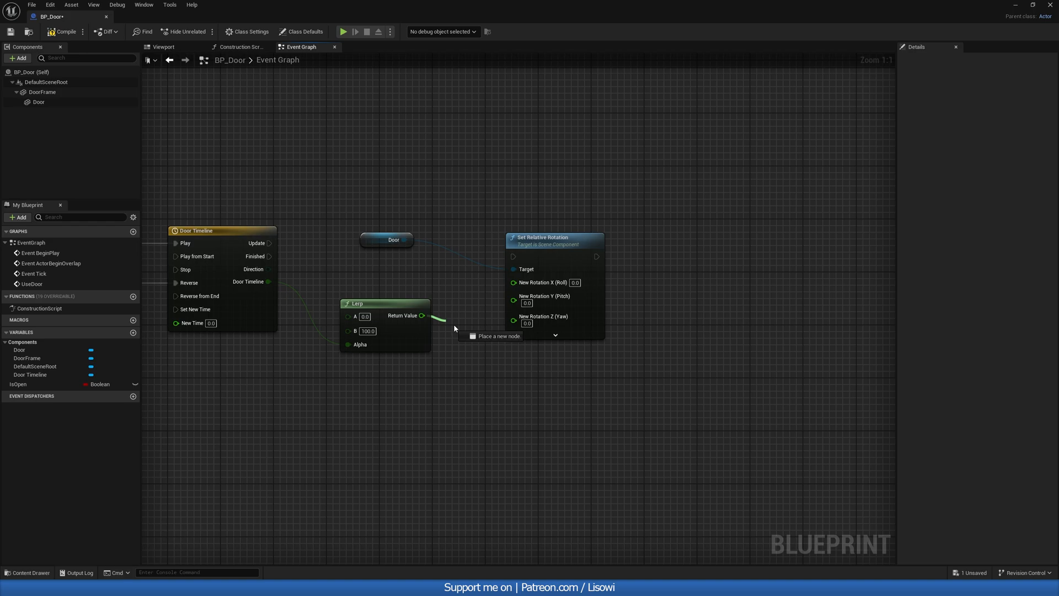
pyautogui.moveTo(424, 315); pyautogui.dragTo(514, 322)
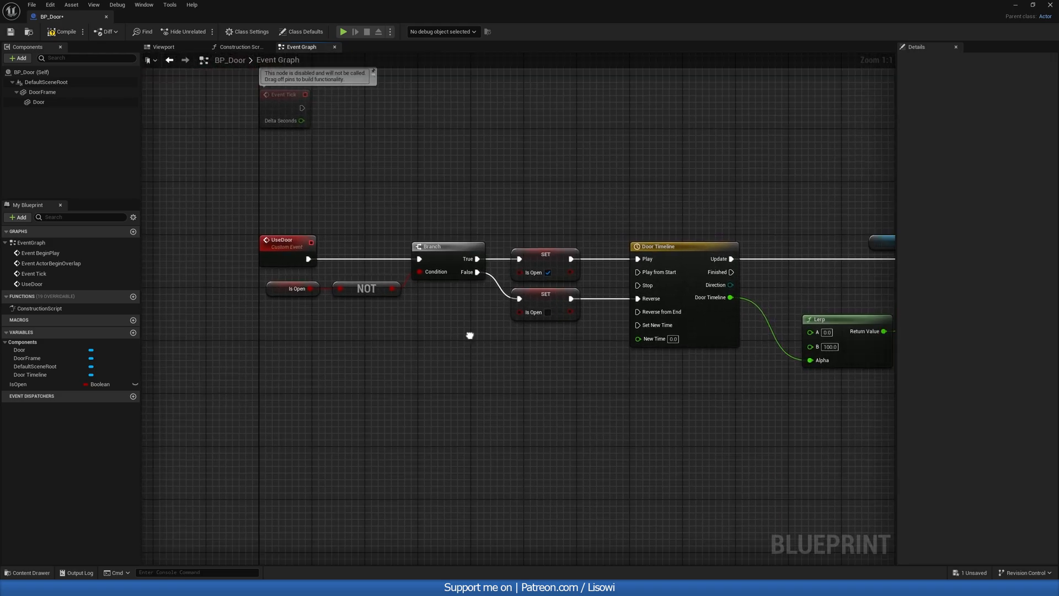
# Step: Create an instance-editable boolean named IsLocked, save BP_Door, and bring up Class Settings
pyautogui.click(18, 217)
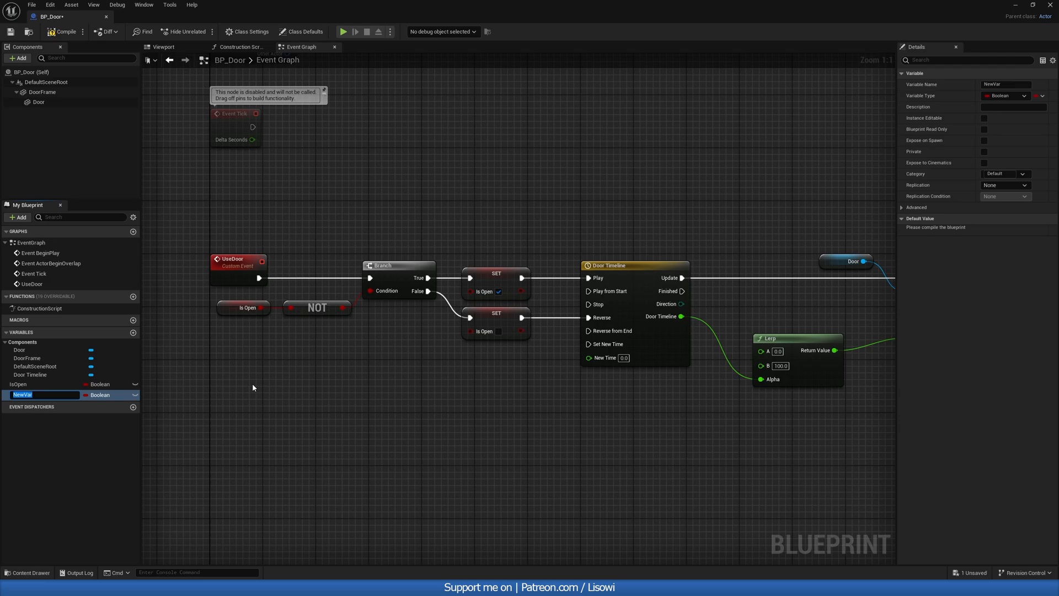
pyautogui.write('IsLocked')
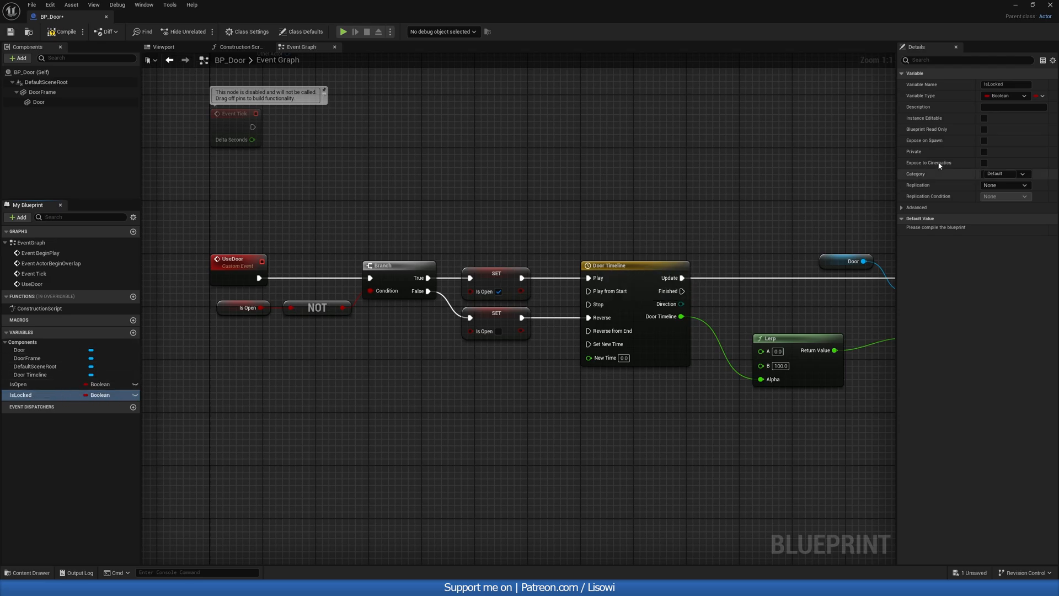
pyautogui.moveTo(985, 118)
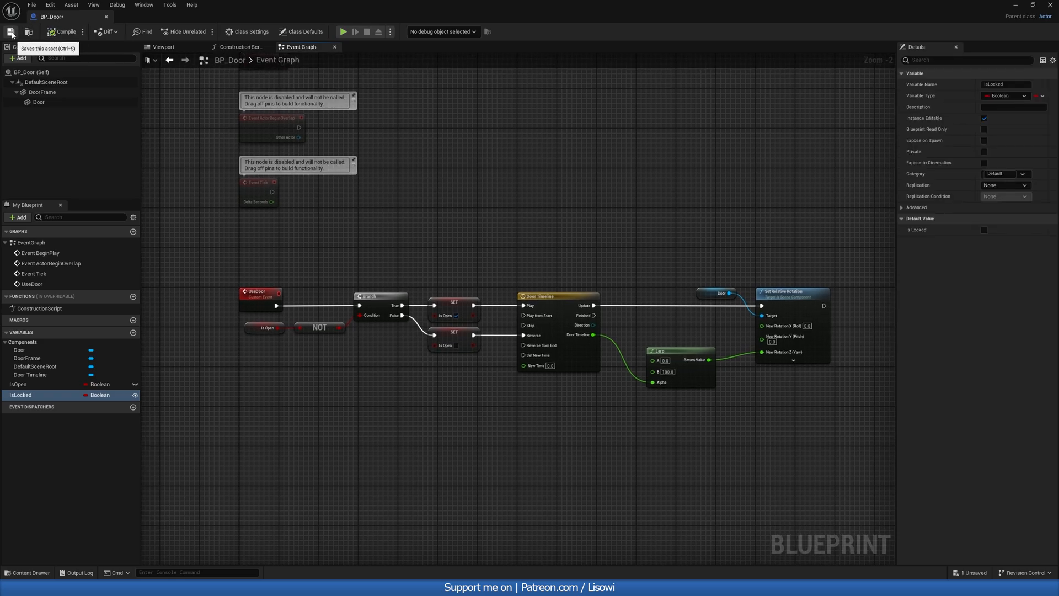
pyautogui.click(11, 30)
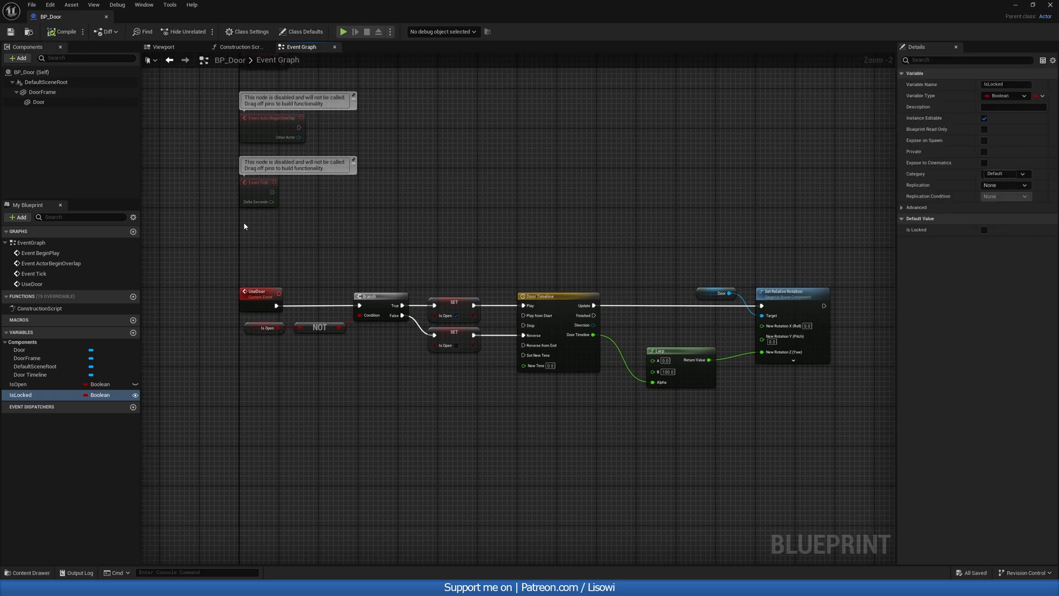
pyautogui.click(247, 31)
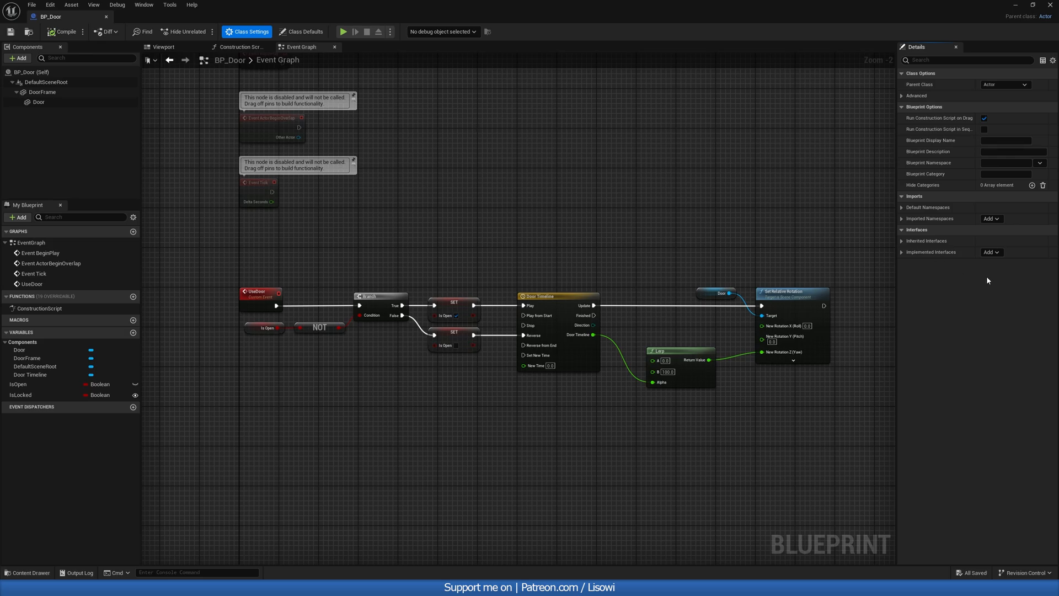
# Step: Implement the interaction interface so Interact With calls UseDoor when not locked, commented as opening/closing the door
pyautogui.click(991, 252)
pyautogui.write('door')
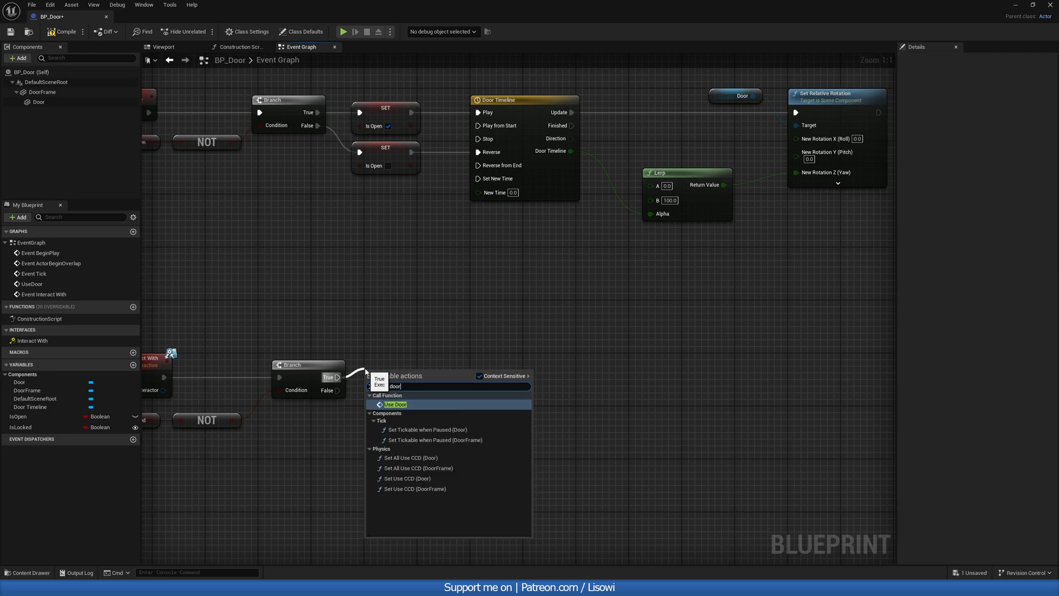
pyautogui.click(395, 404)
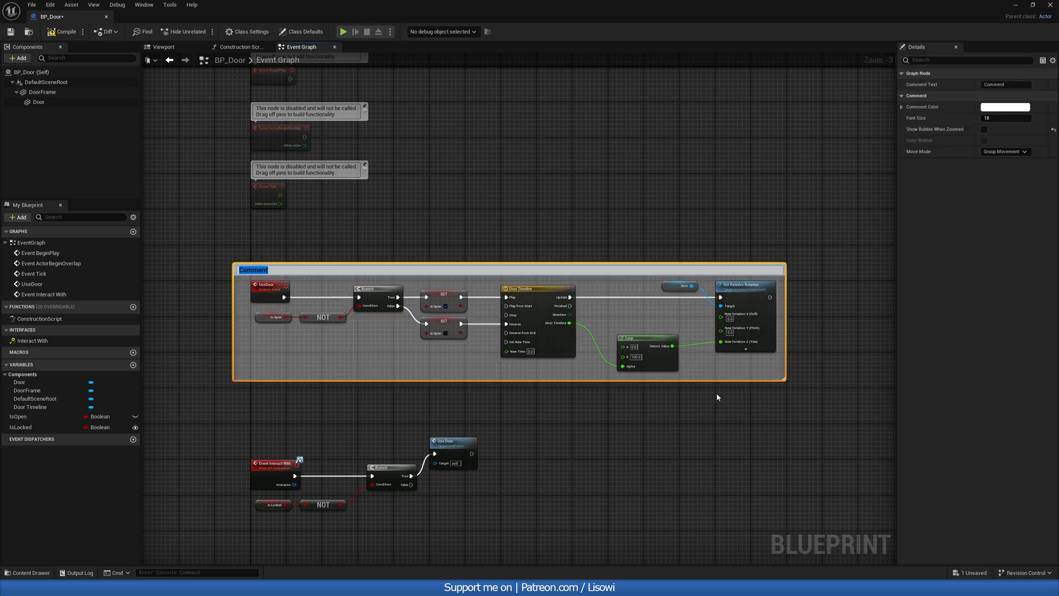
pyautogui.write('Opens & clo')
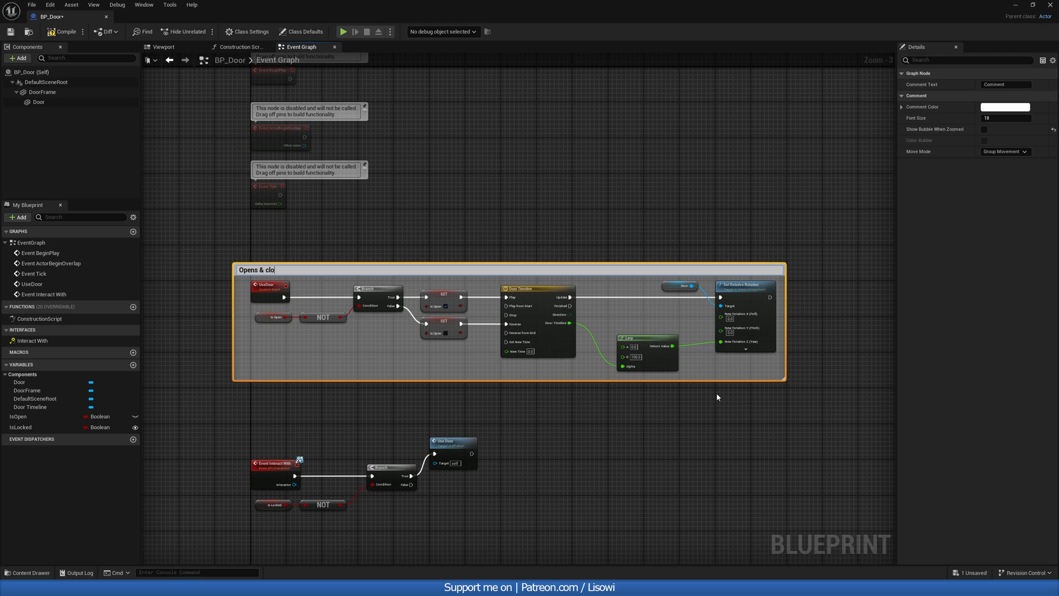
pyautogui.write('ses door')
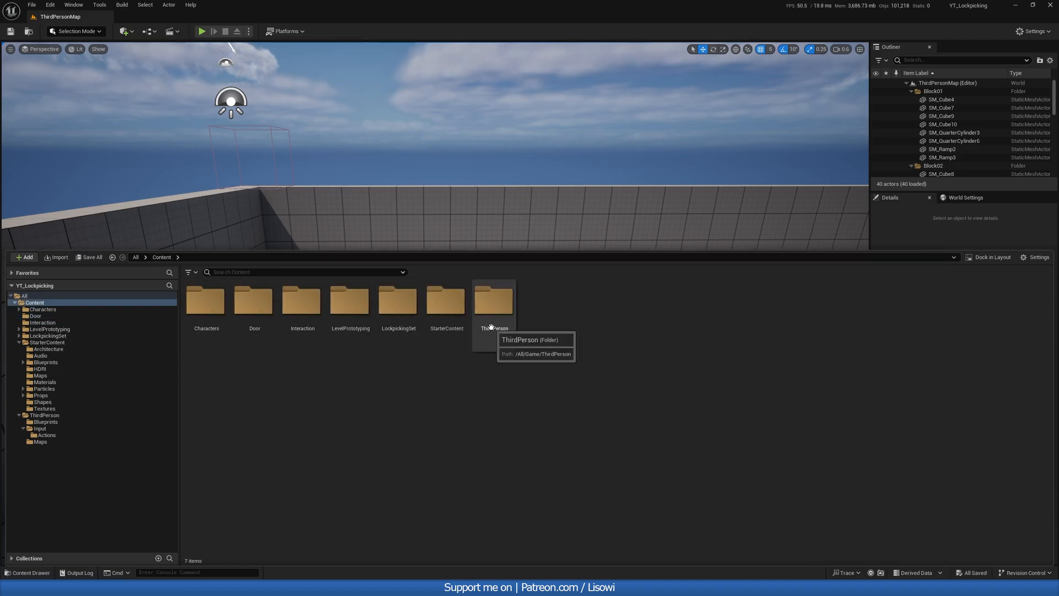
# Step: Add the BPC_Interaction component to BP_ThirdPersonCharacter and save it
pyautogui.doubleClick(494, 299)
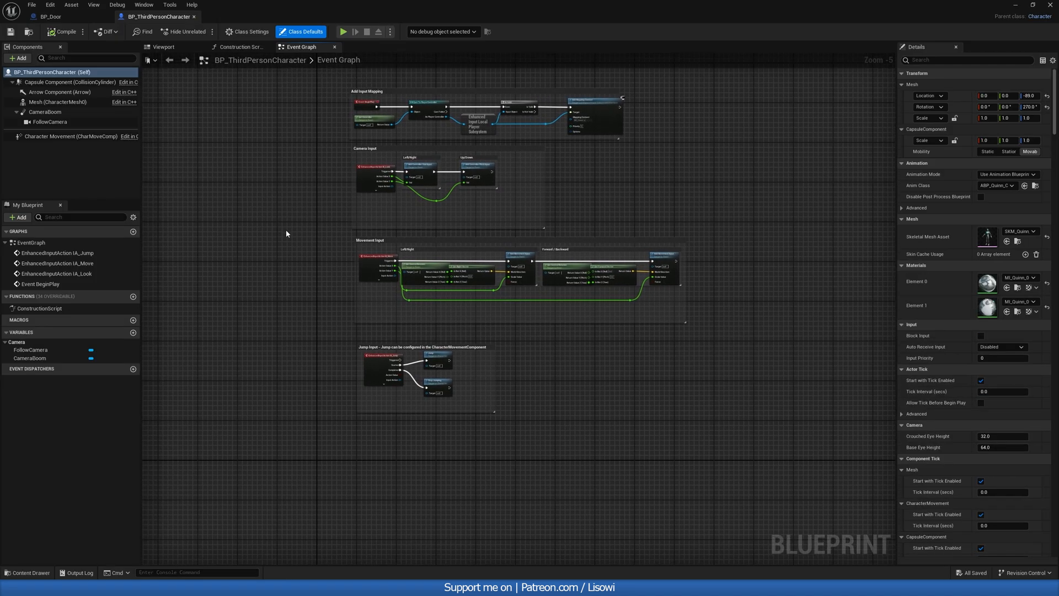
pyautogui.click(18, 57)
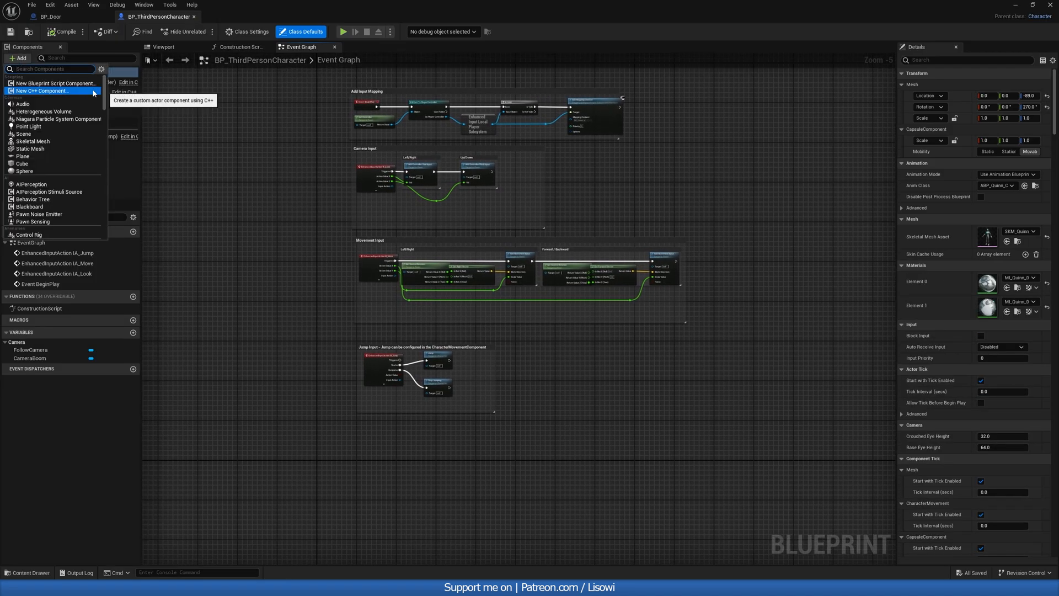
pyautogui.write('bpc')
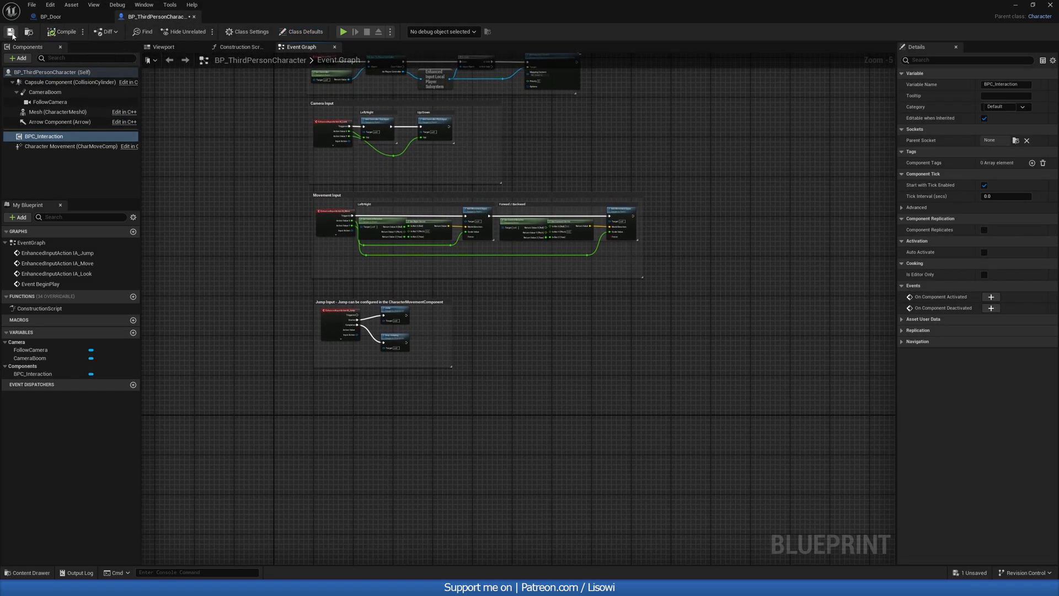
pyautogui.click(59, 17)
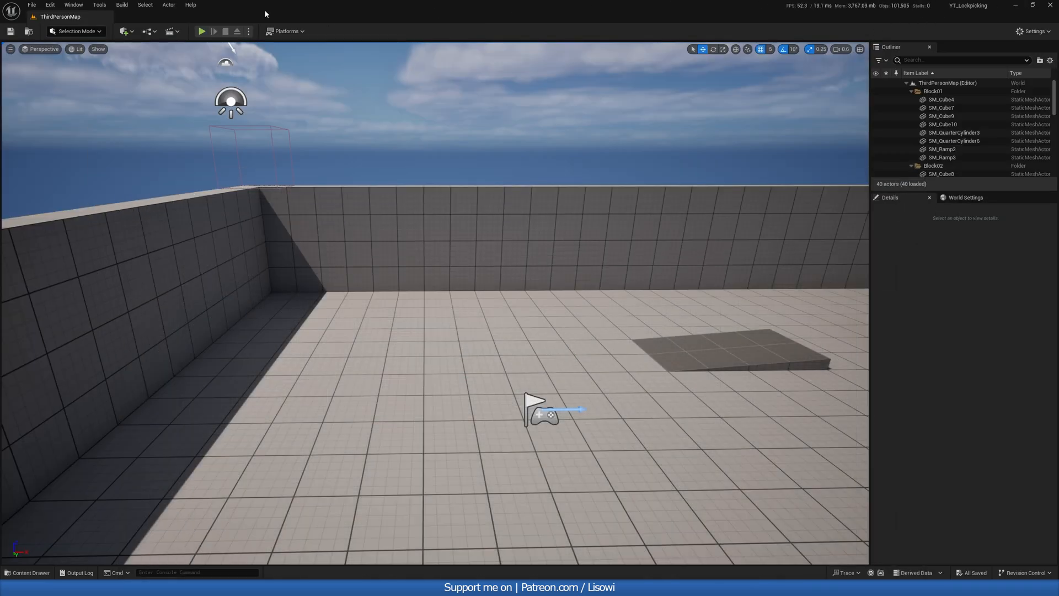
# Step: Start a play session of the level and give the game control
pyautogui.click(200, 31)
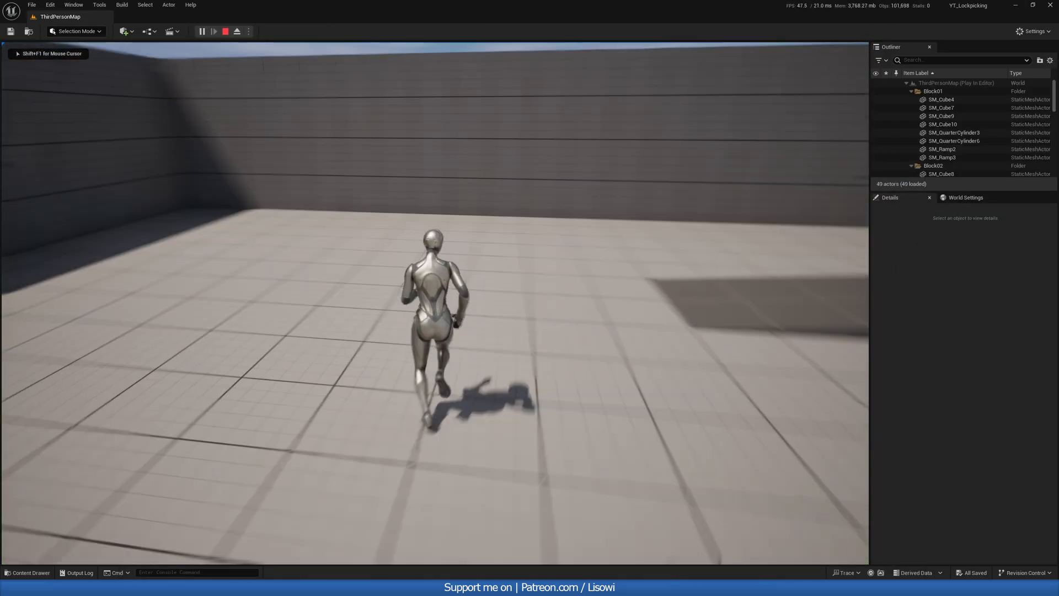
pyautogui.click(225, 30)
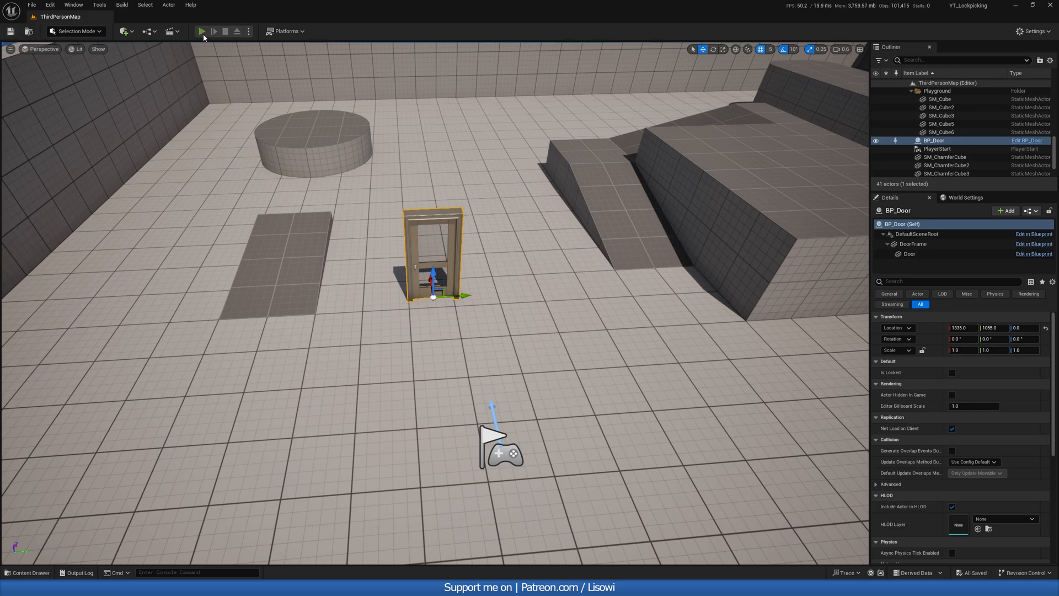
# Step: Play-test walking up to the door, end the session, and switch to the BPC_Interaction blueprint
pyautogui.click(201, 31)
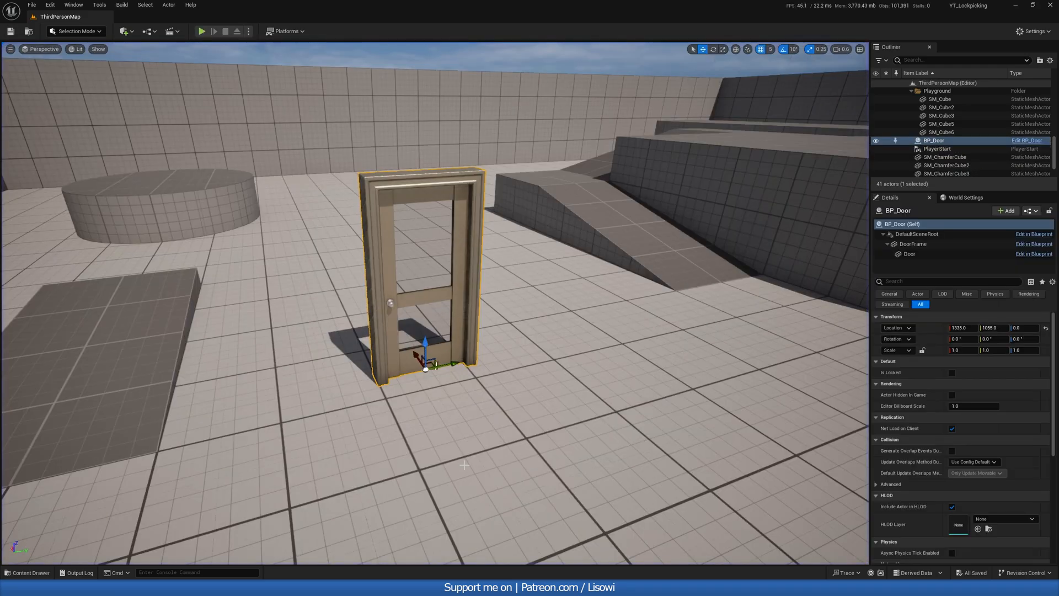
pyautogui.click(201, 30)
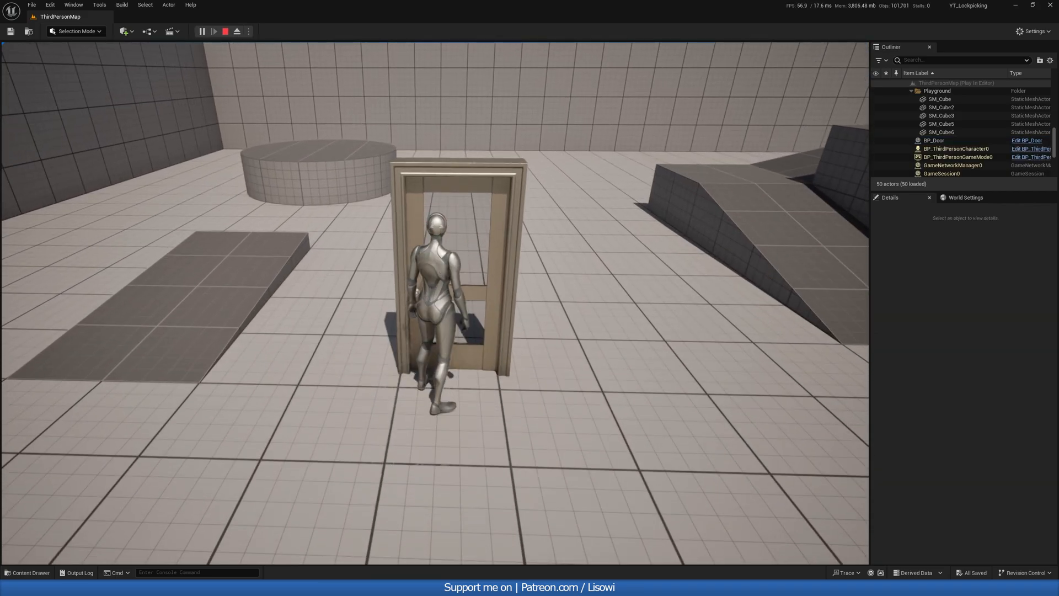
pyautogui.click(236, 31)
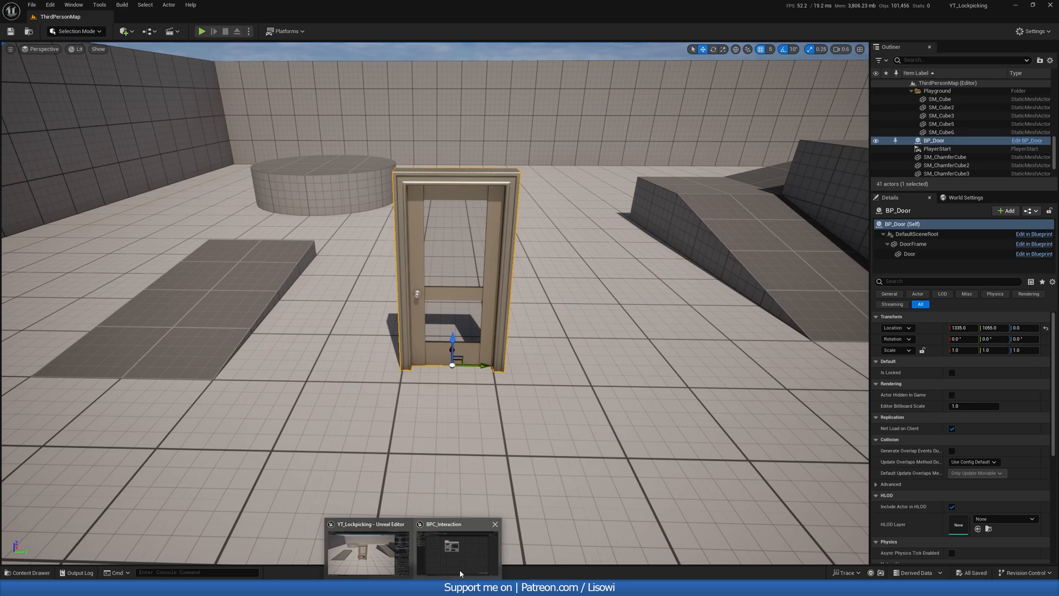
pyautogui.click(457, 547)
pyautogui.write('ia_int')
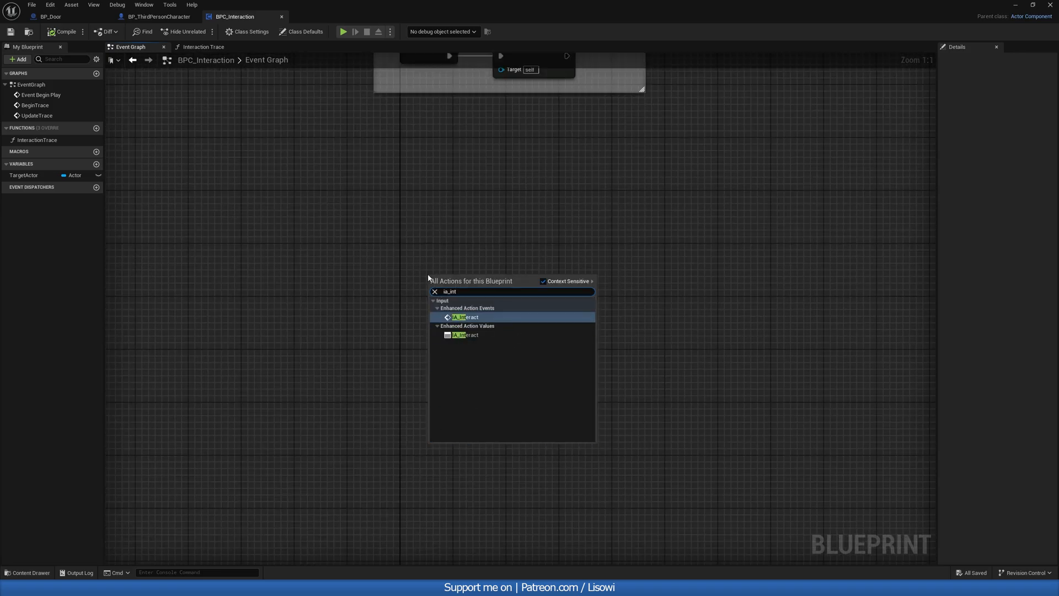
# Step: Have IA_Interact call Interact With on a validated Target Actor, passing Get Owner as the interactor
pyautogui.click(464, 317)
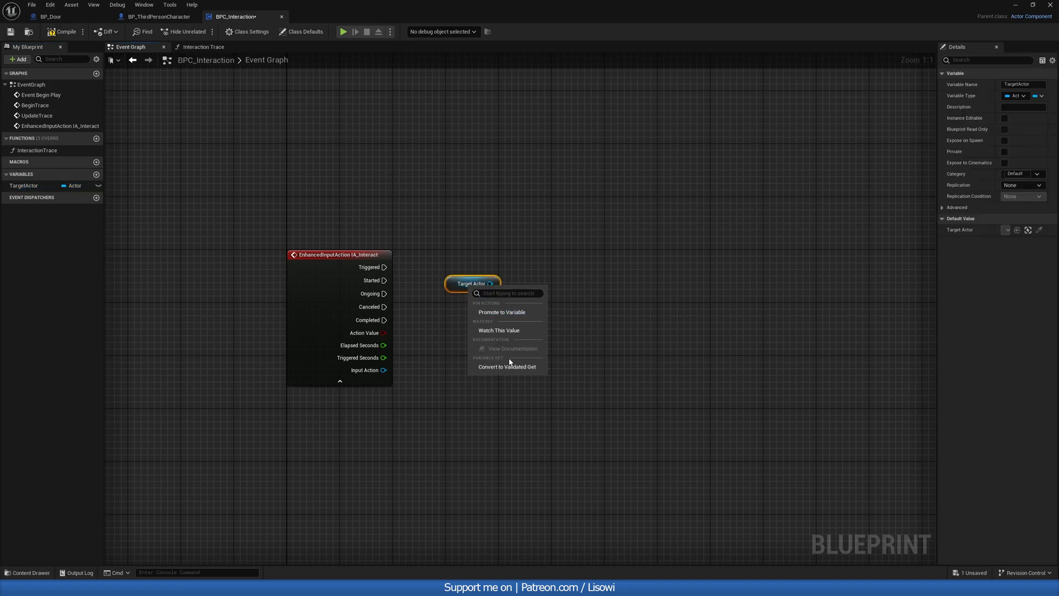
pyautogui.click(506, 366)
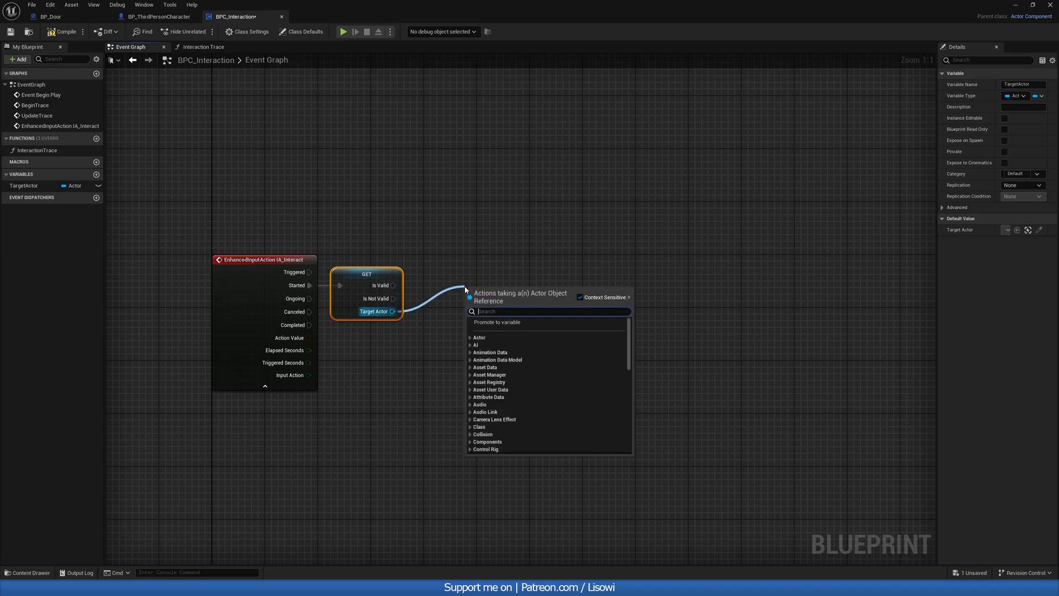
pyautogui.write('interact')
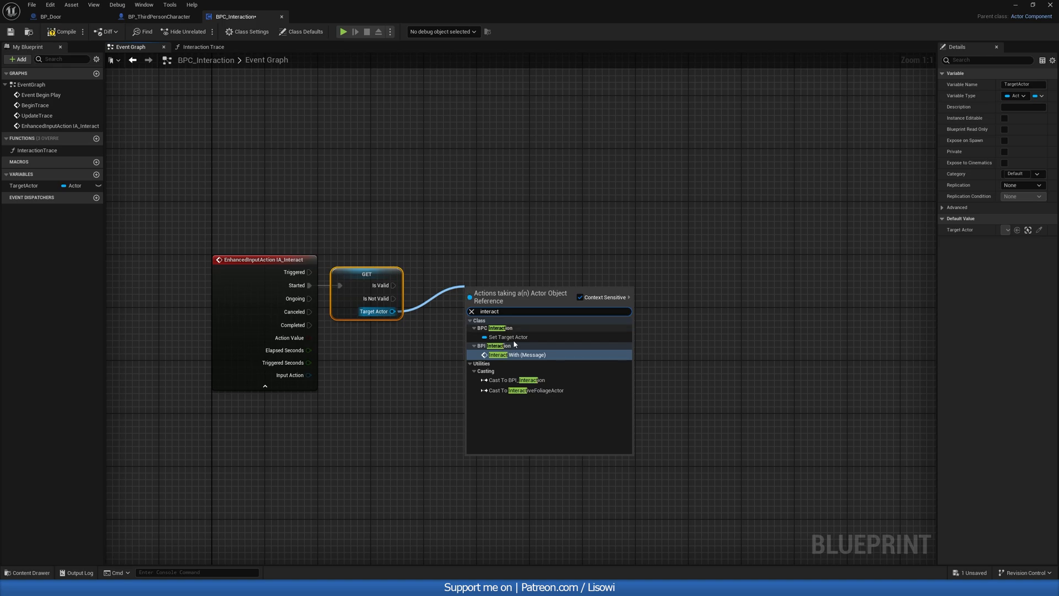
pyautogui.click(518, 354)
pyautogui.write('get ow')
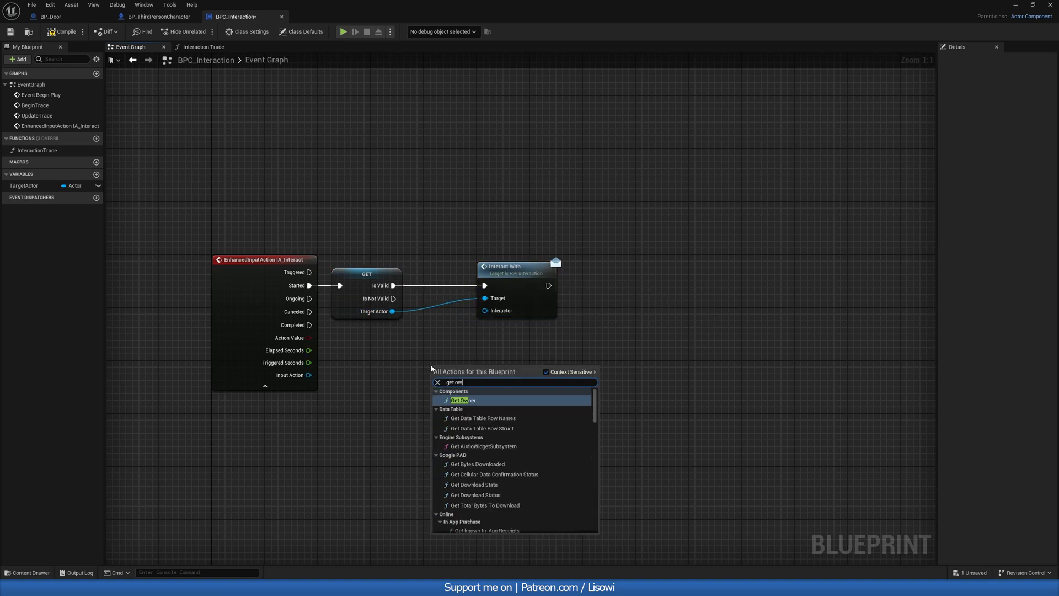
pyautogui.click(462, 399)
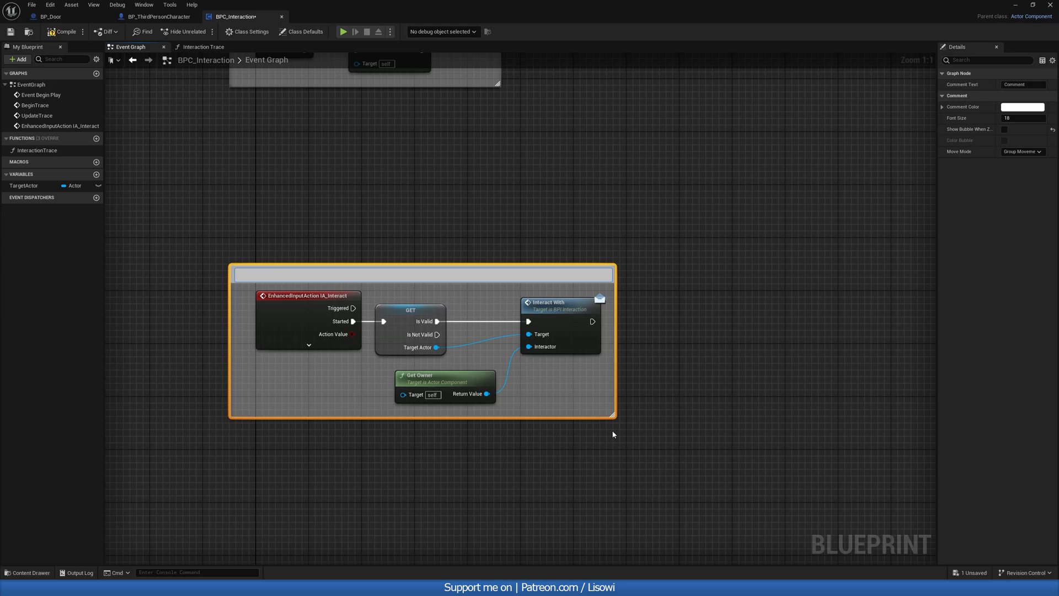
# Step: Wrap the nodes in an 'Input for interaction.' comment and compile BPC_Interaction
pyautogui.write('Input')
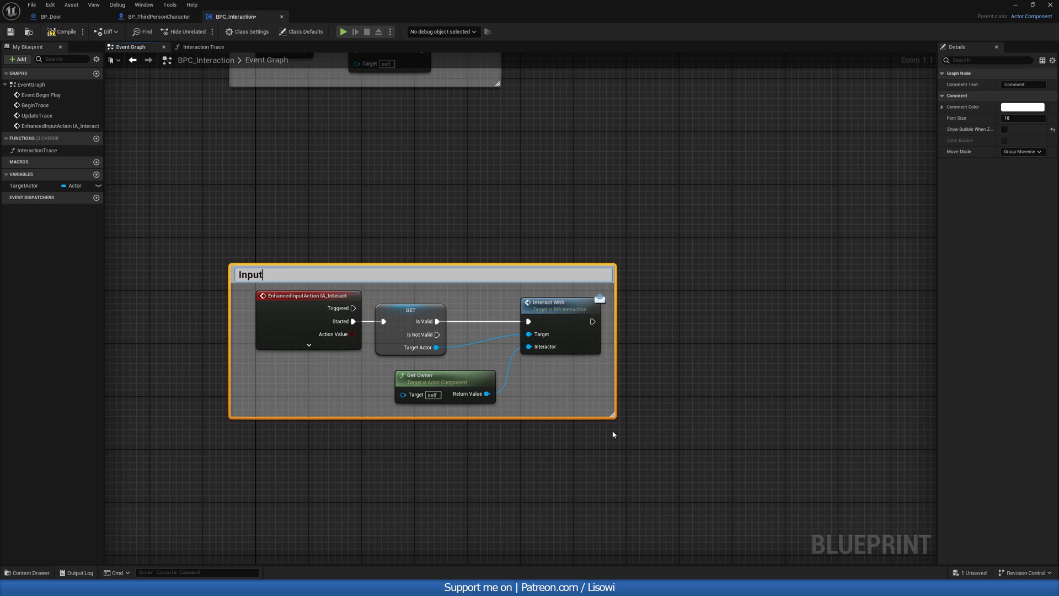
pyautogui.write('for interaction.')
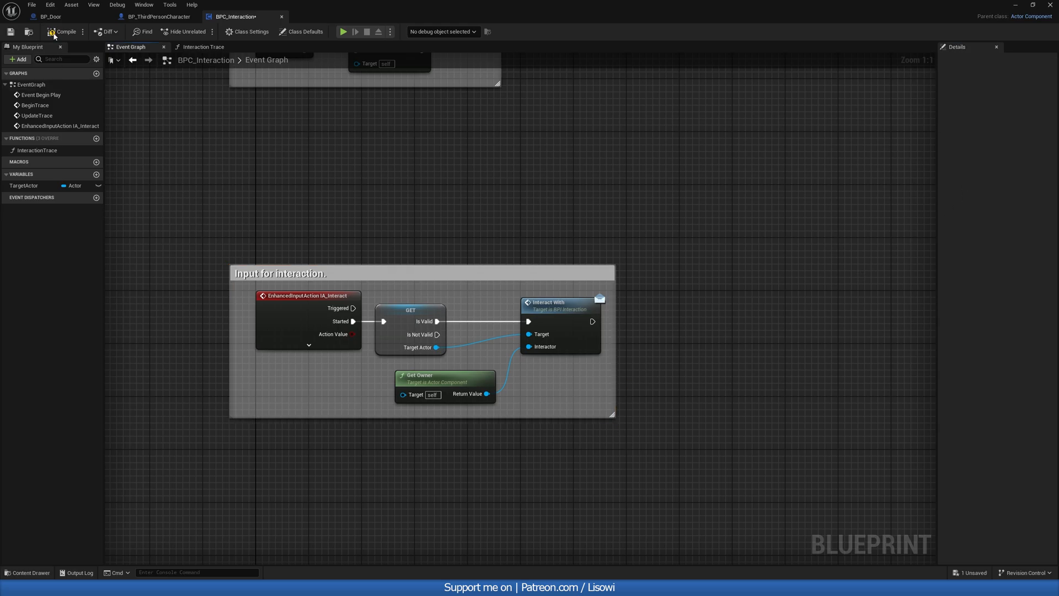
pyautogui.click(64, 31)
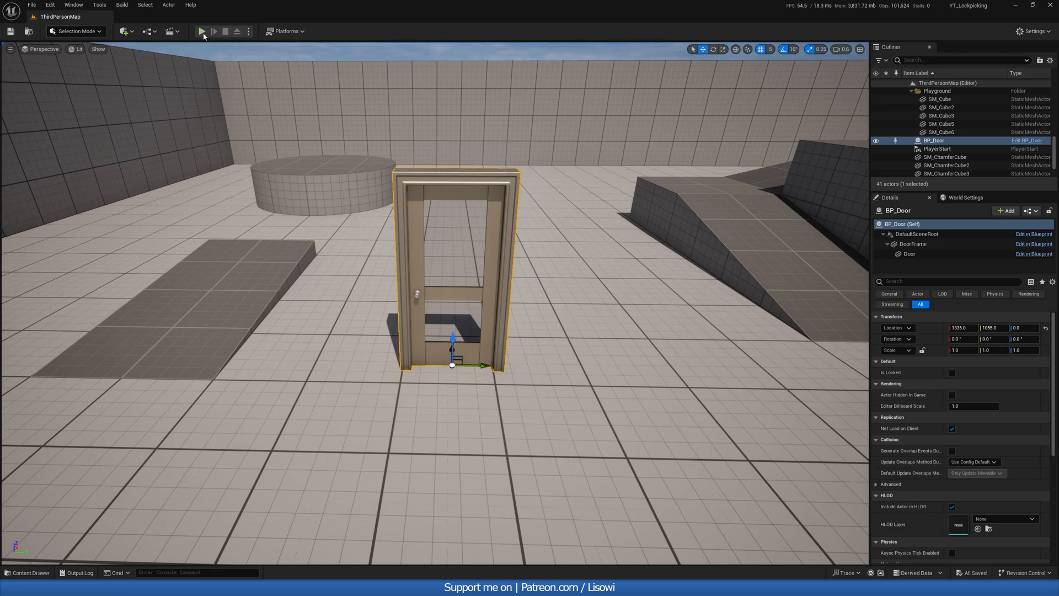
# Step: Play-test the level and open the door with the interact key
pyautogui.click(202, 31)
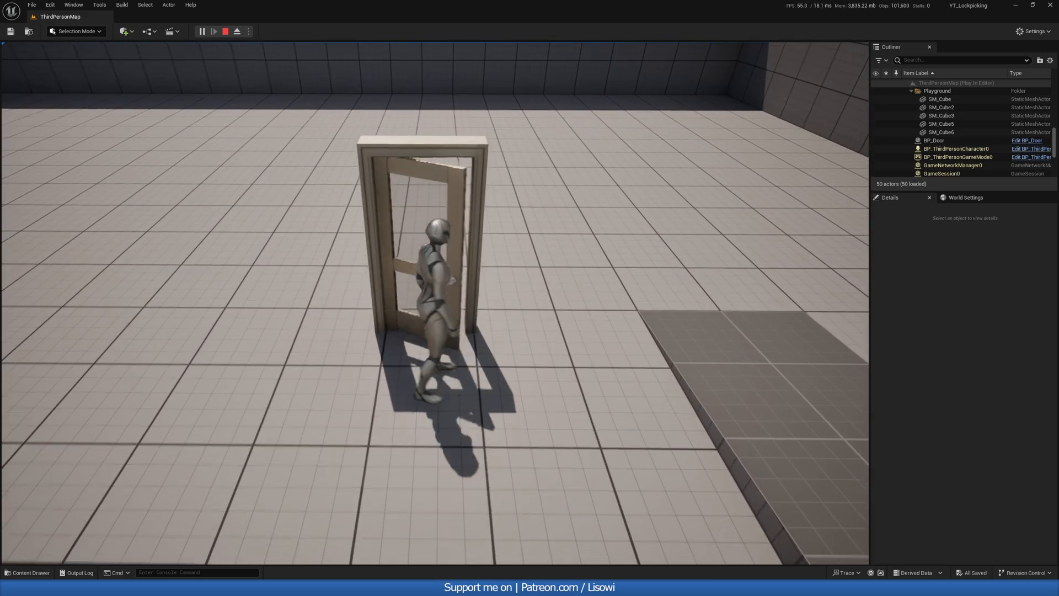
pyautogui.click(225, 31)
pyautogui.write('print')
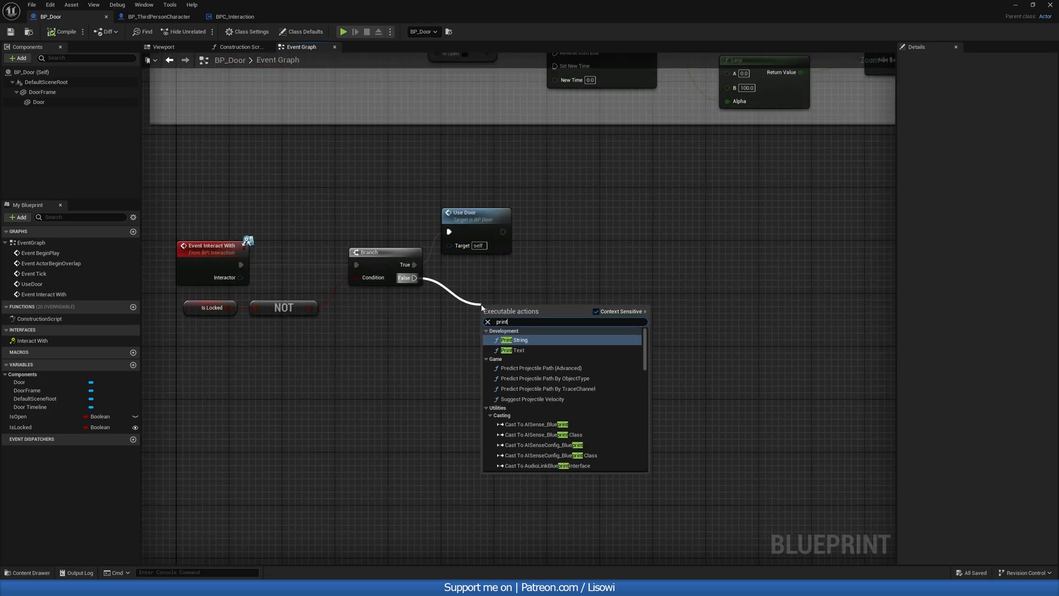
# Step: Print 'Door is locked' on the Branch False path and play-test the locked door
pyautogui.click(519, 340)
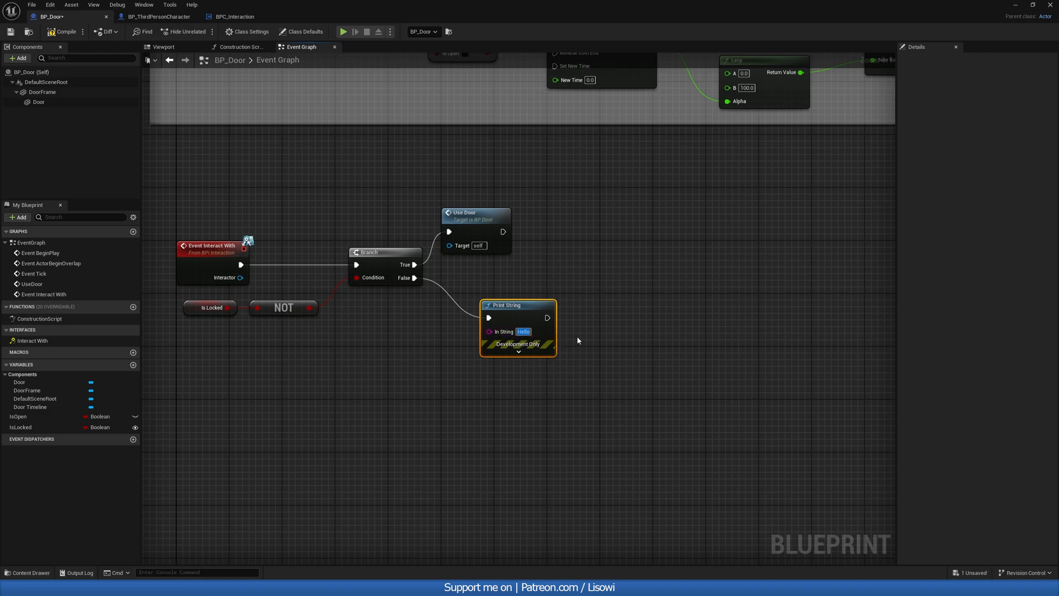
pyautogui.write('Door is locked')
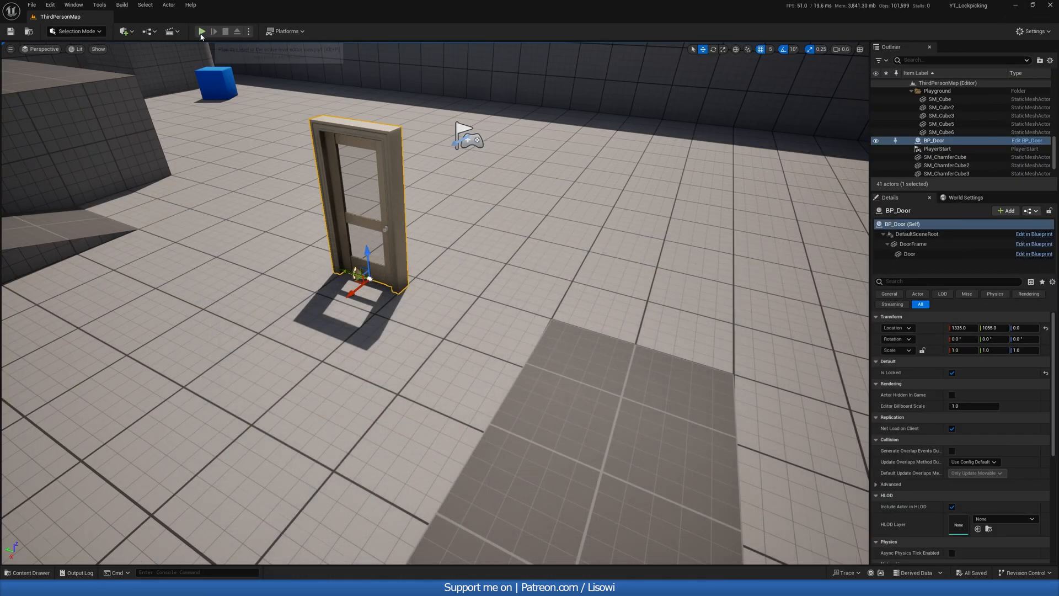
pyautogui.click(201, 31)
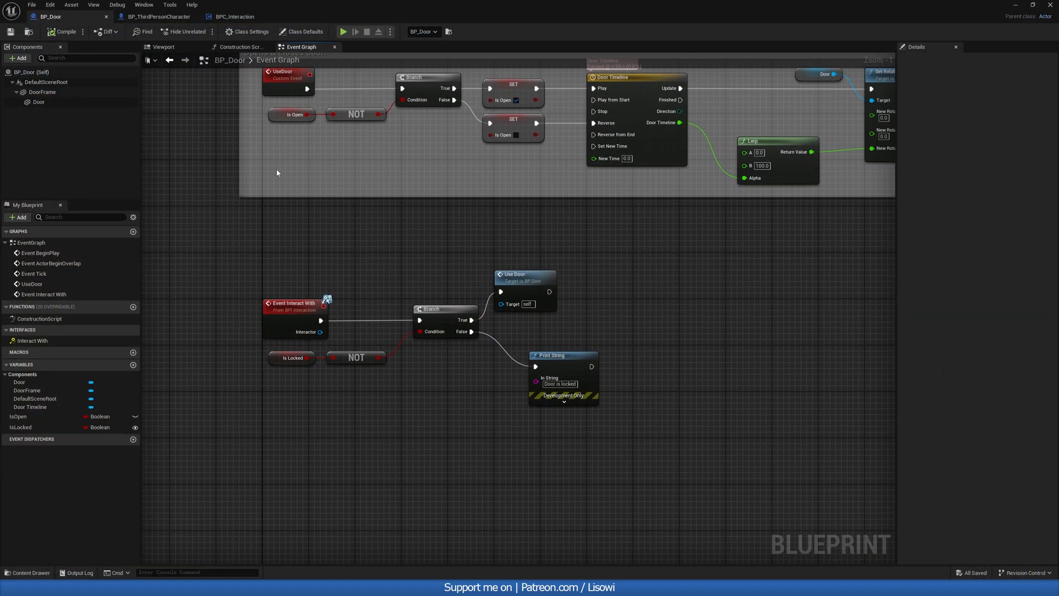
# Step: Set InteractionTrace's Sphere Trace Draw Debug Type to None and start a play test
pyautogui.click(234, 17)
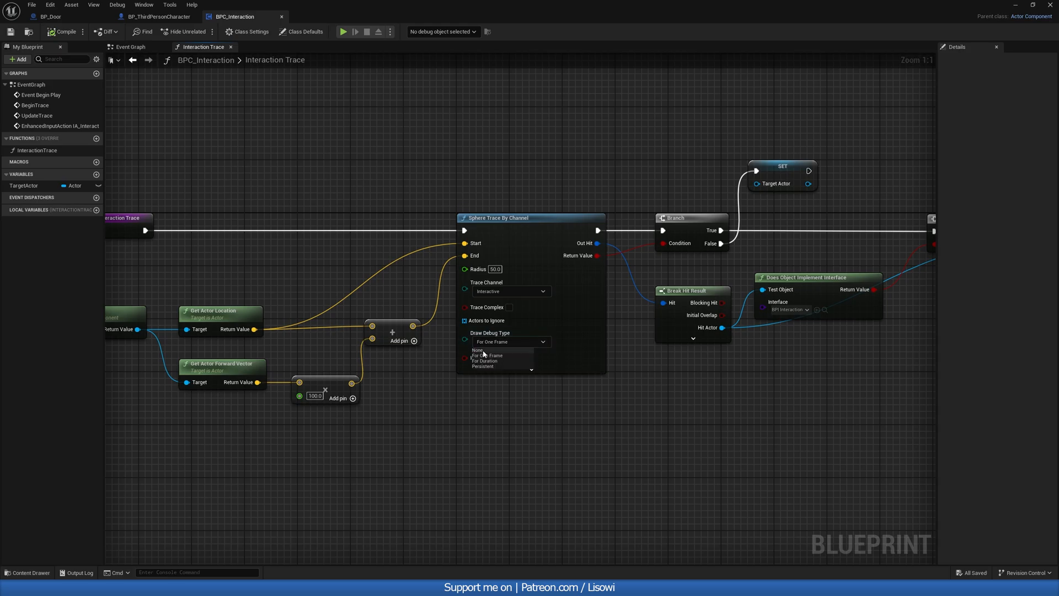
pyautogui.click(479, 349)
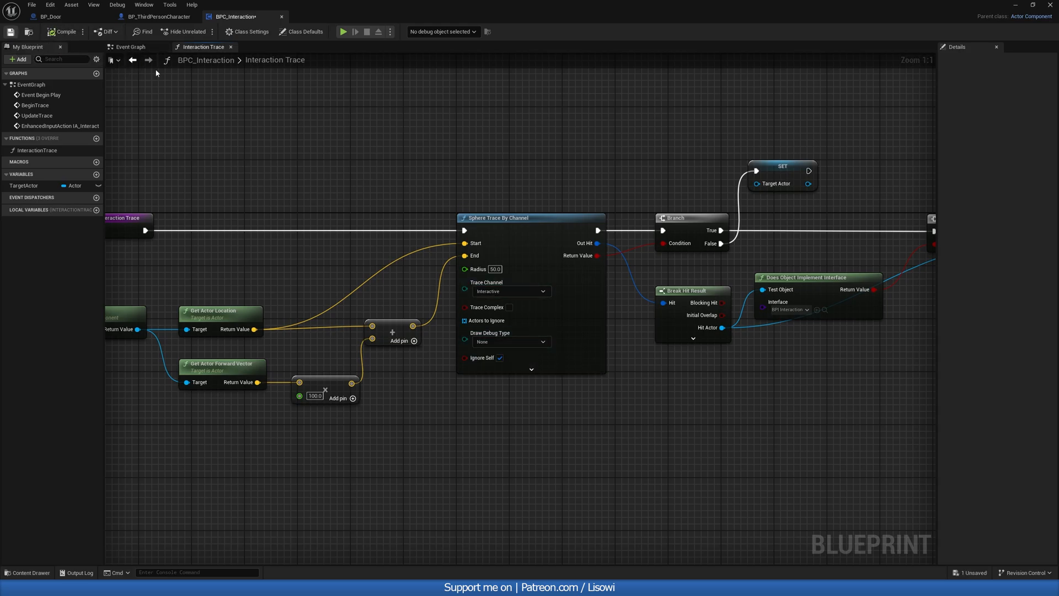
pyautogui.click(341, 31)
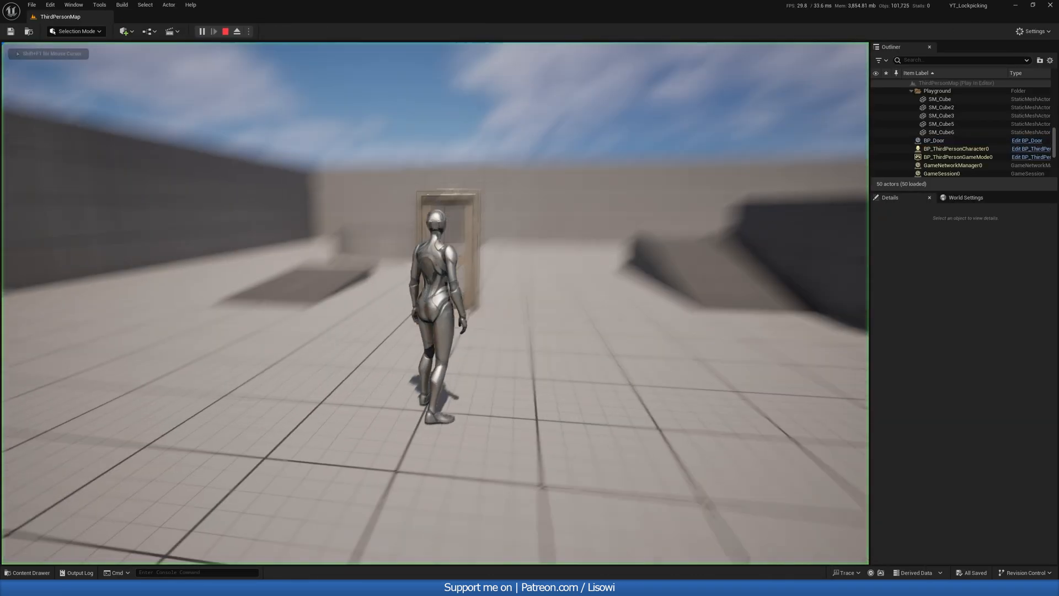